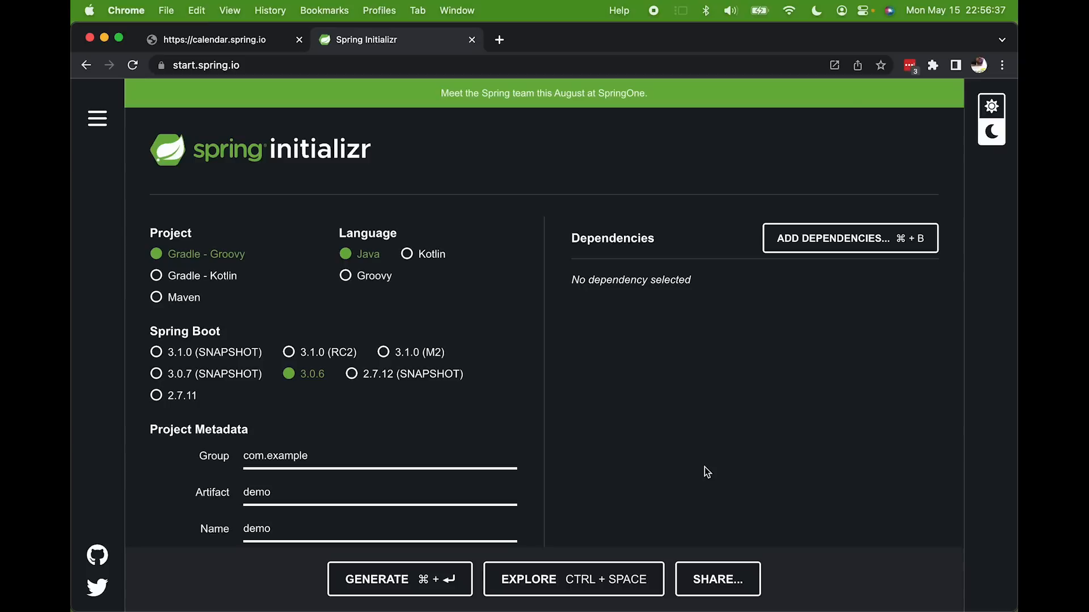
pyautogui.moveTo(439, 380)
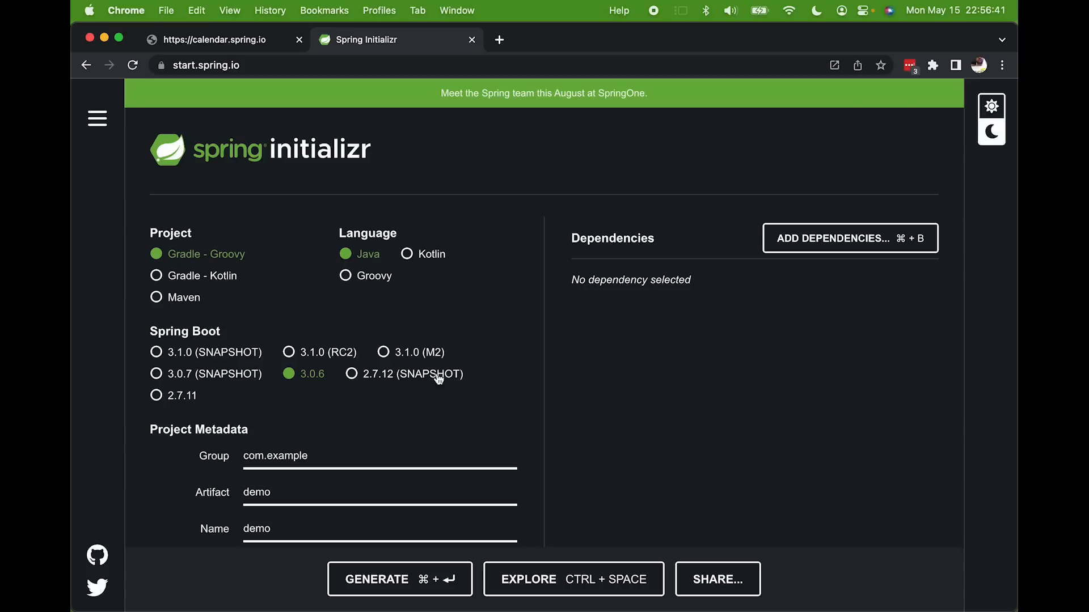
# Step: Search the dependency list for Docker, Spring Data and PostgreSQL entries
pyautogui.write('docker')
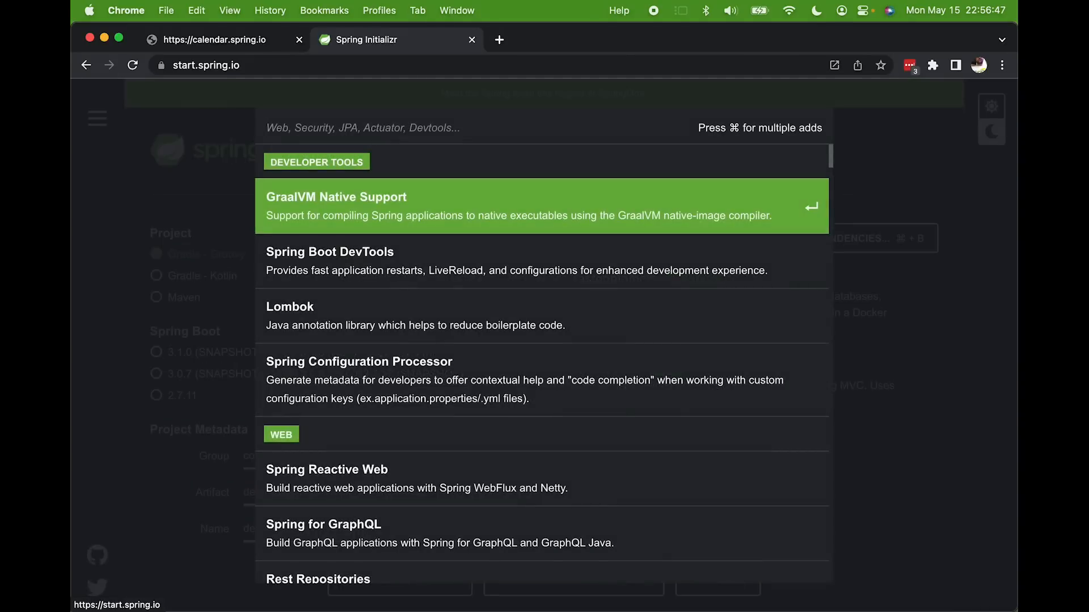
pyautogui.write('spring da')
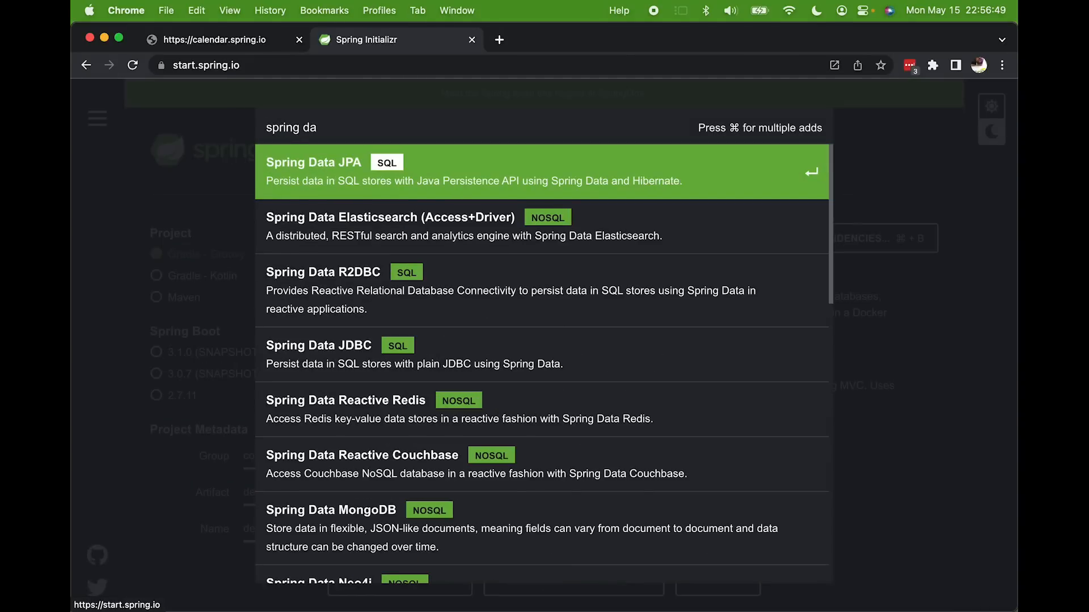
pyautogui.write('pos')
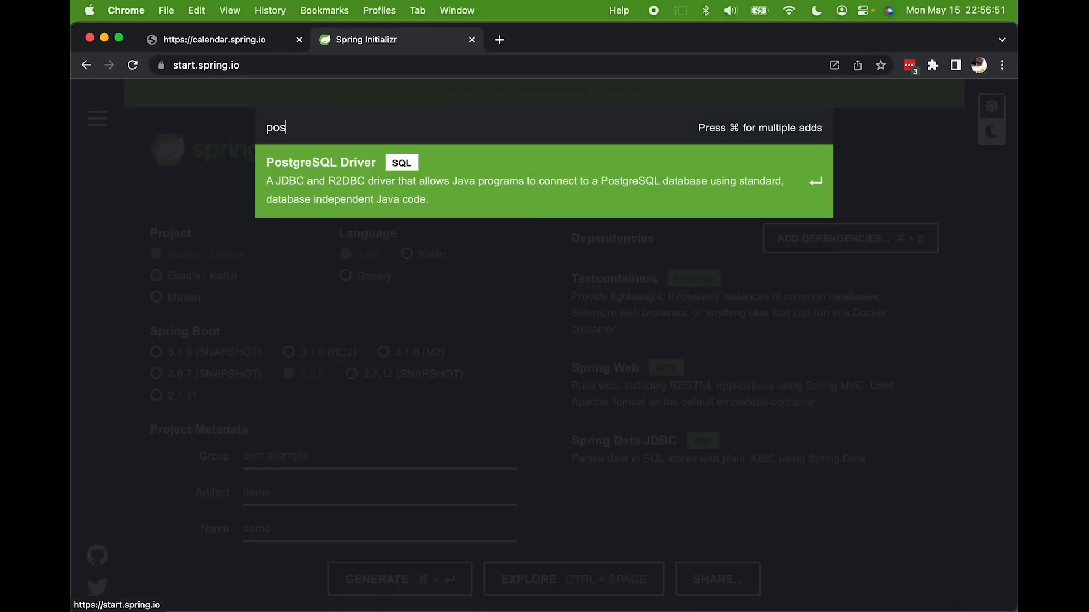
pyautogui.press('backspace')
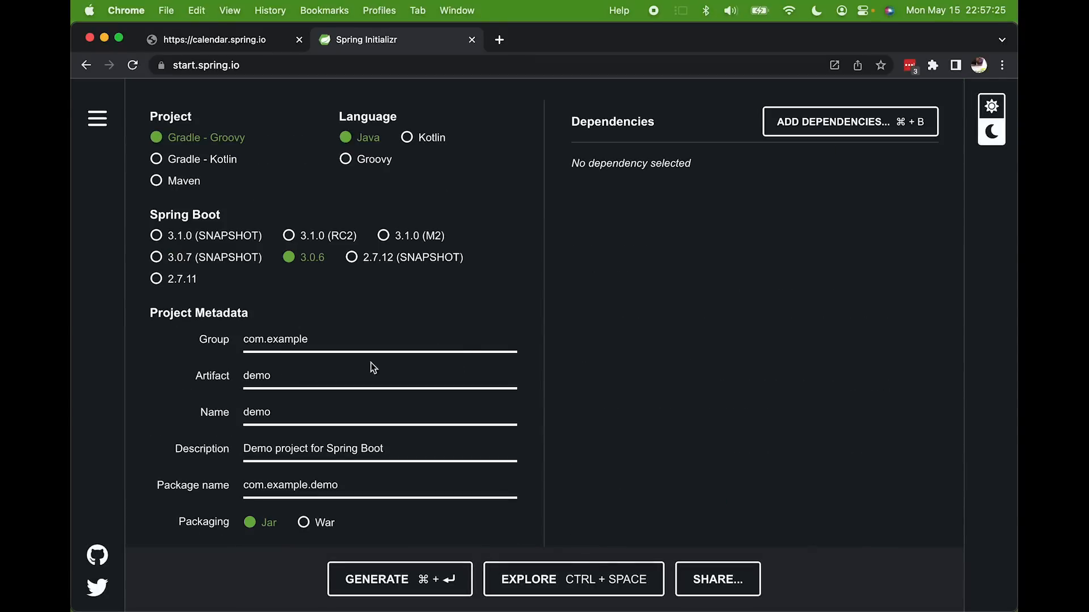
# Step: Target Spring Boot 3.1.0 (SNAPSHOT) and add Web, JDBC, PostgreSQL and Testcontainers dependencies
pyautogui.click(156, 236)
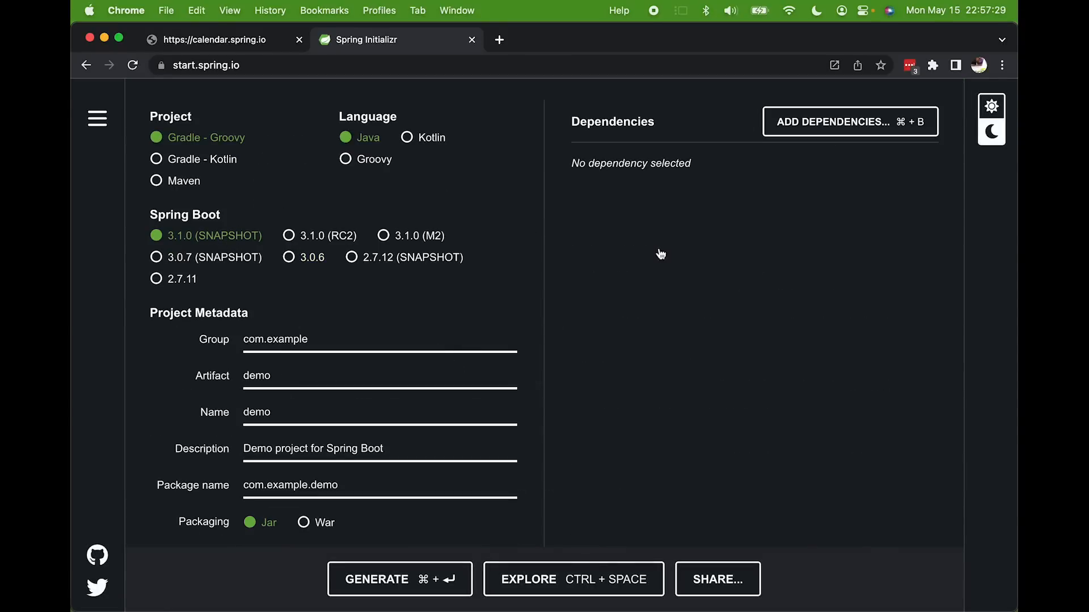
pyautogui.click(848, 122)
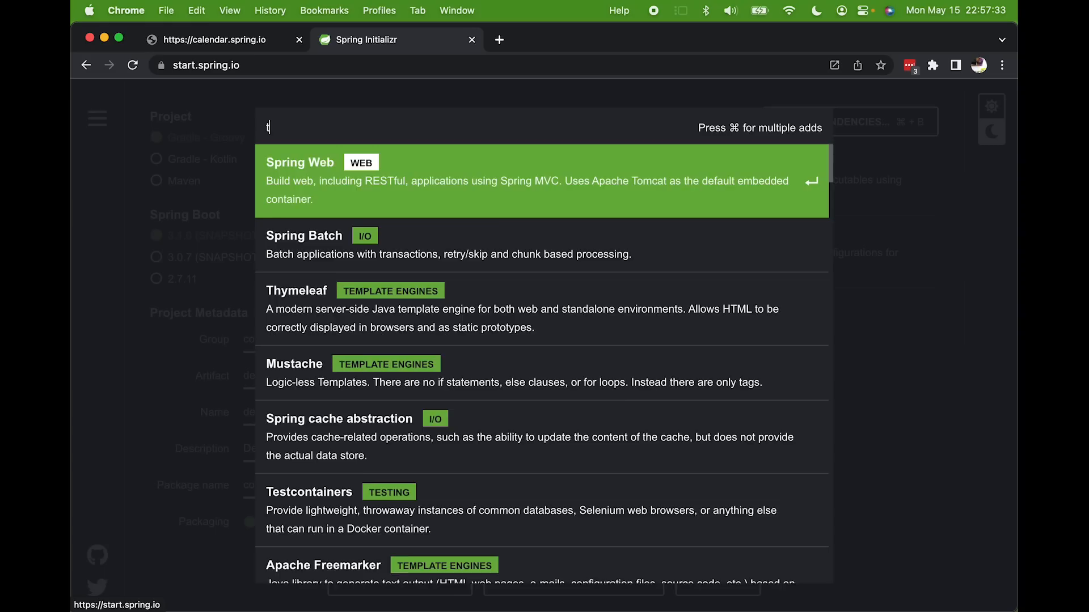
pyautogui.write('web')
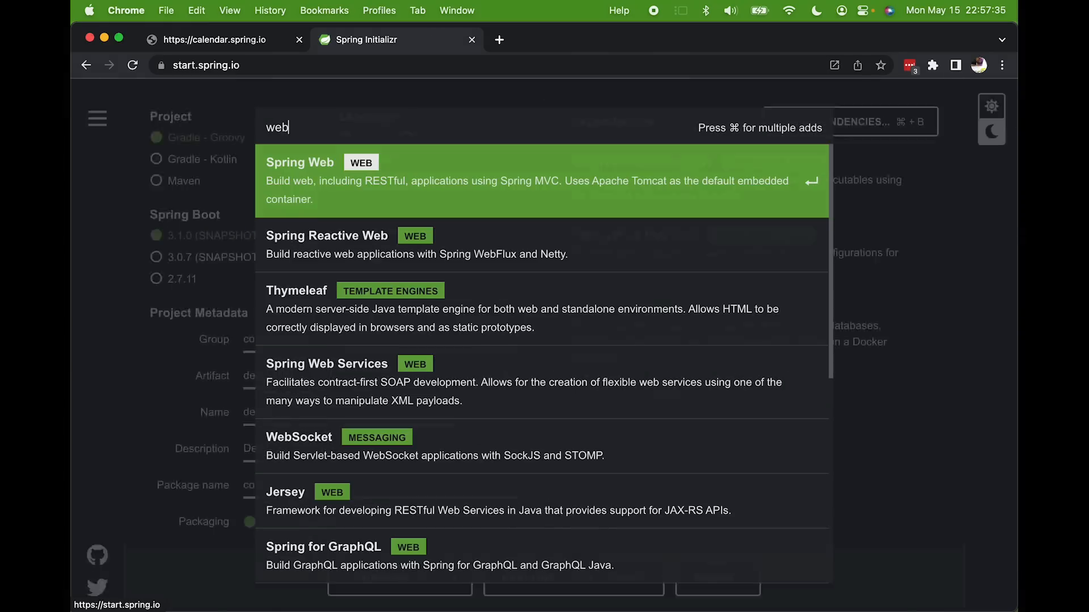
pyautogui.write('jdbc')
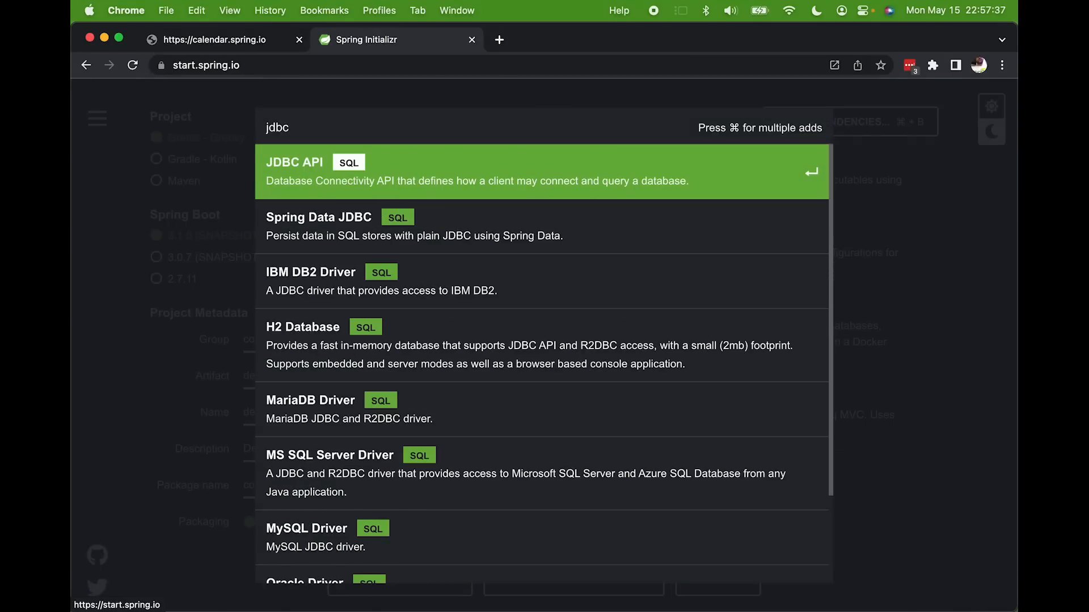
pyautogui.write('post')
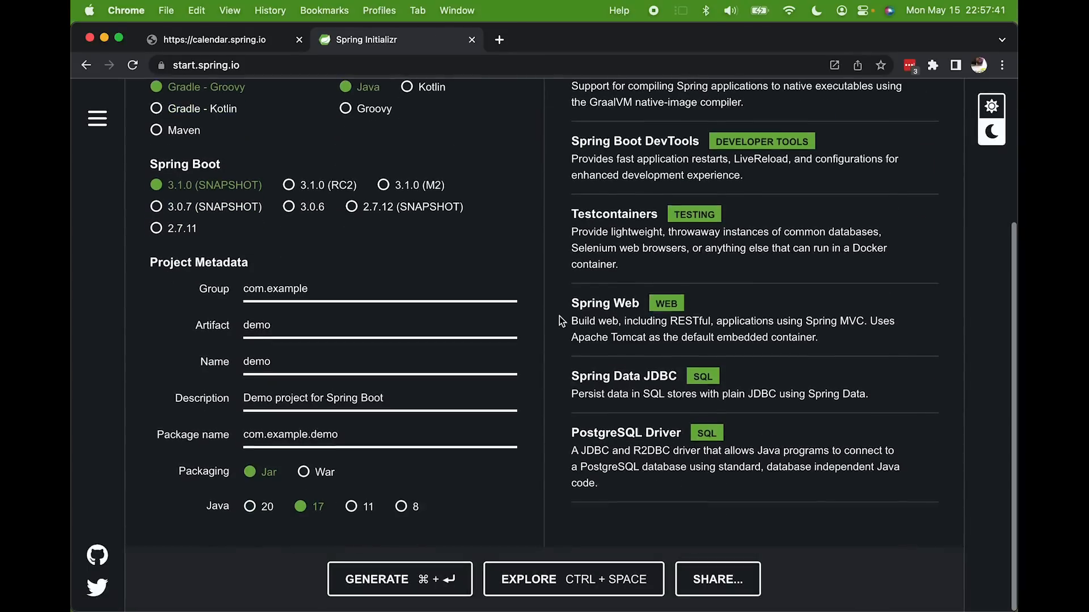
pyautogui.write('te')
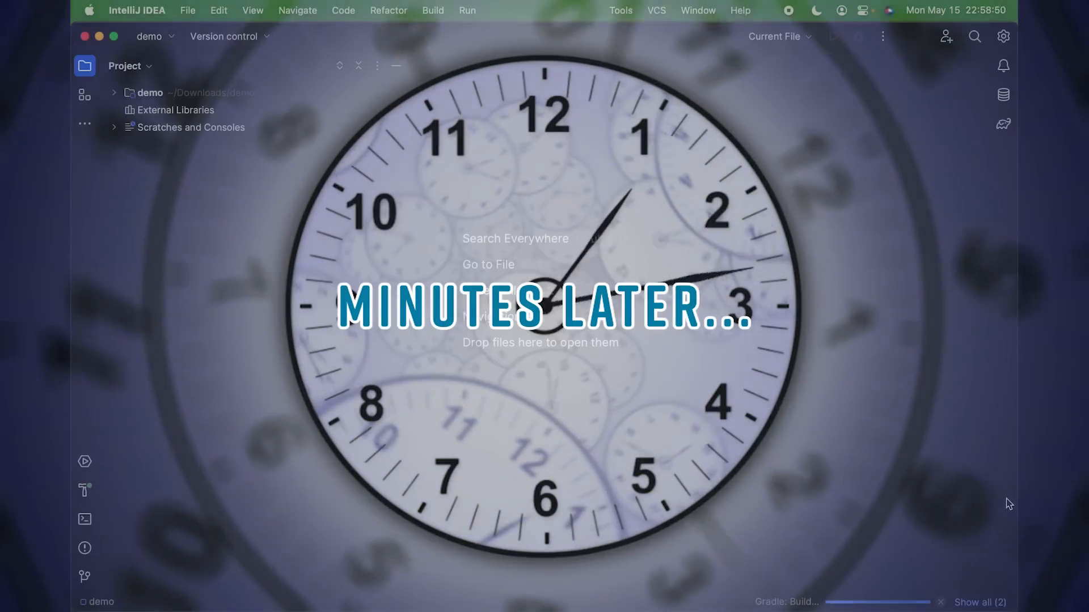
pyautogui.write('De')
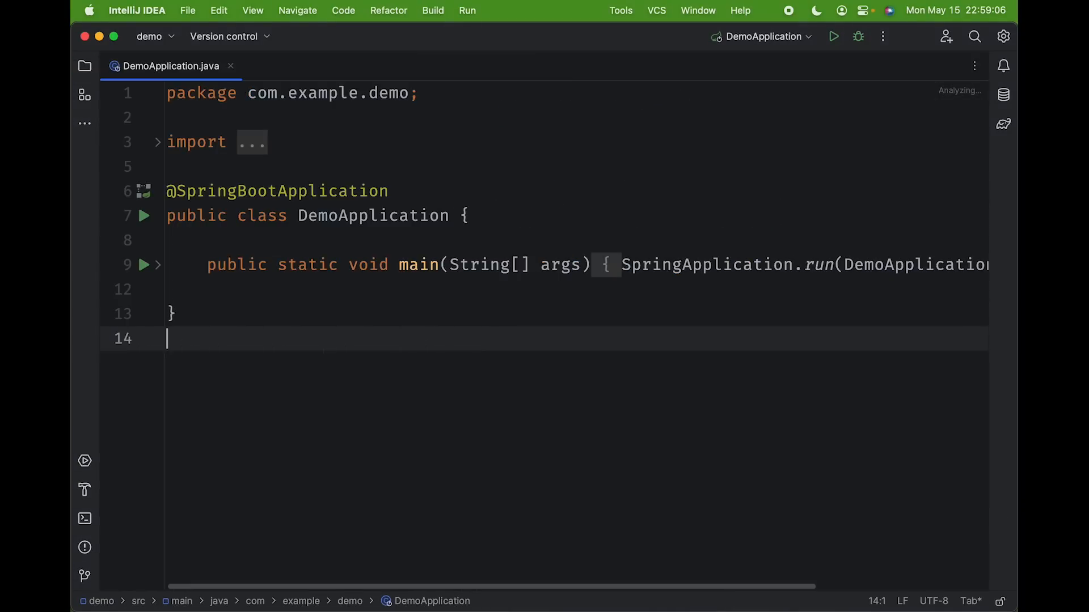
pyautogui.write('record Customer')
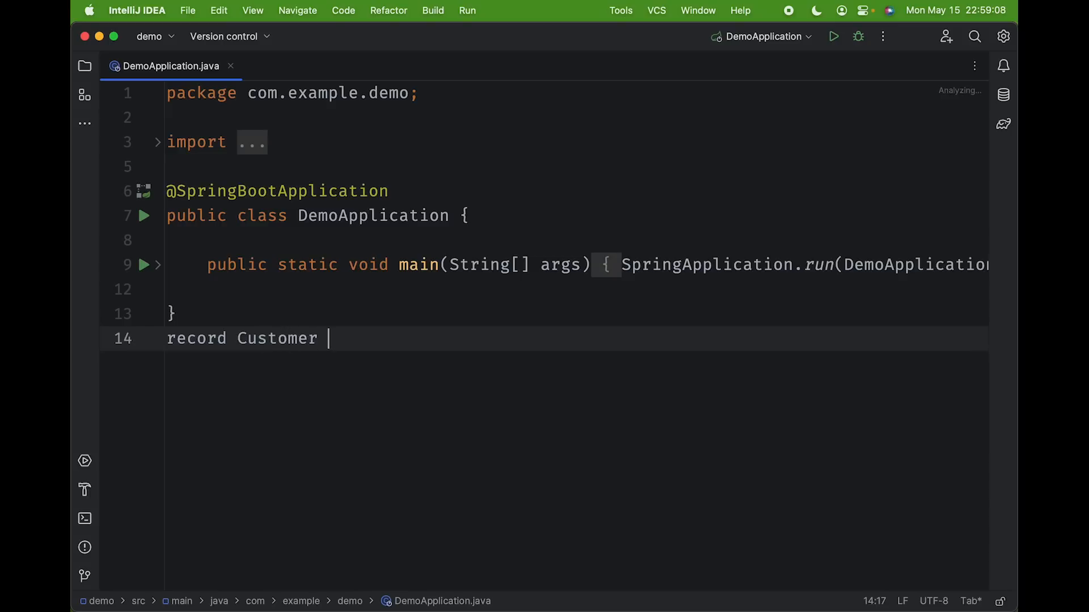
pyautogui.write('(Integer id )')
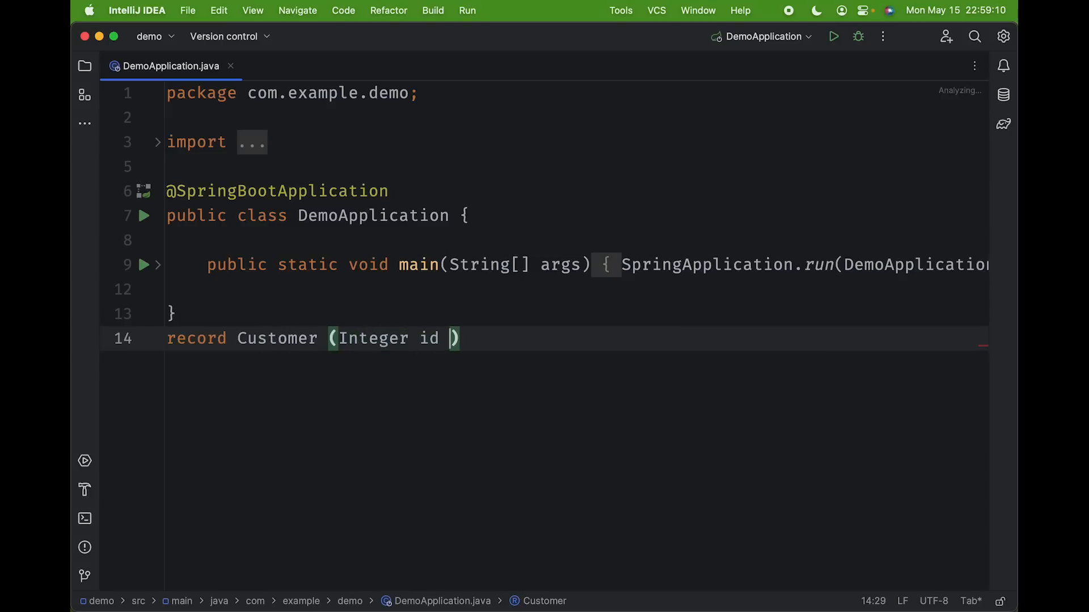
pyautogui.write(', String name')
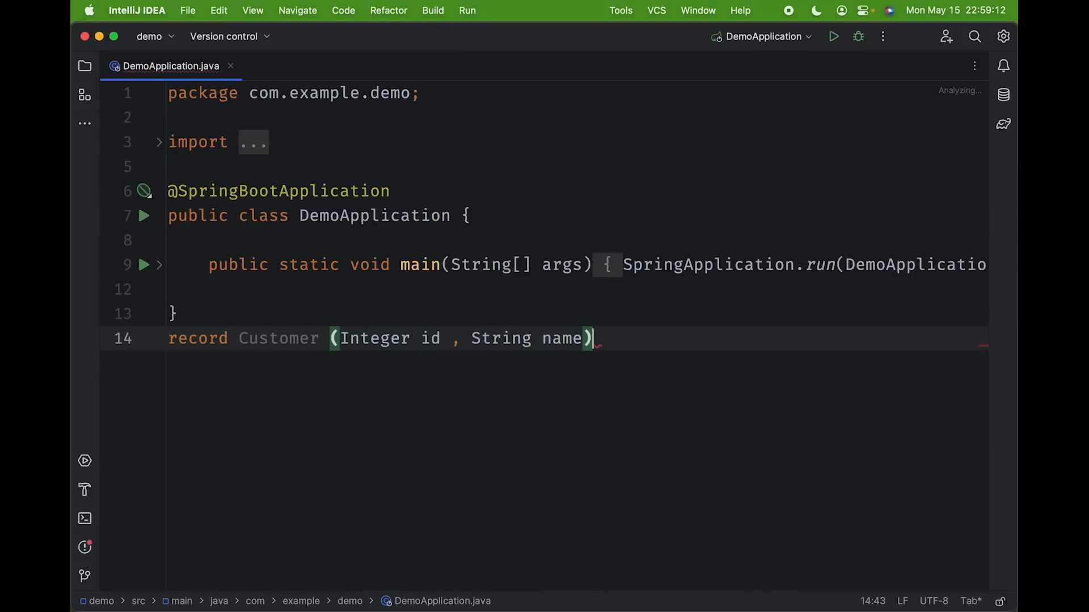
pyautogui.write('@Id')
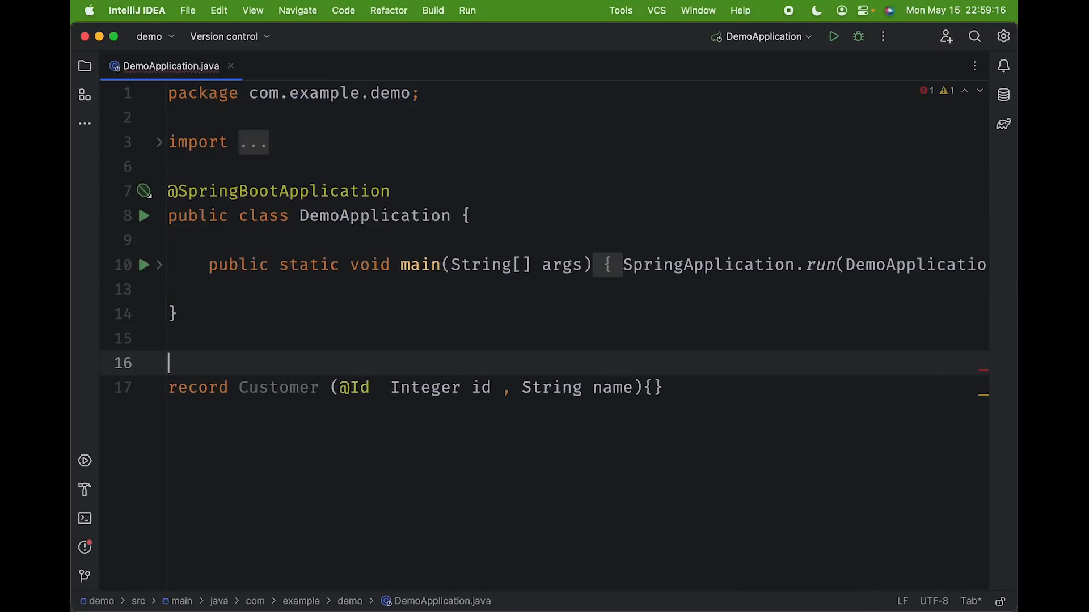
pyautogui.write('interface CustomerRep')
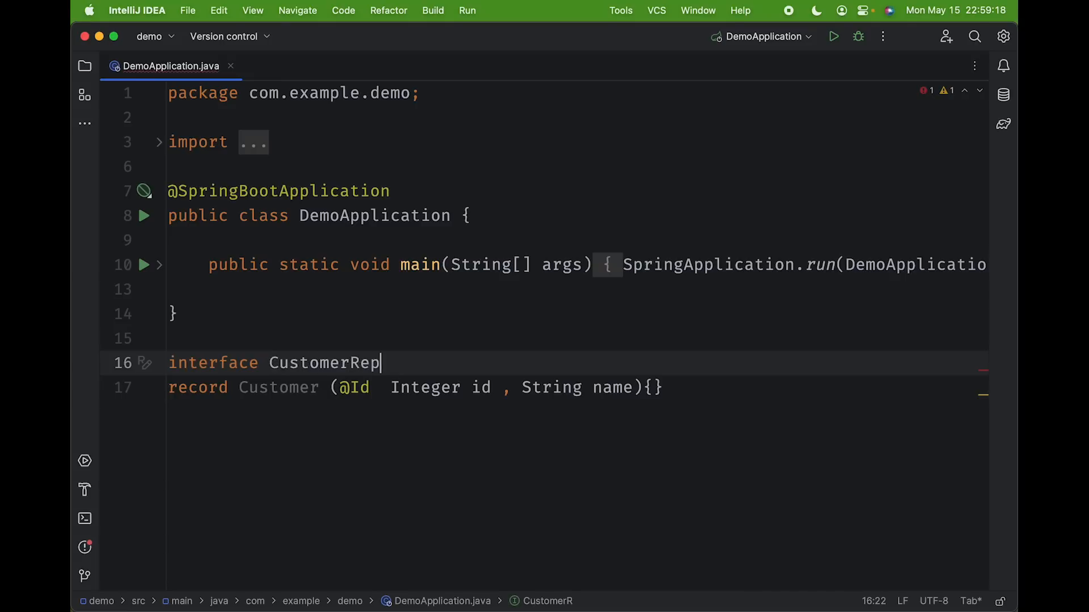
pyautogui.write('ository extends CrudRepository<Customer, Integer> {')
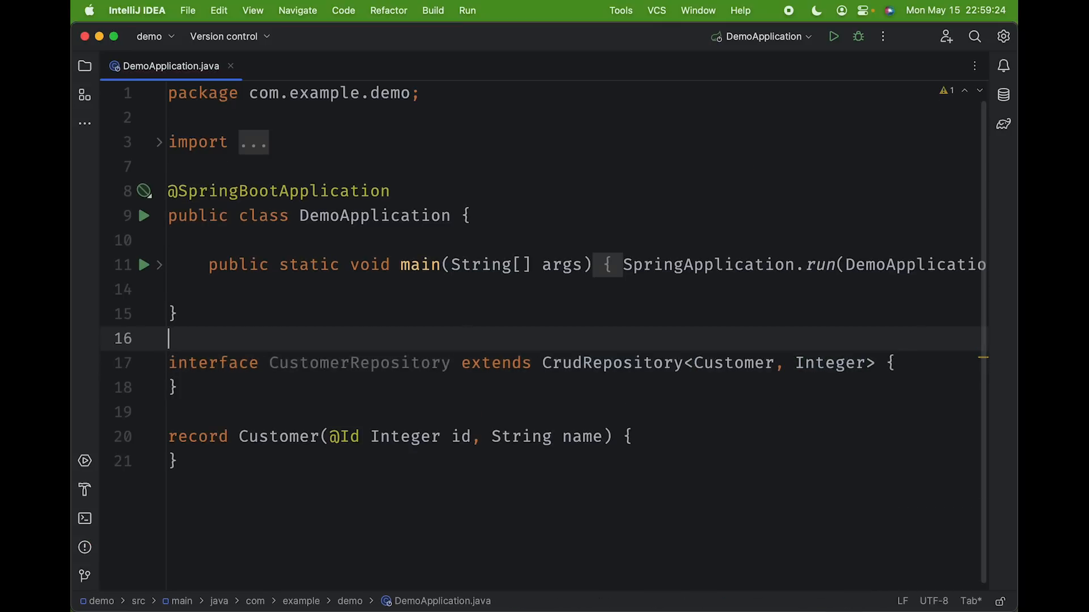
pyautogui.write('class Cus')
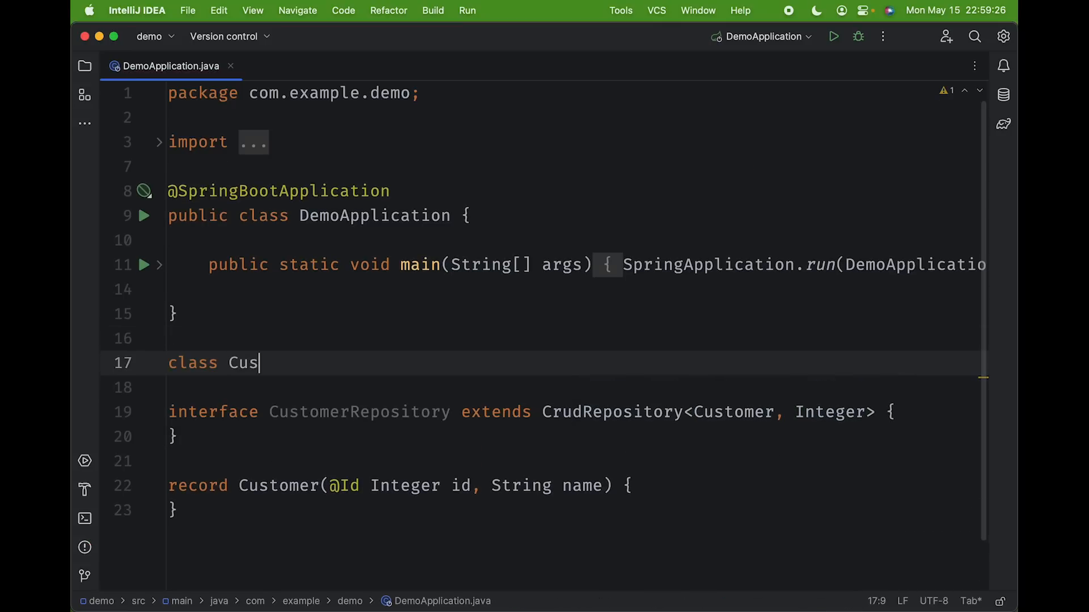
pyautogui.write('tomerHttpController {')
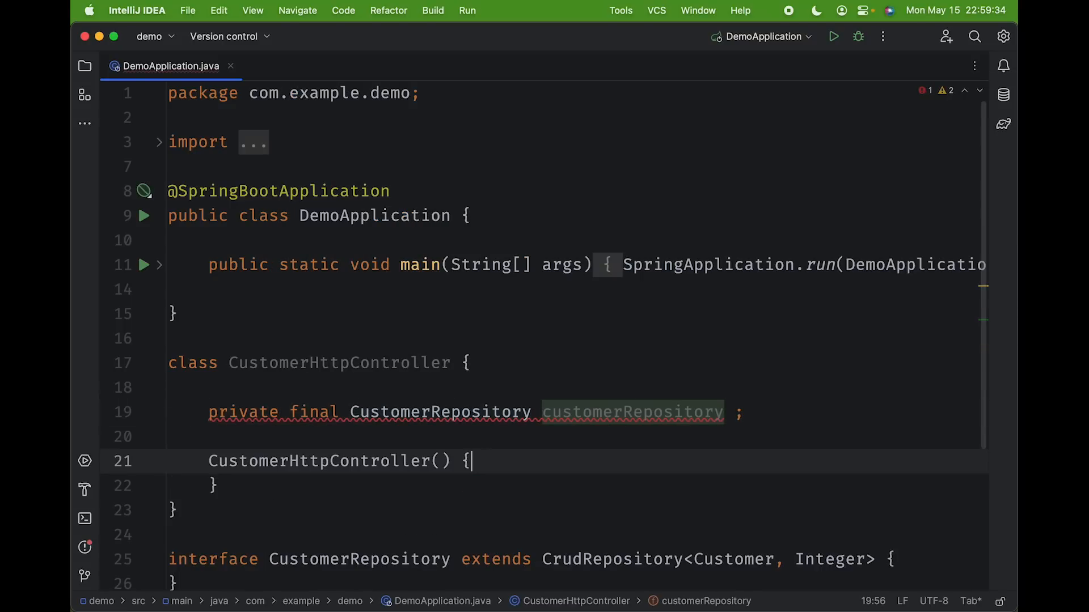
pyautogui.write('@GetMapping ("/c')
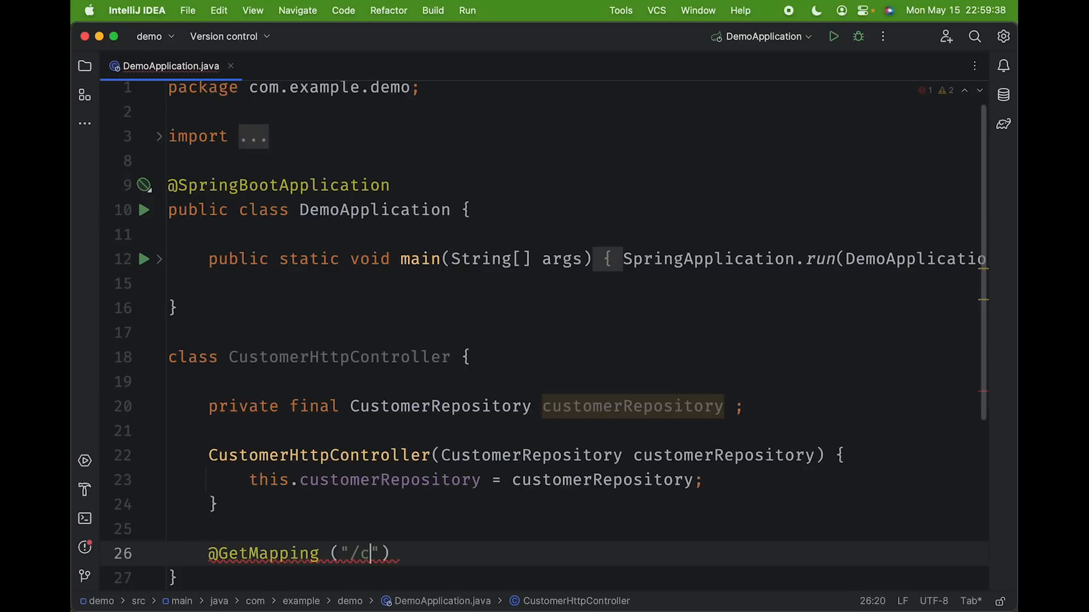
pyautogui.write('ustomers')
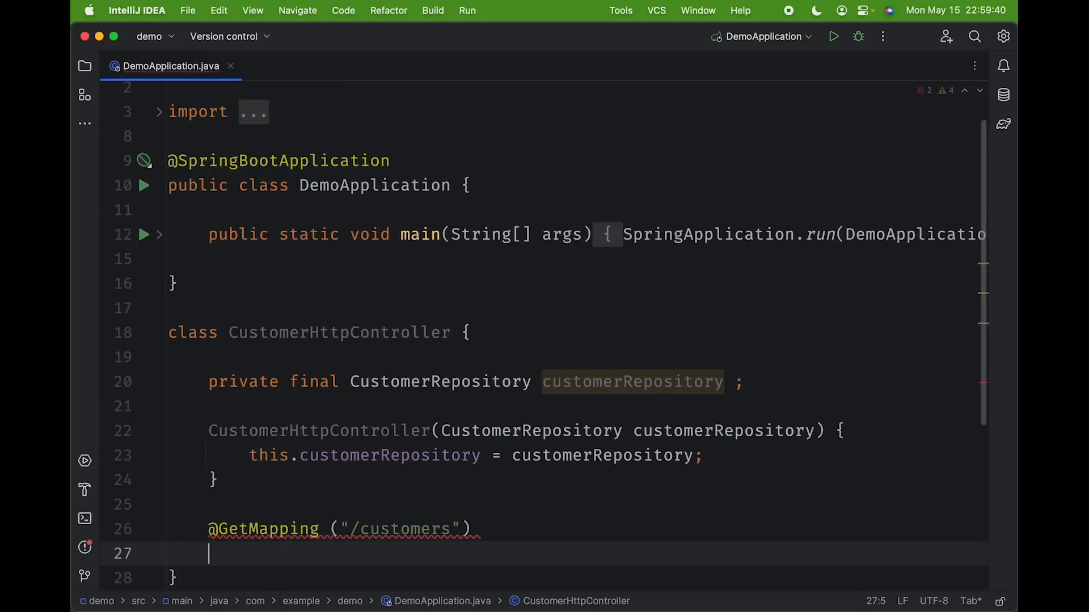
pyautogui.write('Iterable <Customer> xcustomers (')
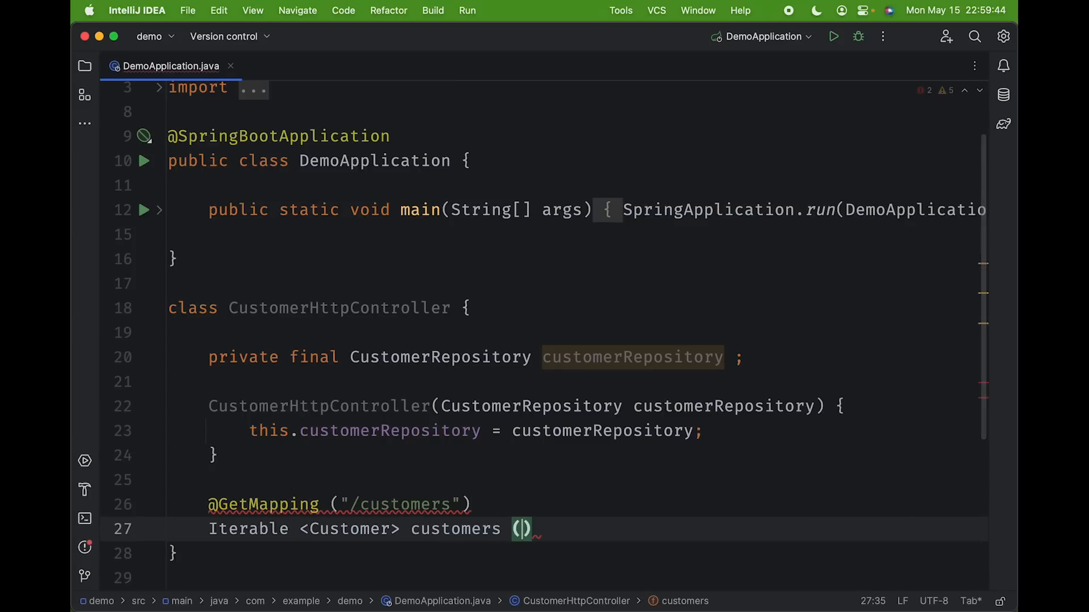
pyautogui.write('return this.customerRepository.findAll();')
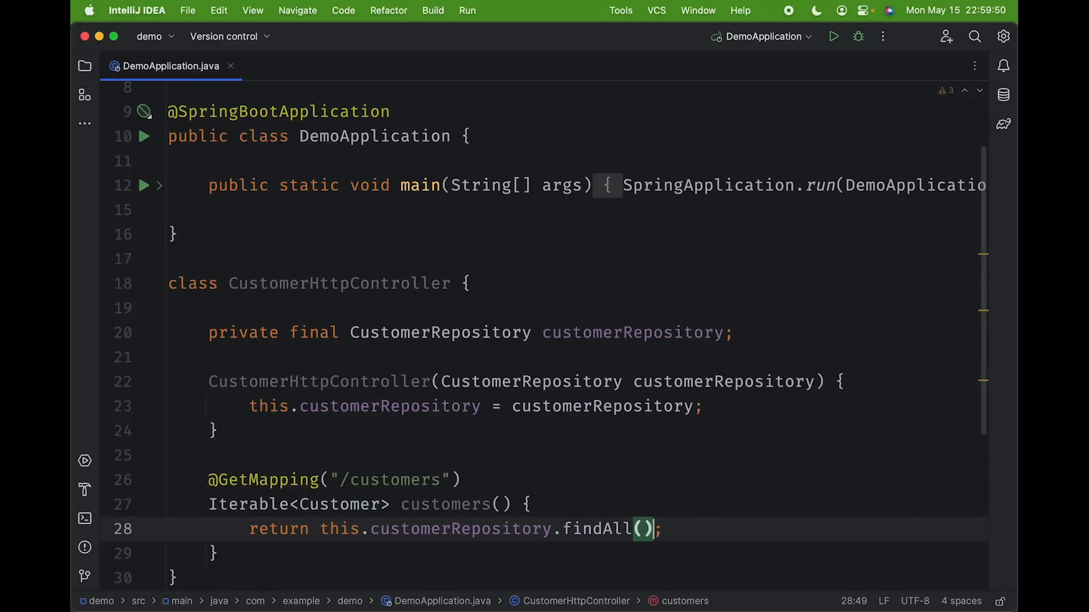
pyautogui.write('@')
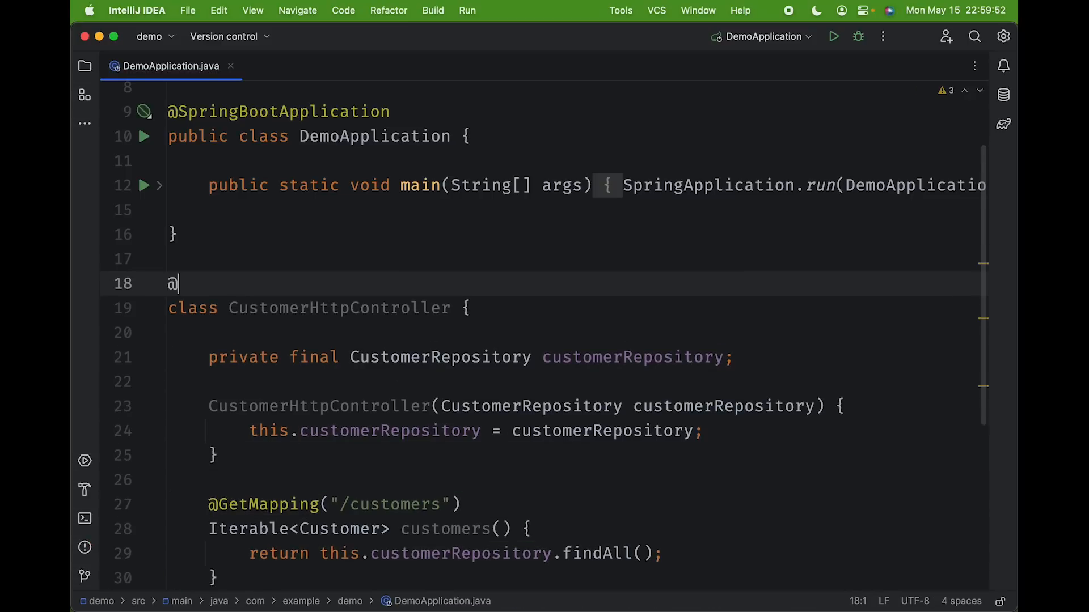
pyautogui.write('Controller')
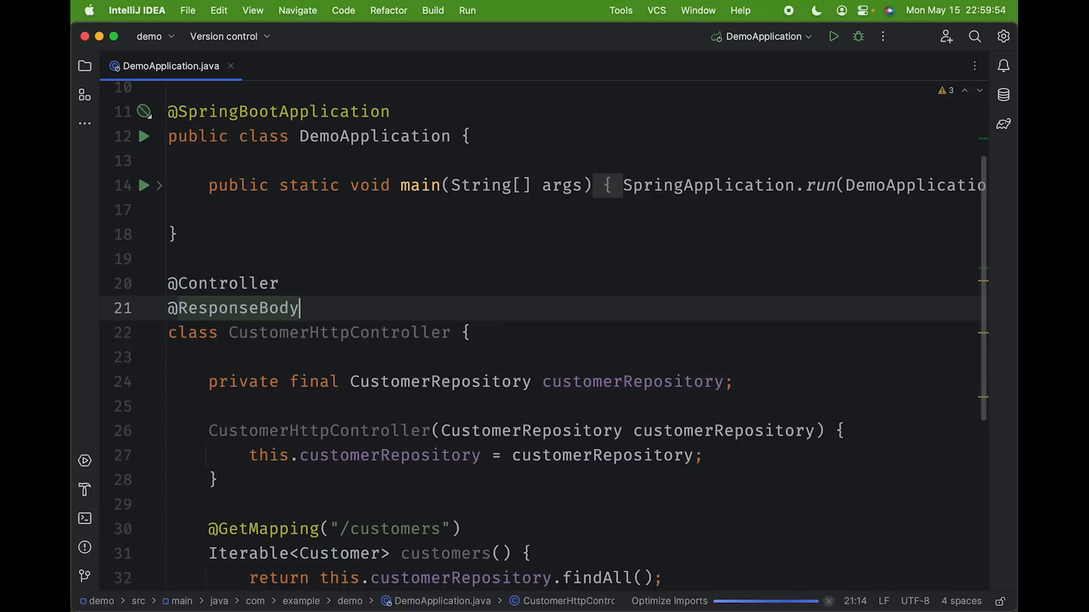
pyautogui.scroll(-3)
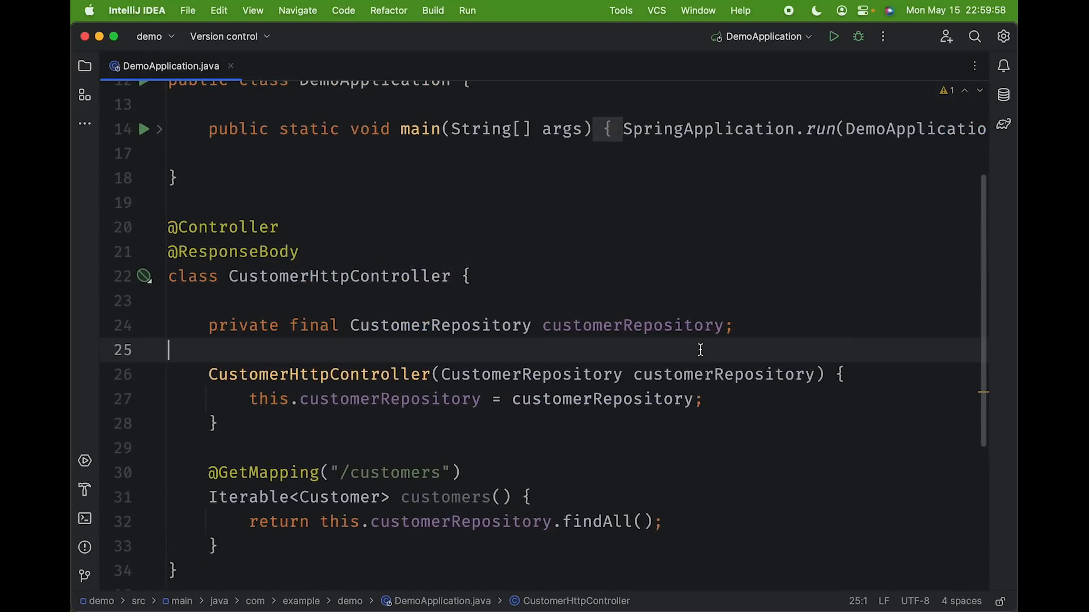
pyautogui.write('DemoA')
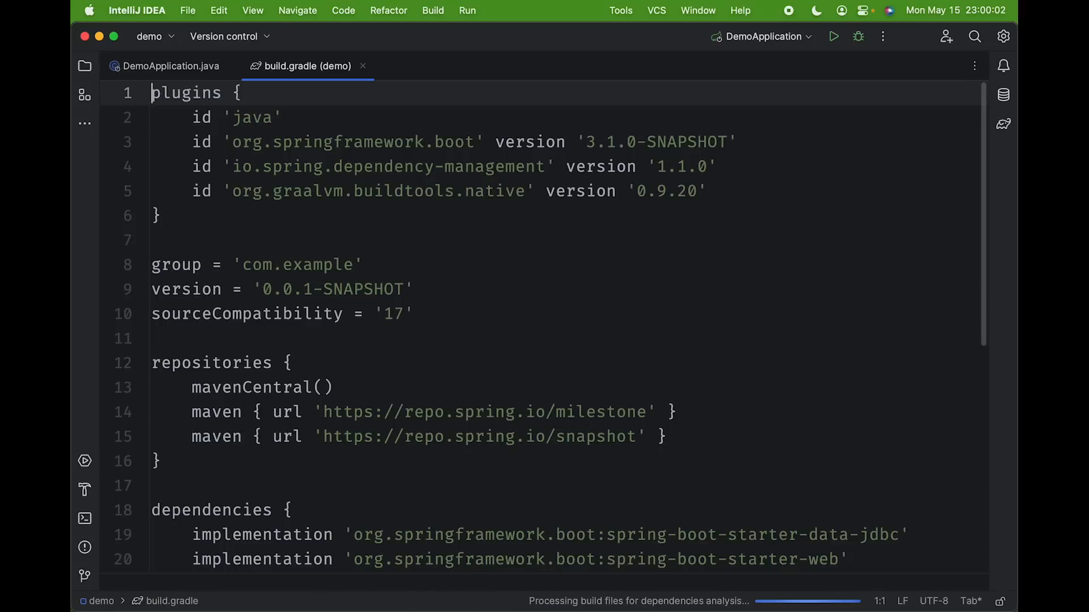
# Step: Add developmentOnly 'org.springframework.boot:spring-boot-docker-compose' below the devtools dependency in build.gradle
pyautogui.scroll(-3)
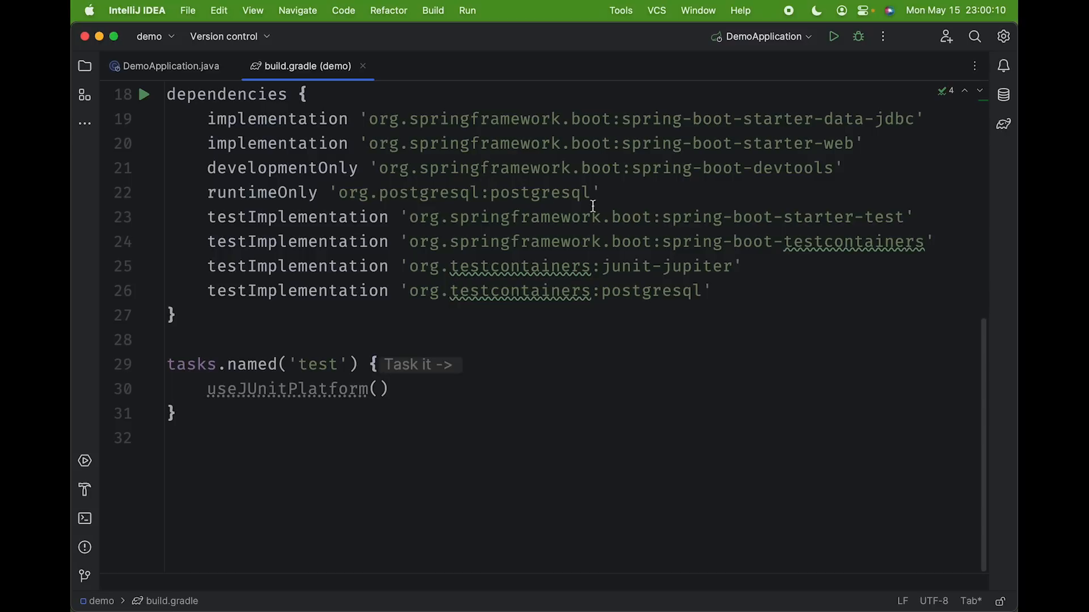
pyautogui.click(555, 216)
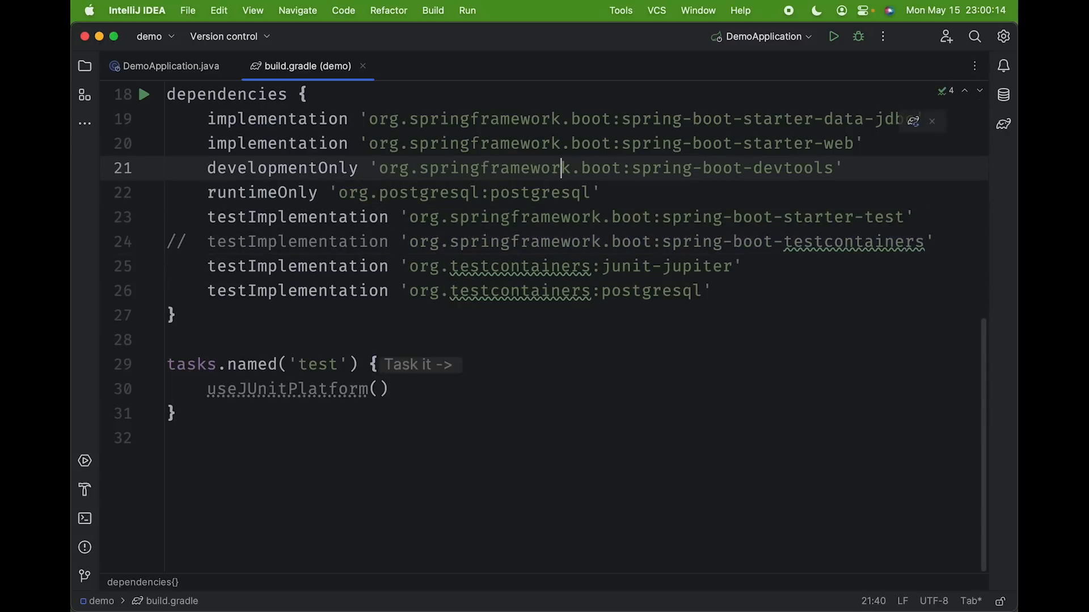
pyautogui.write("developmentOnly 'org.springframework.boot:spring-boot-dock")
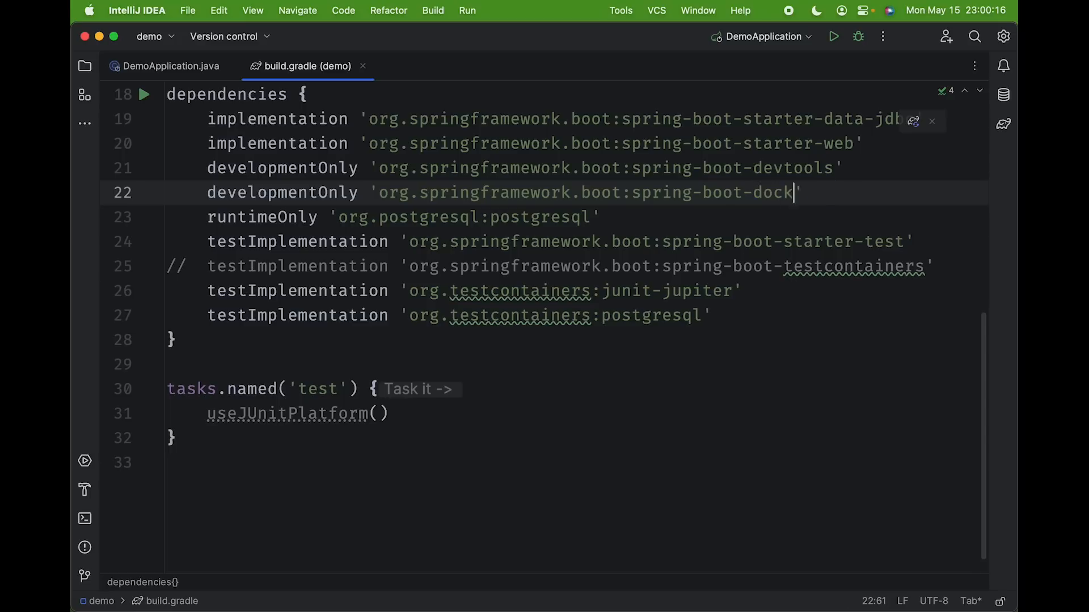
pyautogui.write('er-compose')
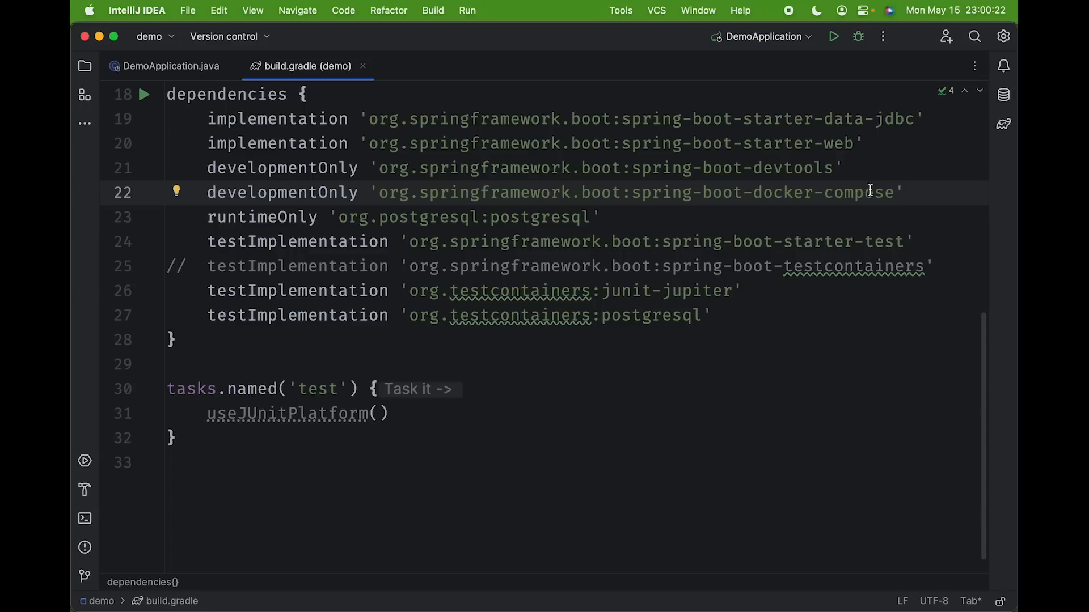
pyautogui.moveTo(436, 153)
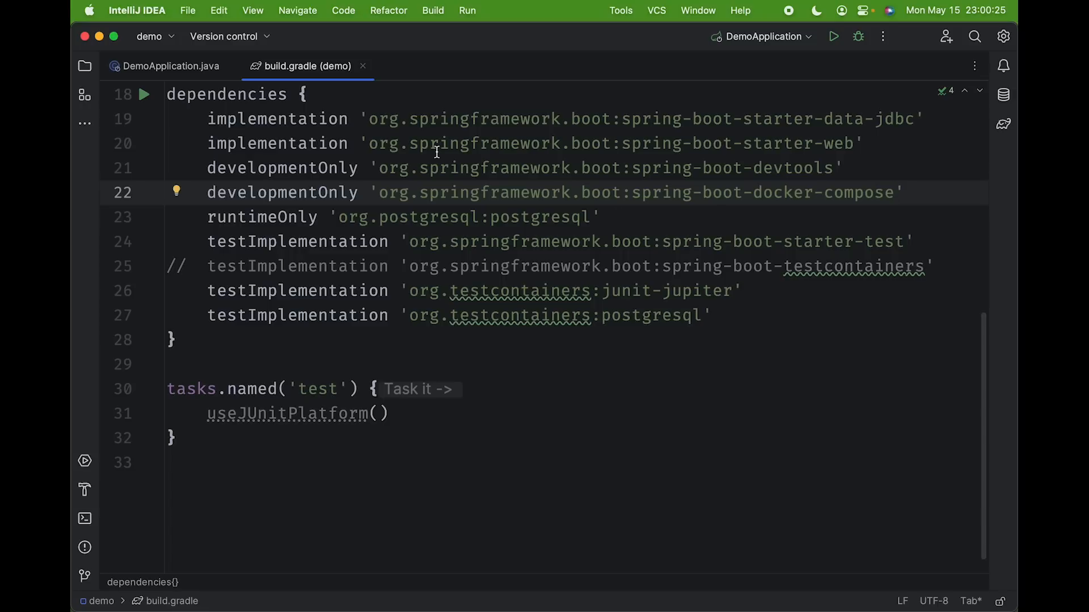
pyautogui.write('ap')
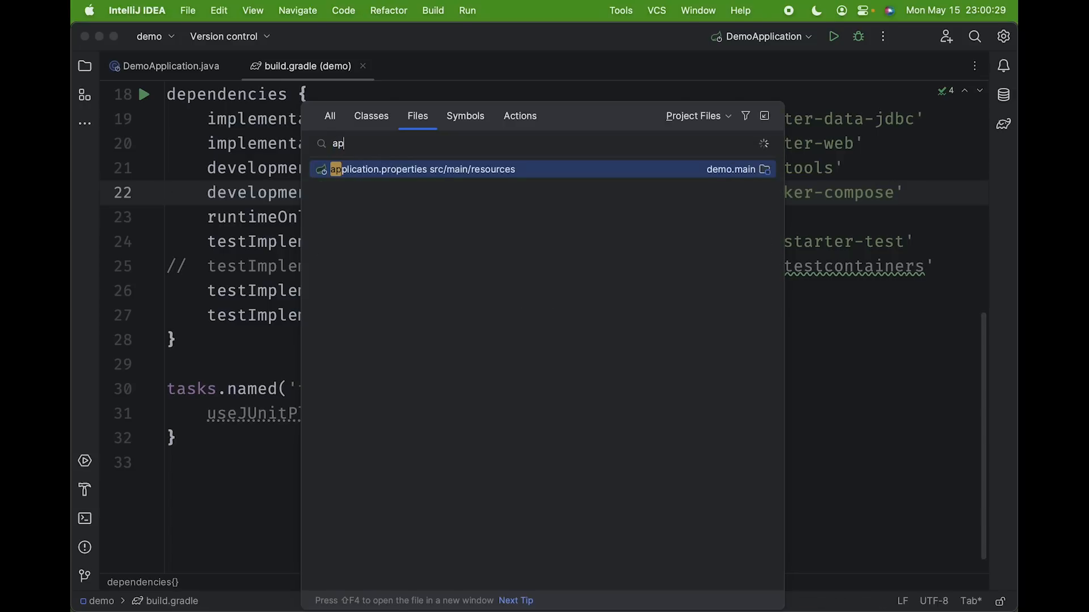
# Step: Open application.properties and type 'spring' to browse the property completions
pyautogui.click(426, 169)
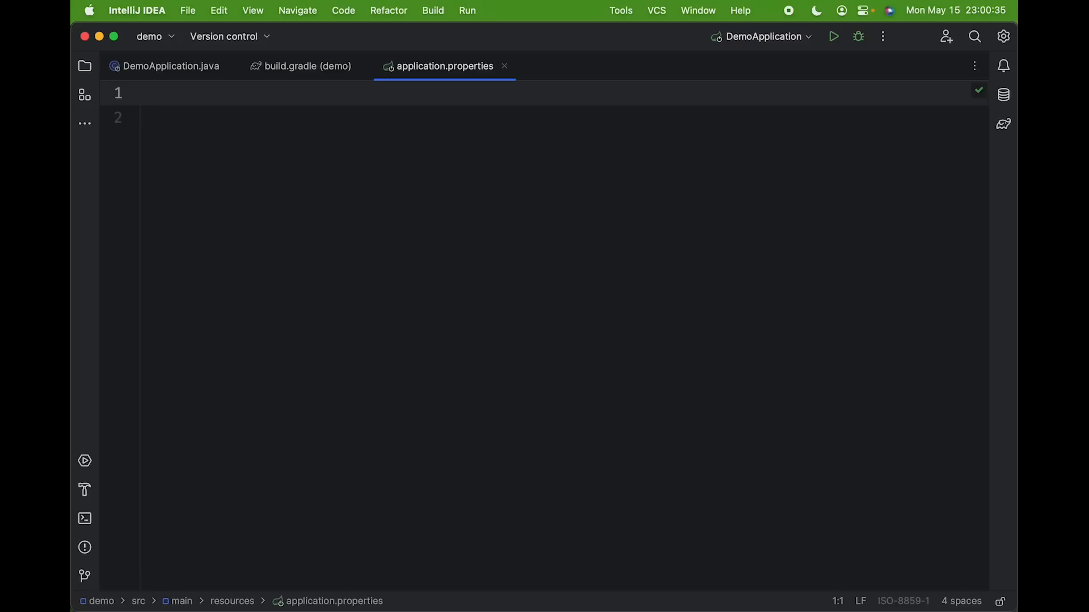
pyautogui.write('s[r')
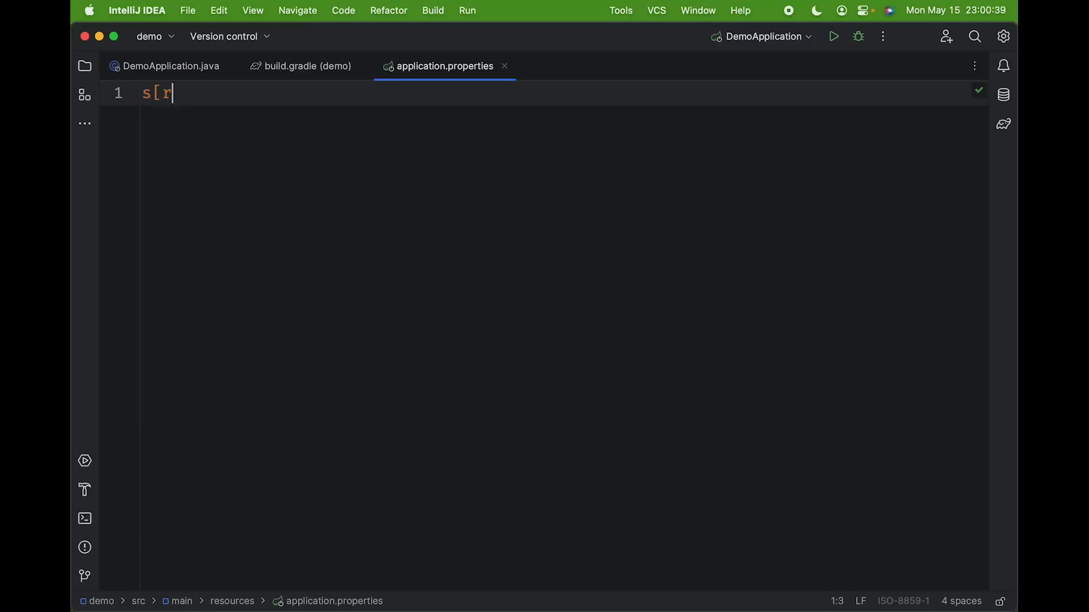
pyautogui.write('spring')
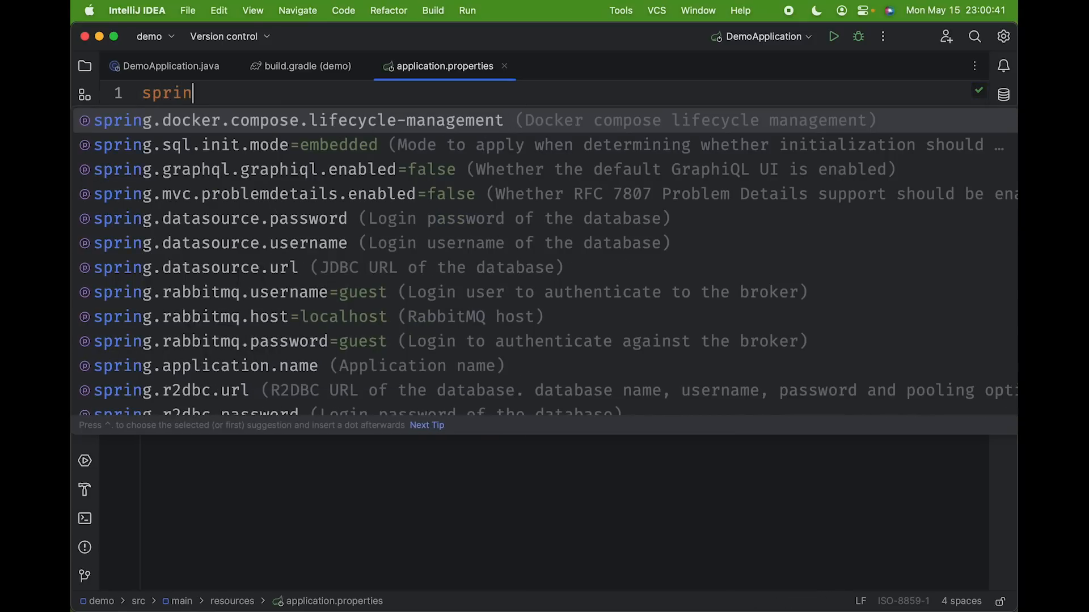
pyautogui.write('gdata')
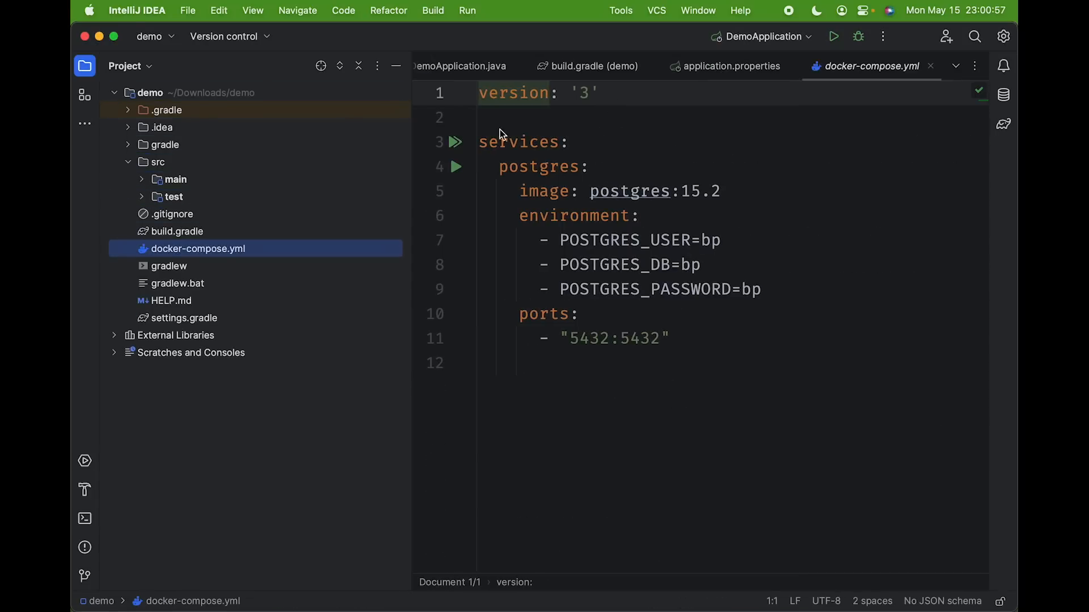
# Step: Review the postgres service in docker-compose.yml, then return to DemoApplication.java
pyautogui.click(626, 290)
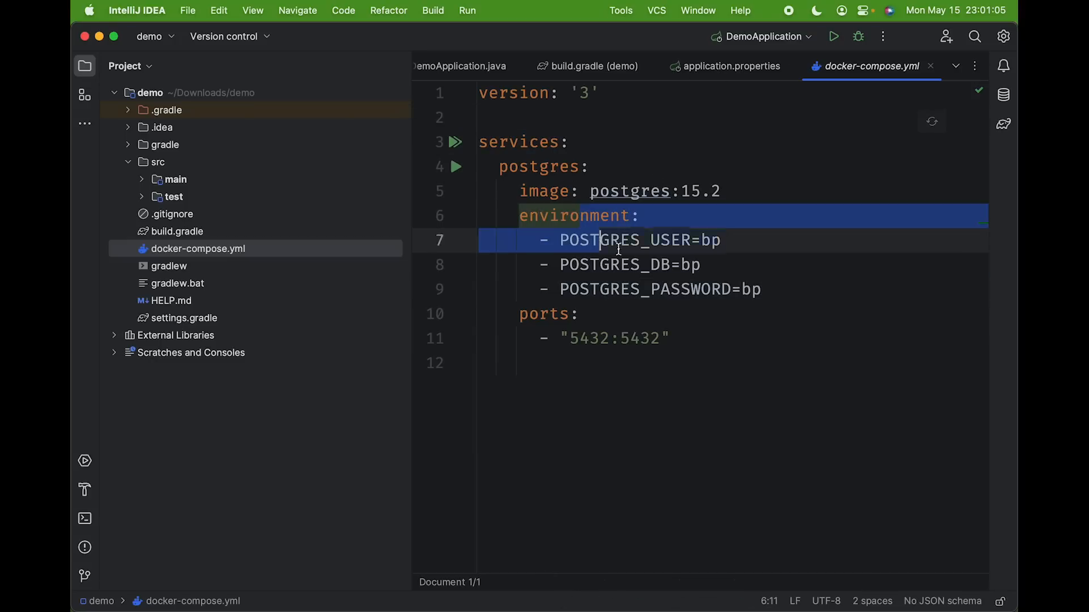
pyautogui.click(731, 66)
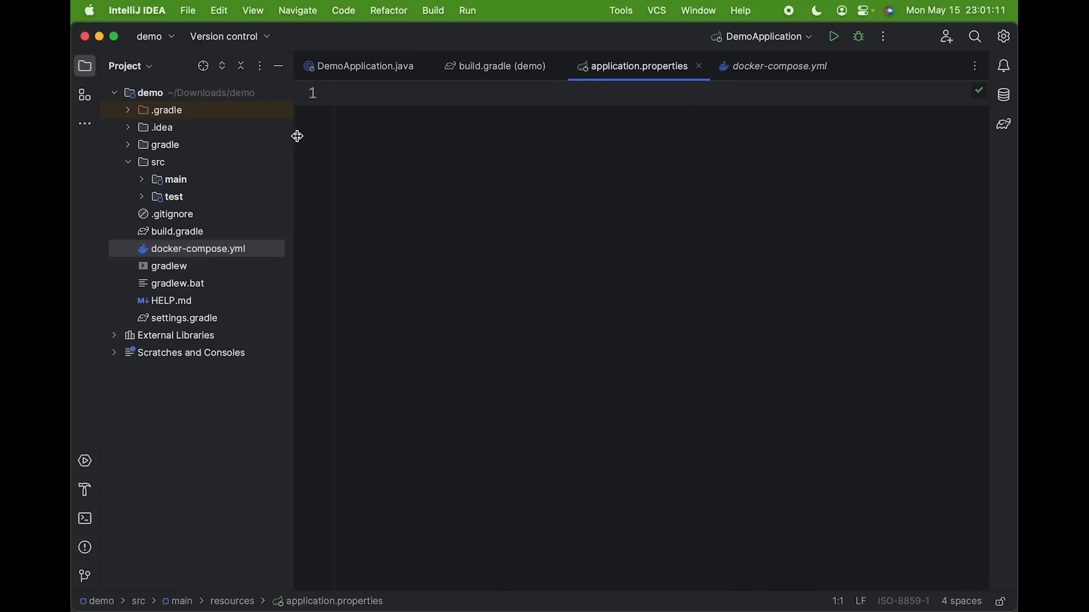
pyautogui.click(369, 66)
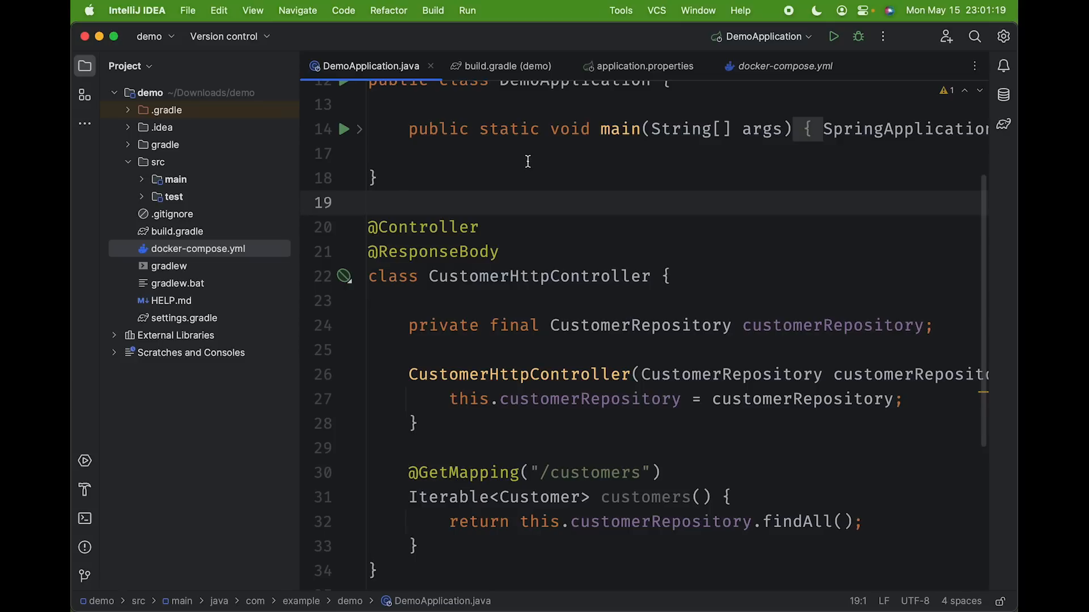
# Step: Run DemoApplication and inspect the Docker Compose Postgres container startup logs
pyautogui.click(833, 37)
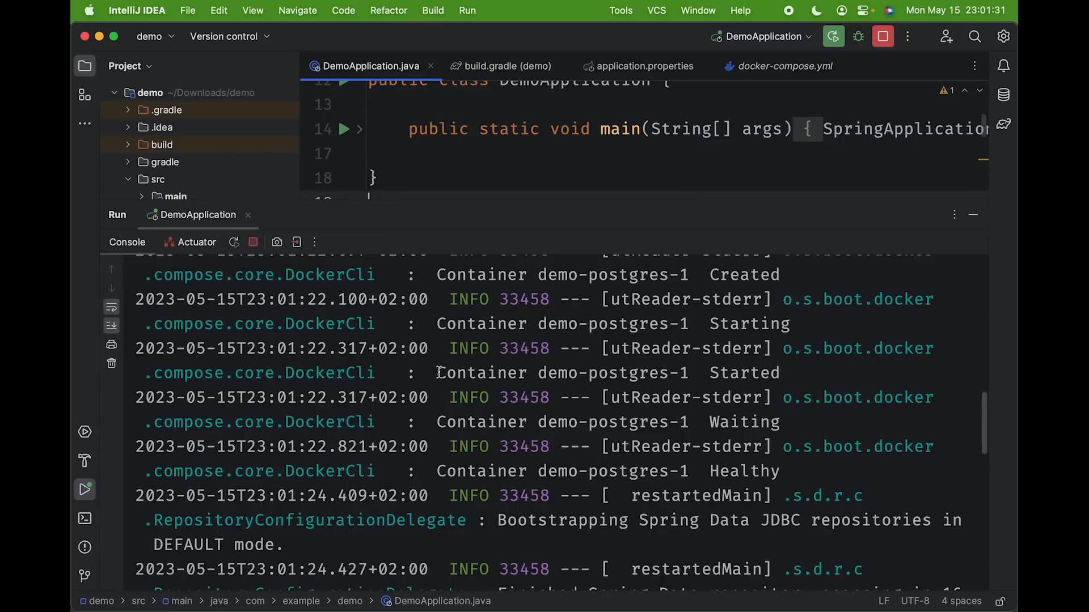
pyautogui.moveTo(436, 324); pyautogui.dragTo(729, 470)
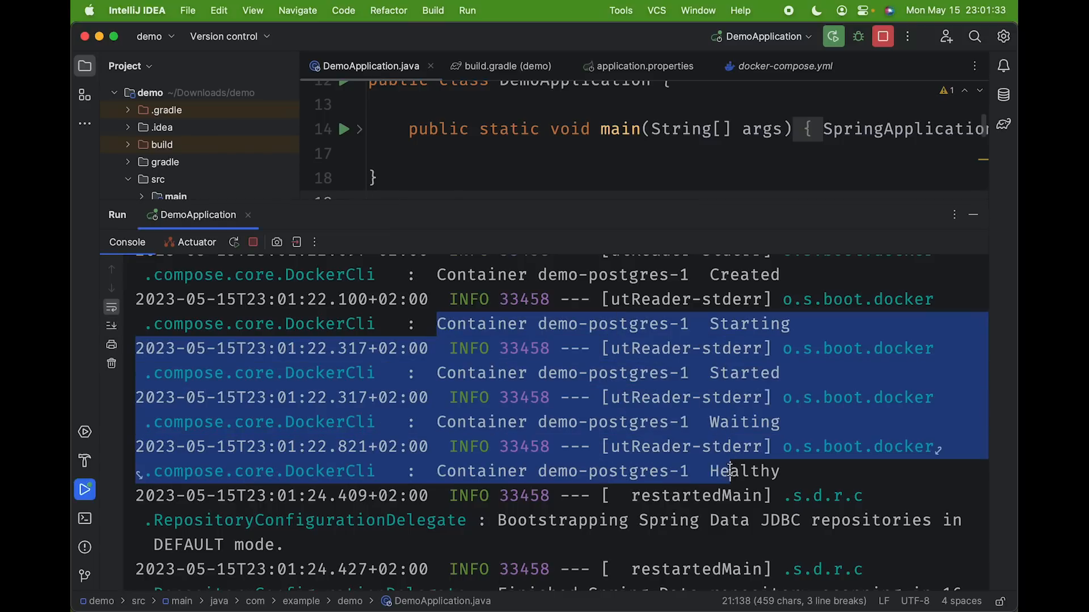
pyautogui.scroll(-3)
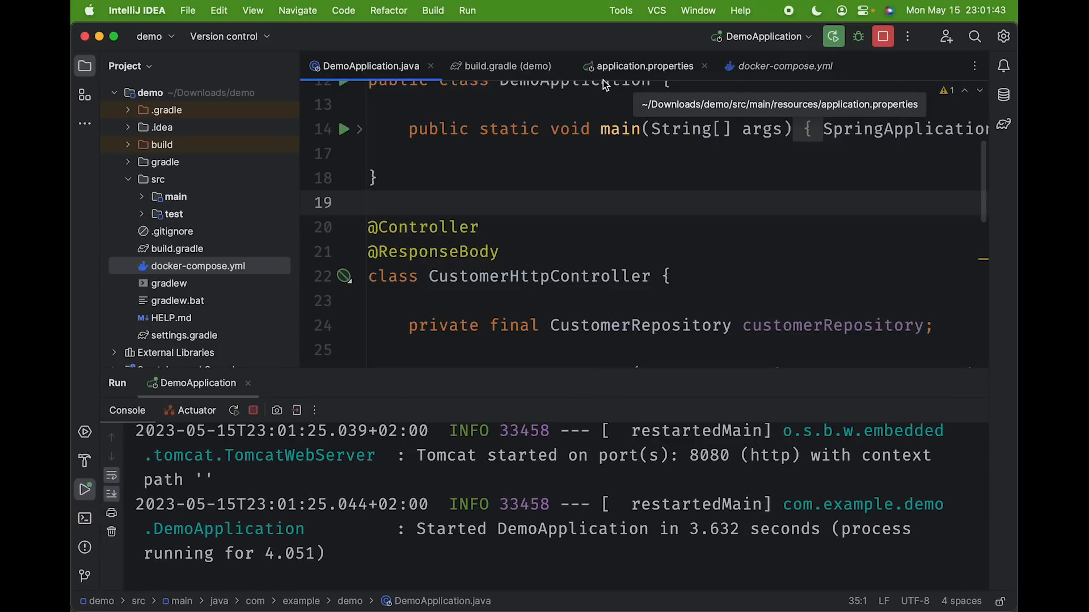
pyautogui.click(643, 66)
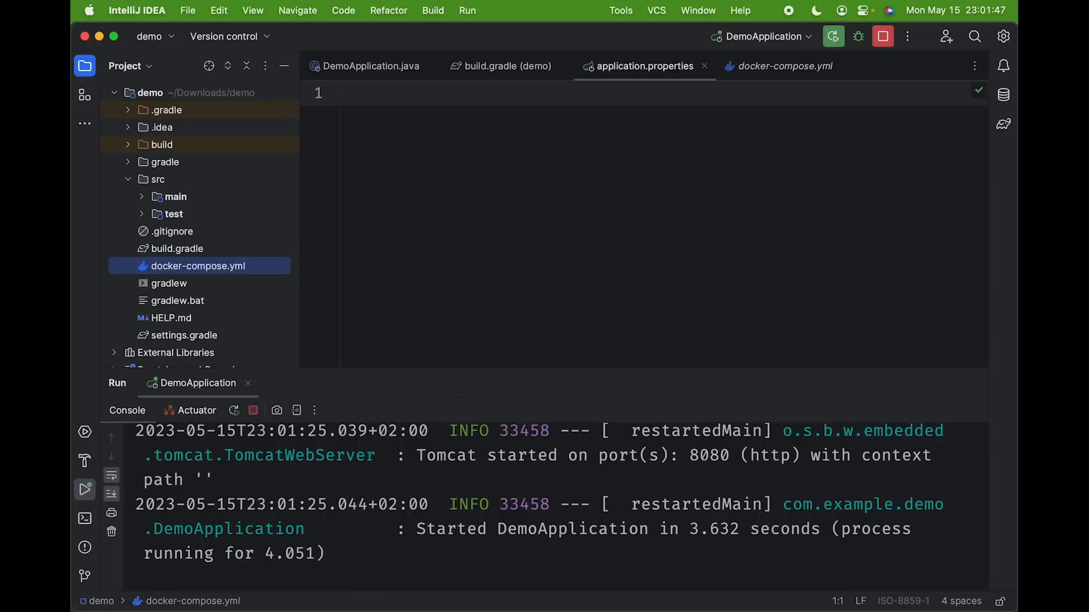
# Step: Set spring.sql.init.mode=always in application.properties
pyautogui.write('i')
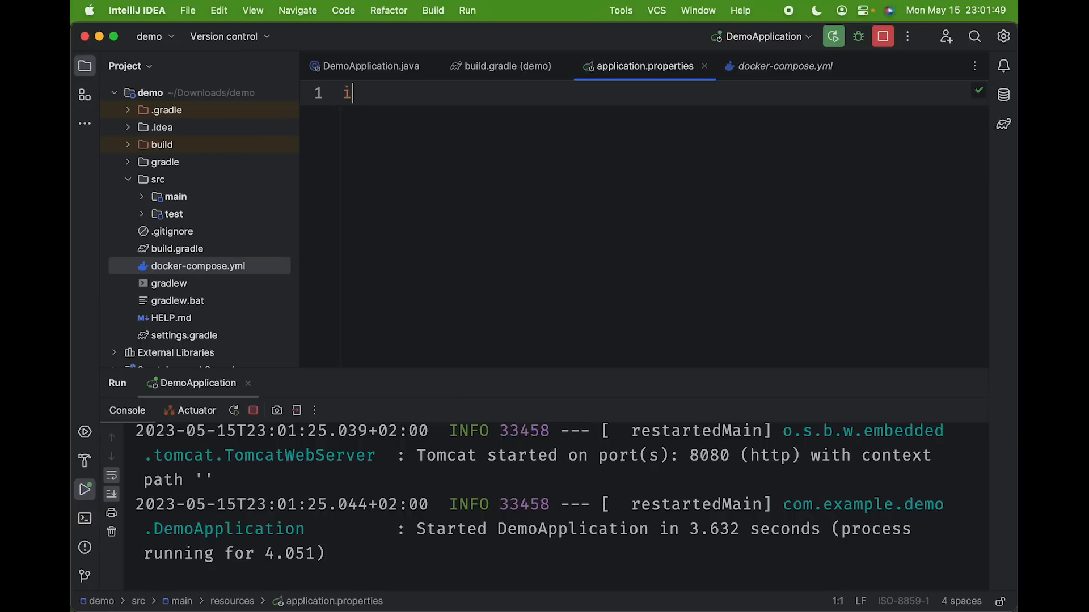
pyautogui.write('nitsq')
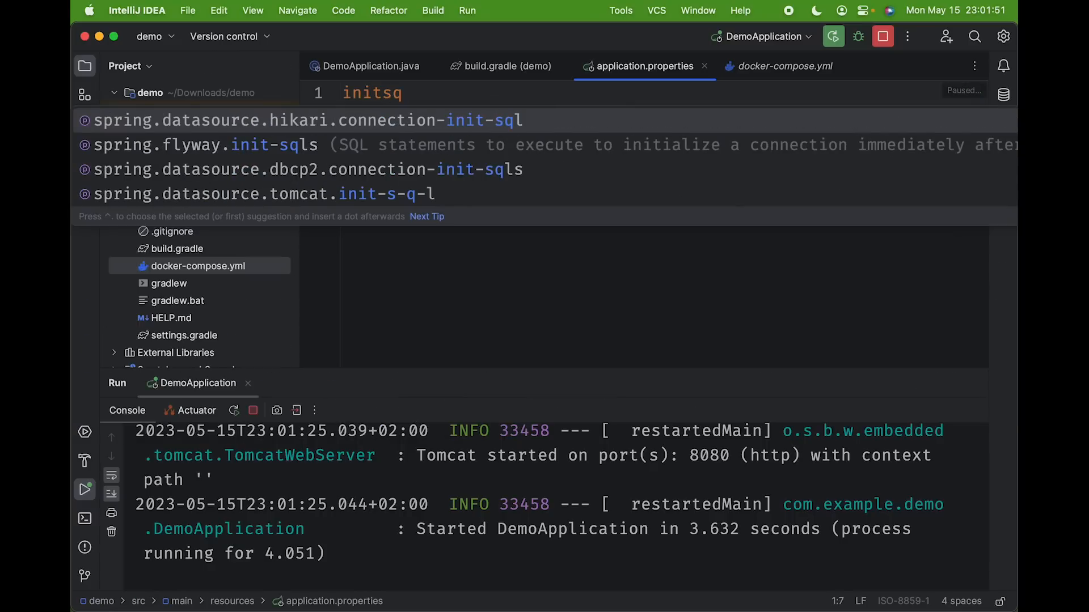
pyautogui.write('spring.sql.init.mode=')
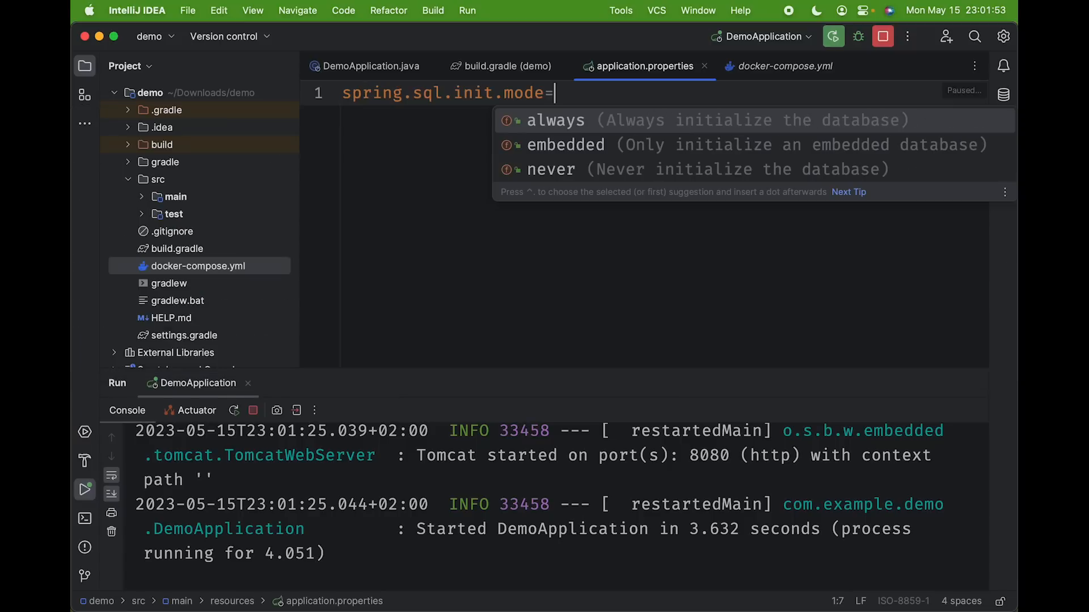
pyautogui.write('always')
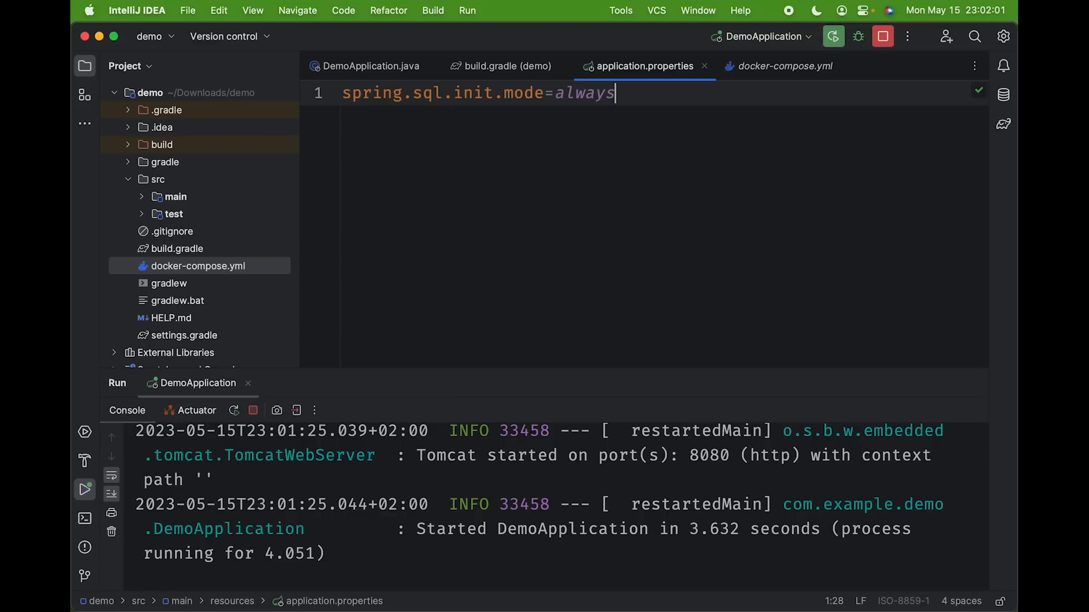
pyautogui.click(176, 197)
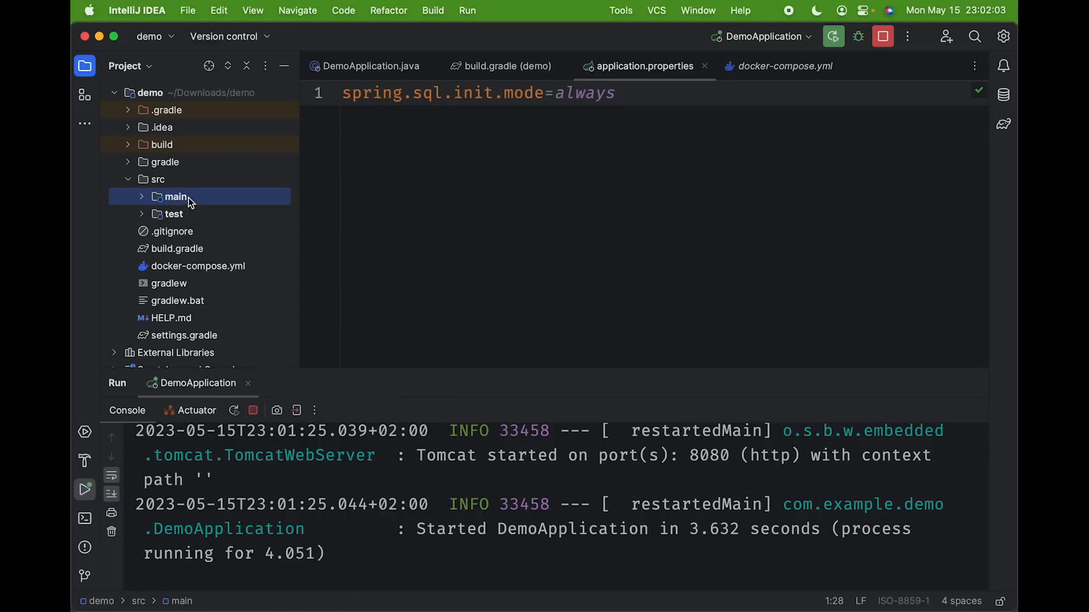
# Step: Create a new schema.sql file in the resources folder
pyautogui.click(175, 197)
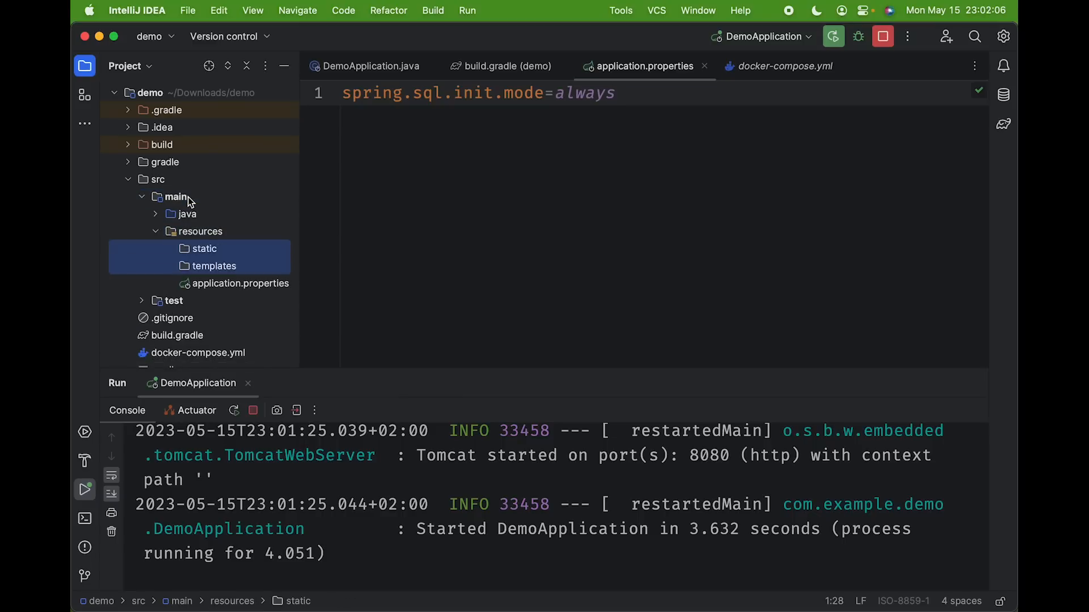
pyautogui.rightClick(200, 231)
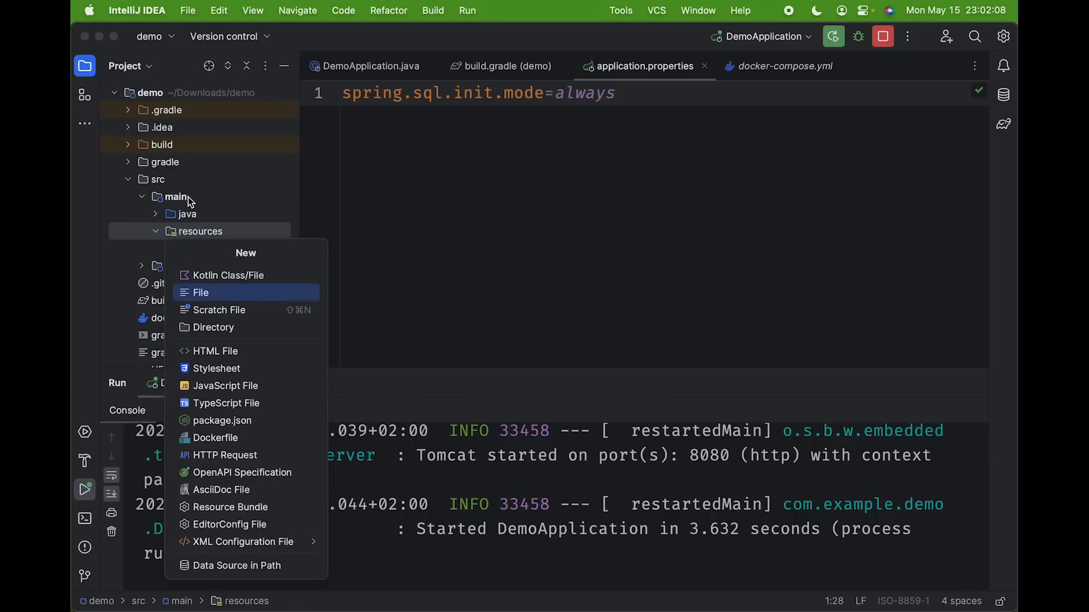
pyautogui.click(200, 291)
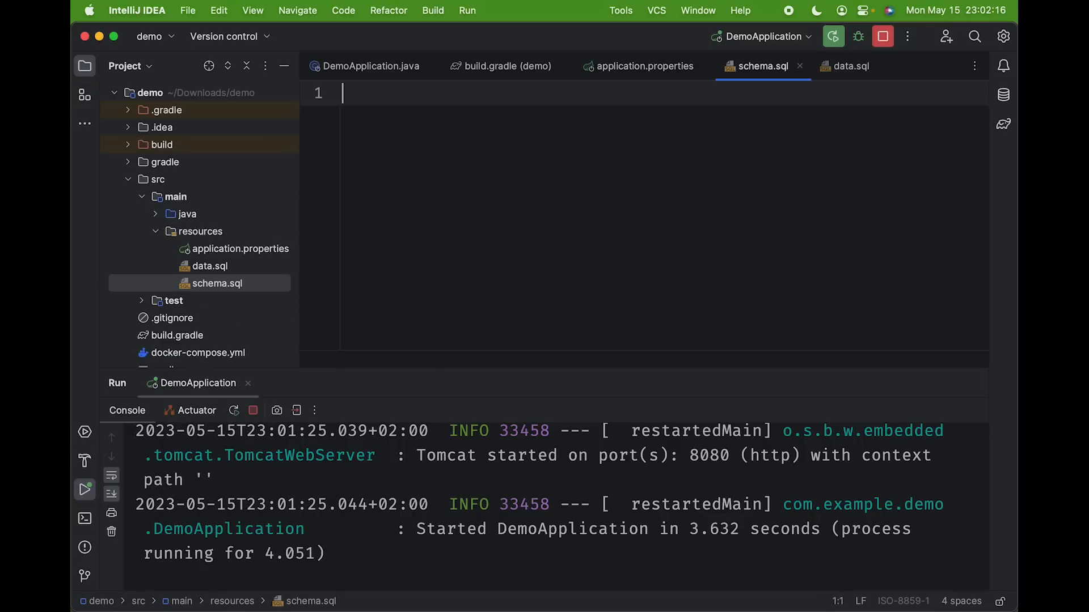
# Step: Write CREATE TABLE IF NOT EXISTS customer with id serial primary key and name varchar(255) not null
pyautogui.write('create table')
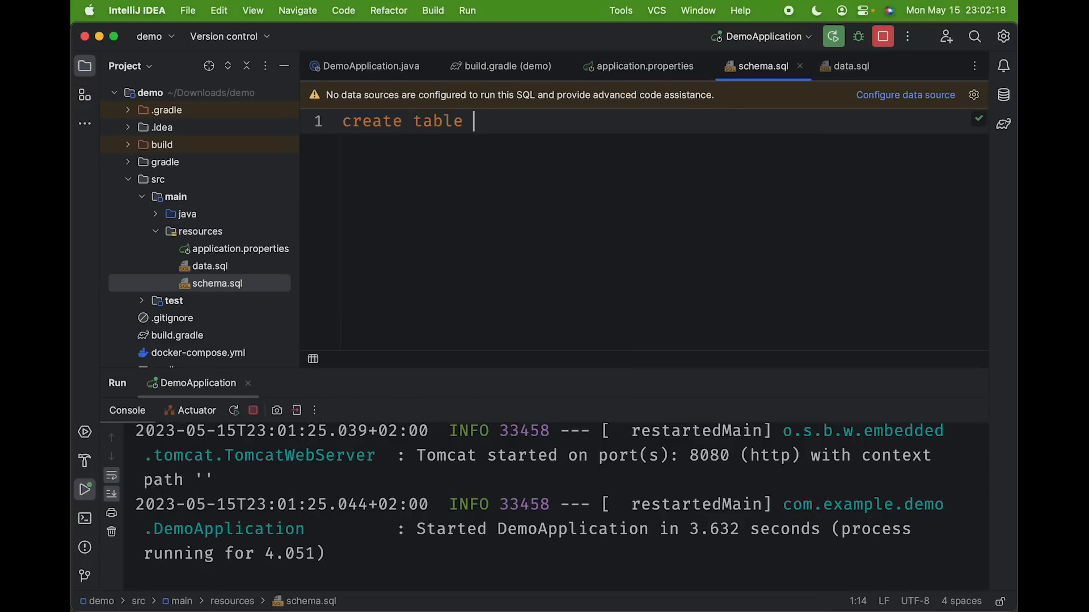
pyautogui.write('if not exists cus')
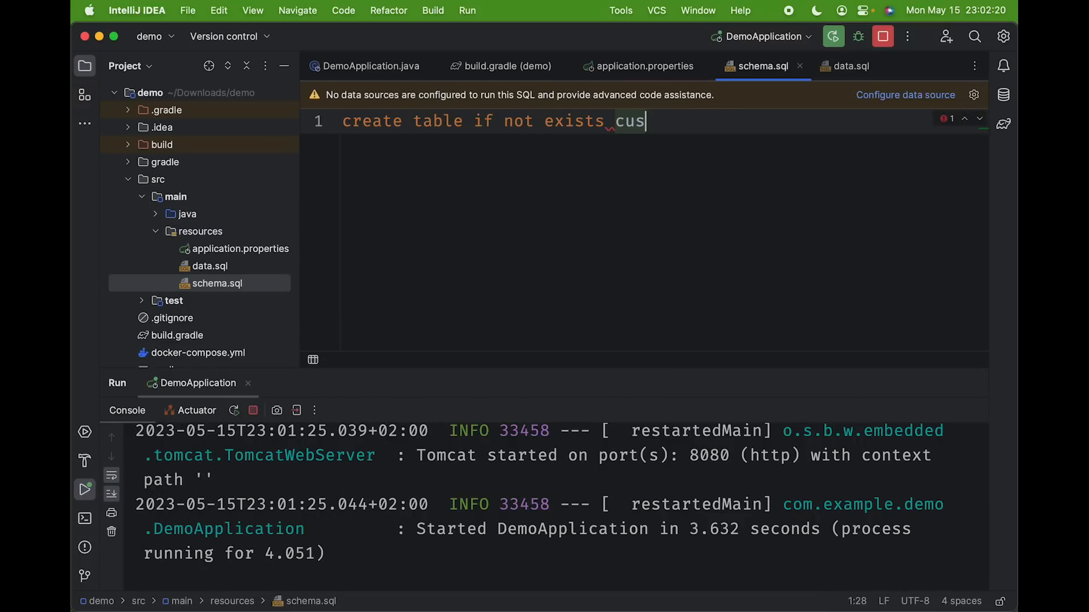
pyautogui.write('tomer (')
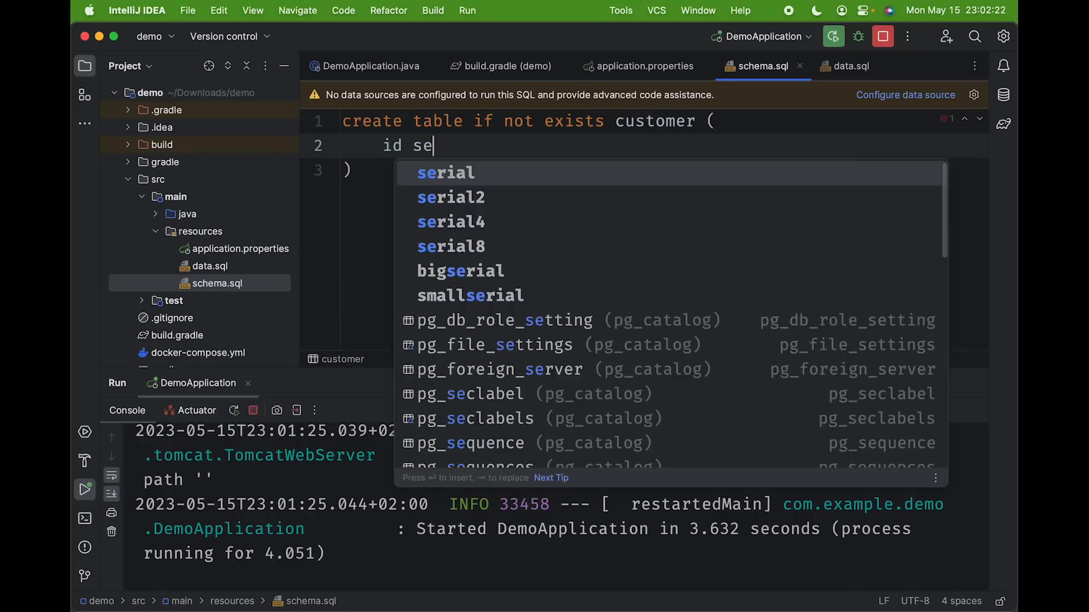
pyautogui.write('serial primary key ,')
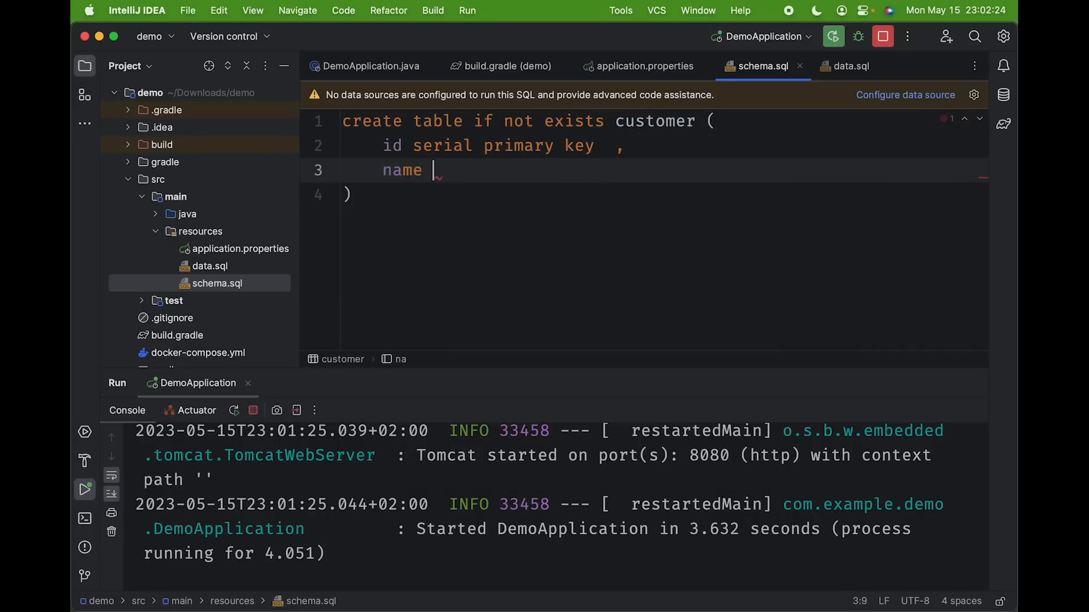
pyautogui.write('varchar(255) not null')
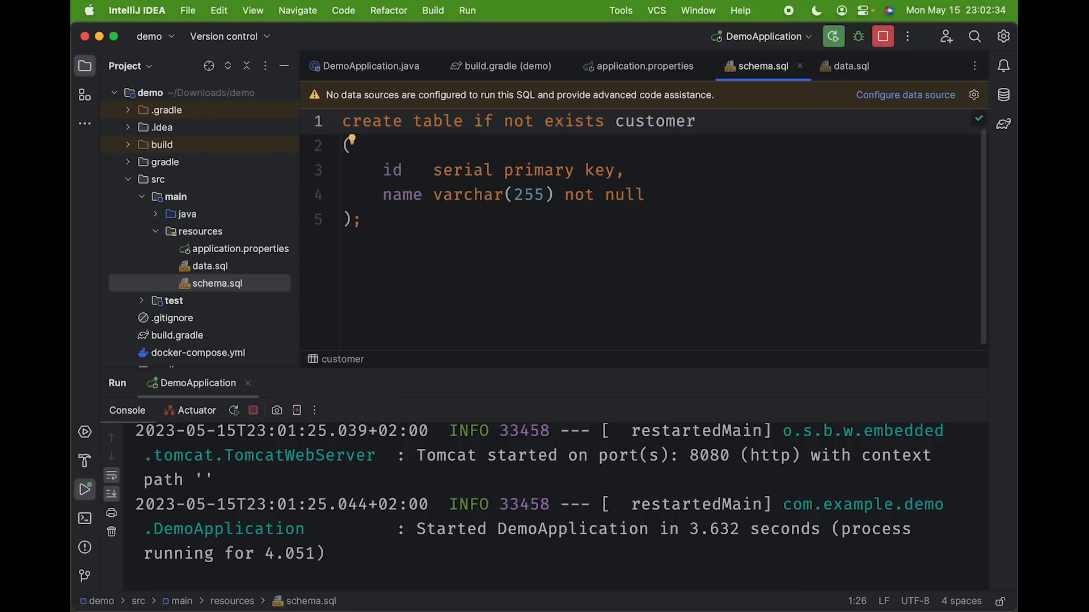
pyautogui.write('da')
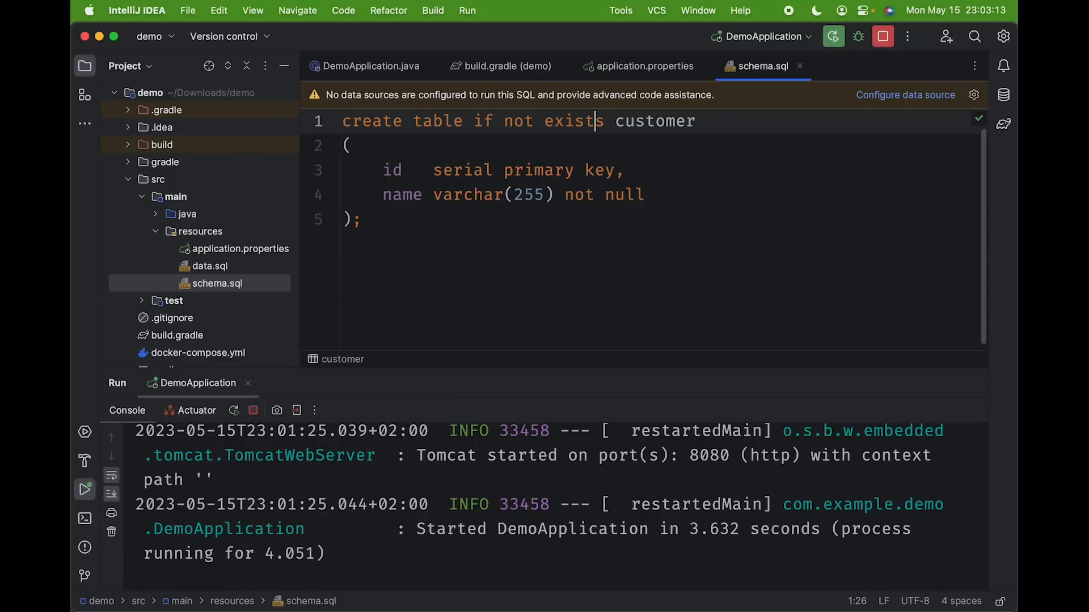
# Step: Close the resource and build.gradle tabs and recompile DemoApplication.java
pyautogui.click(507, 66)
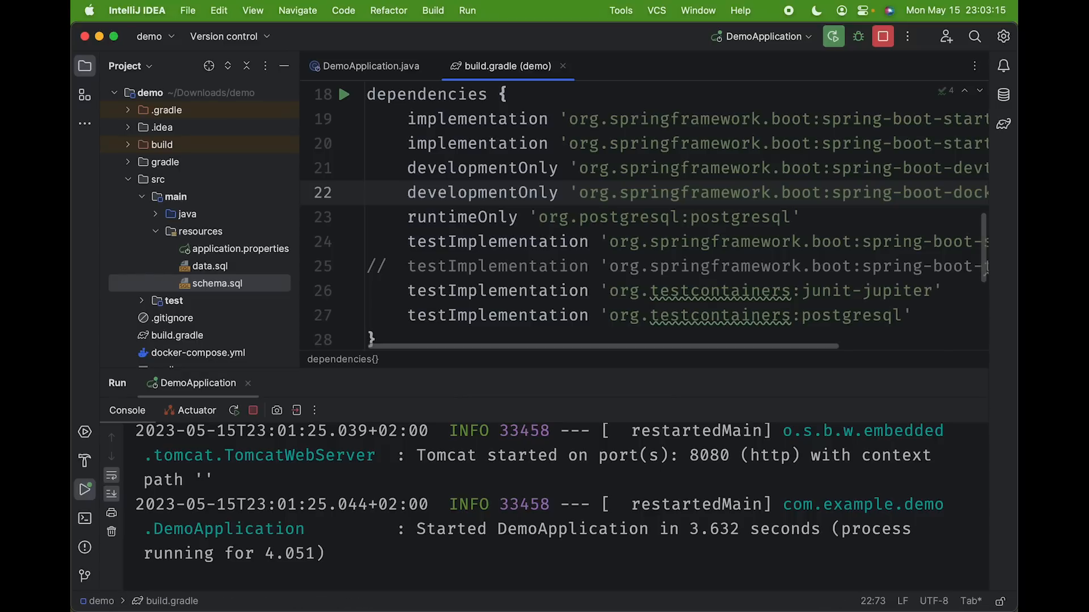
pyautogui.click(369, 66)
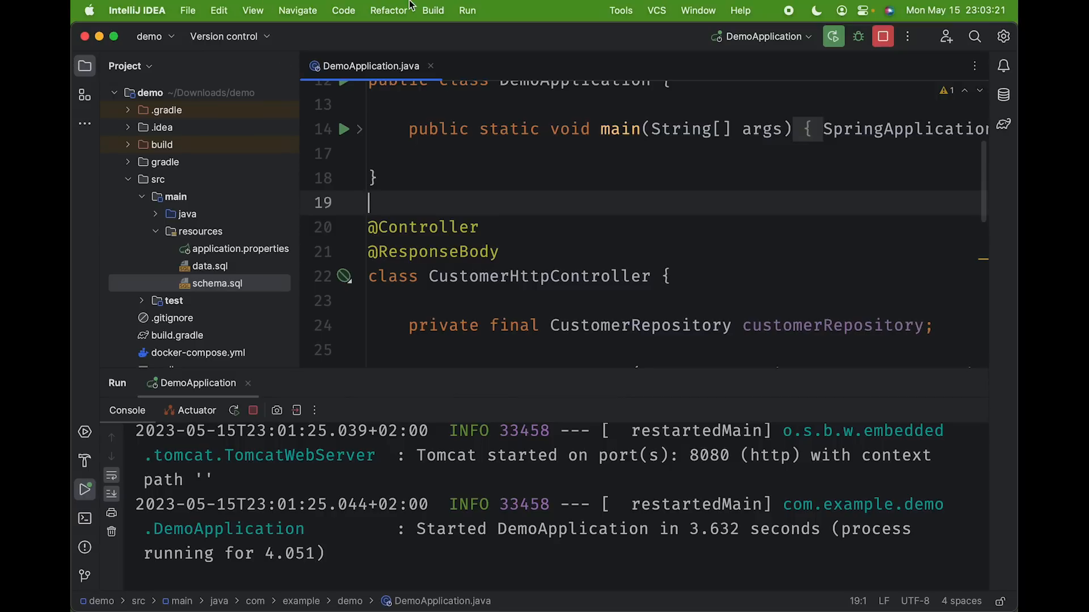
pyautogui.click(432, 10)
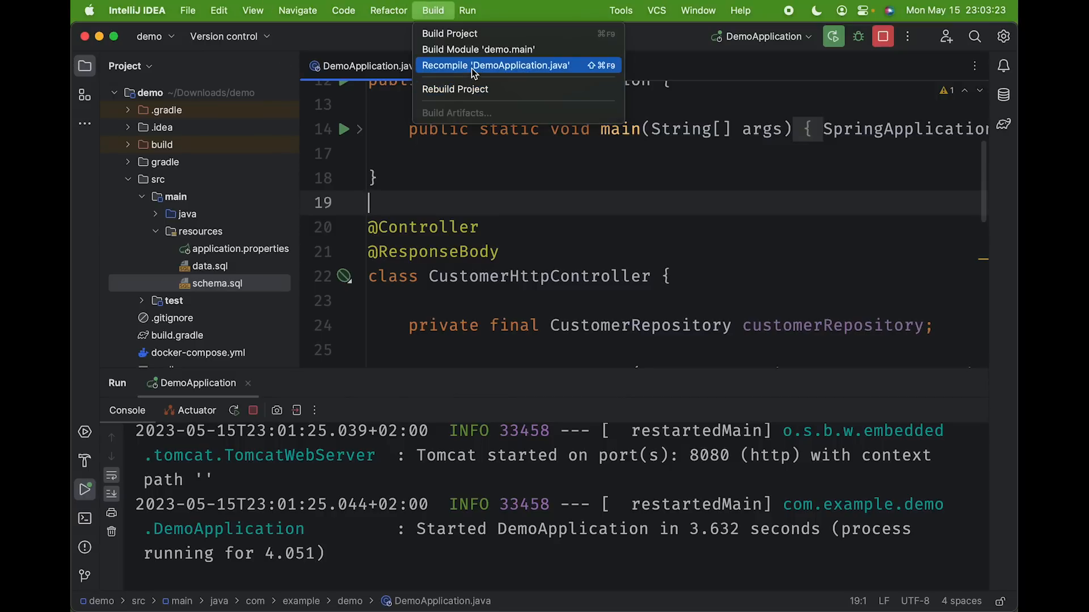
pyautogui.moveTo(788, 110)
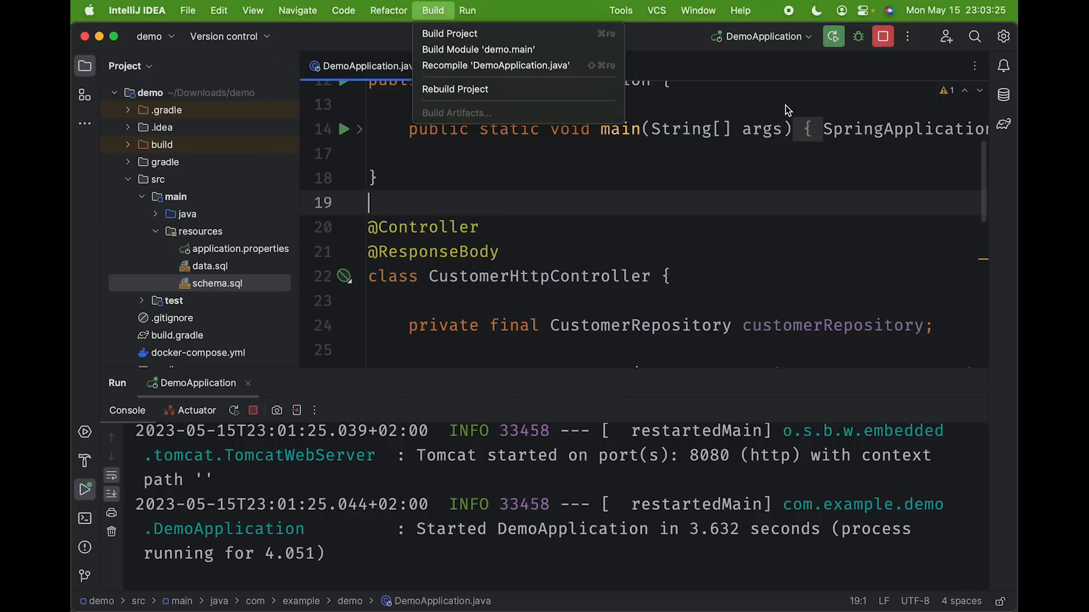
pyautogui.click(711, 211)
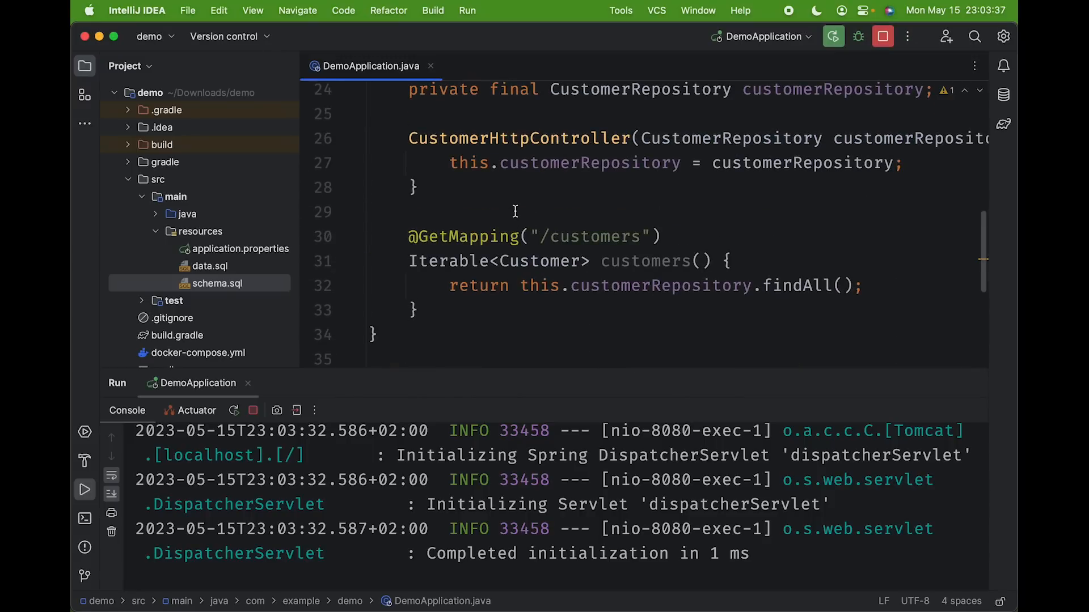
pyautogui.click(413, 188)
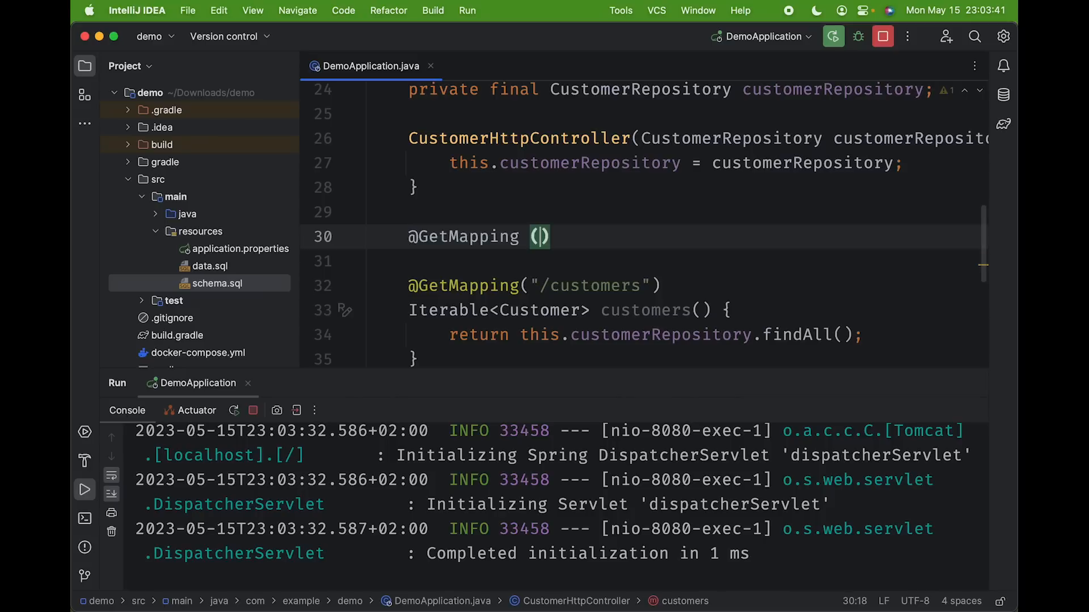
# Step: Add a GET /customers/{name} byName endpoint returning customerRepository.findByName(name) as Iterable<Customer>
pyautogui.write('"/customers/{')
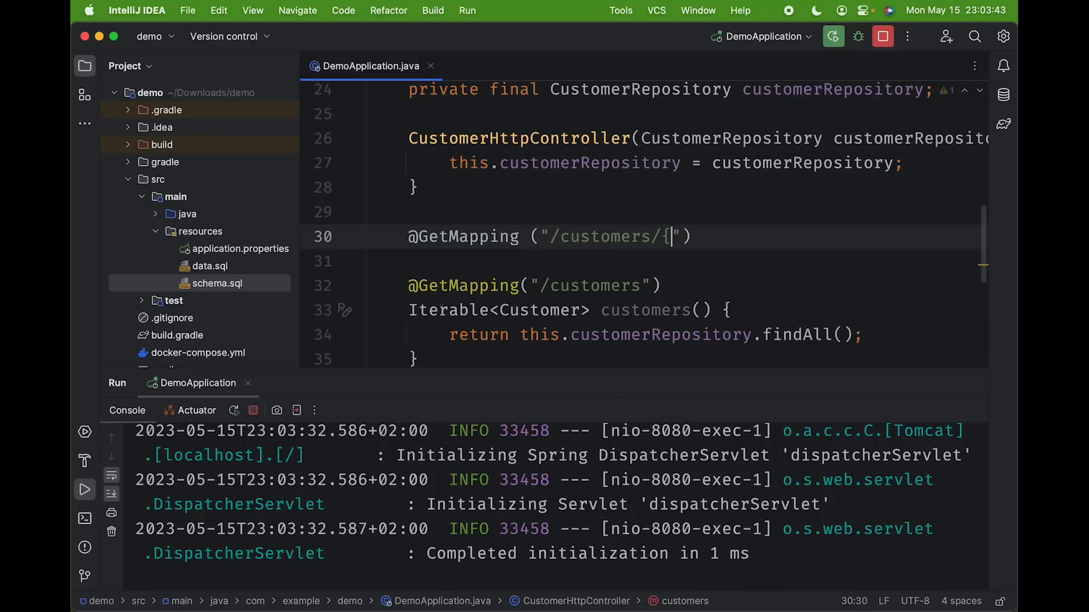
pyautogui.write('name}')
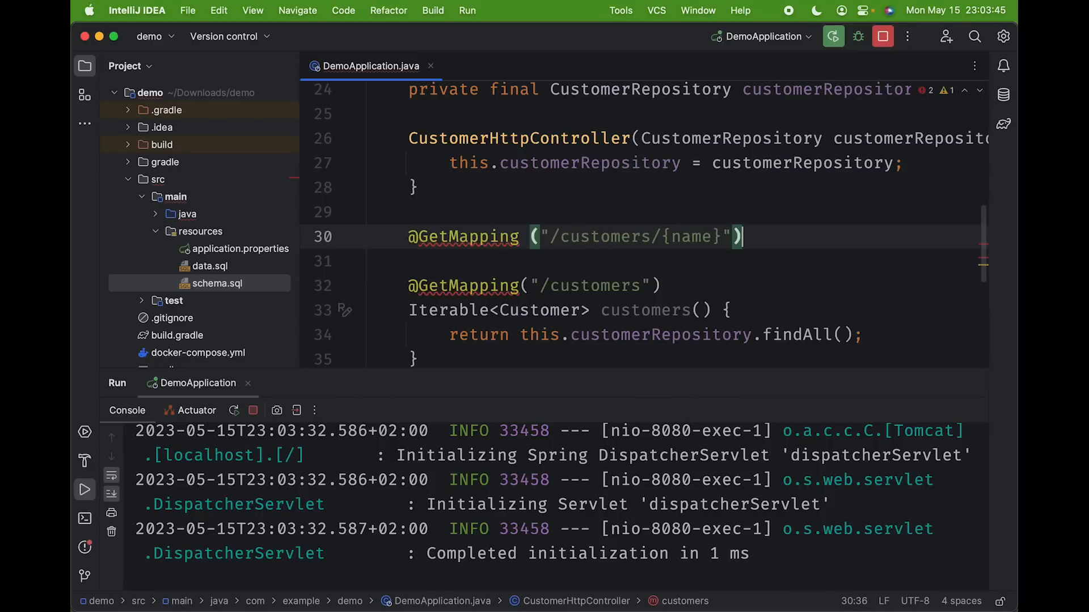
pyautogui.write('Iterable <Customer> byName (@')
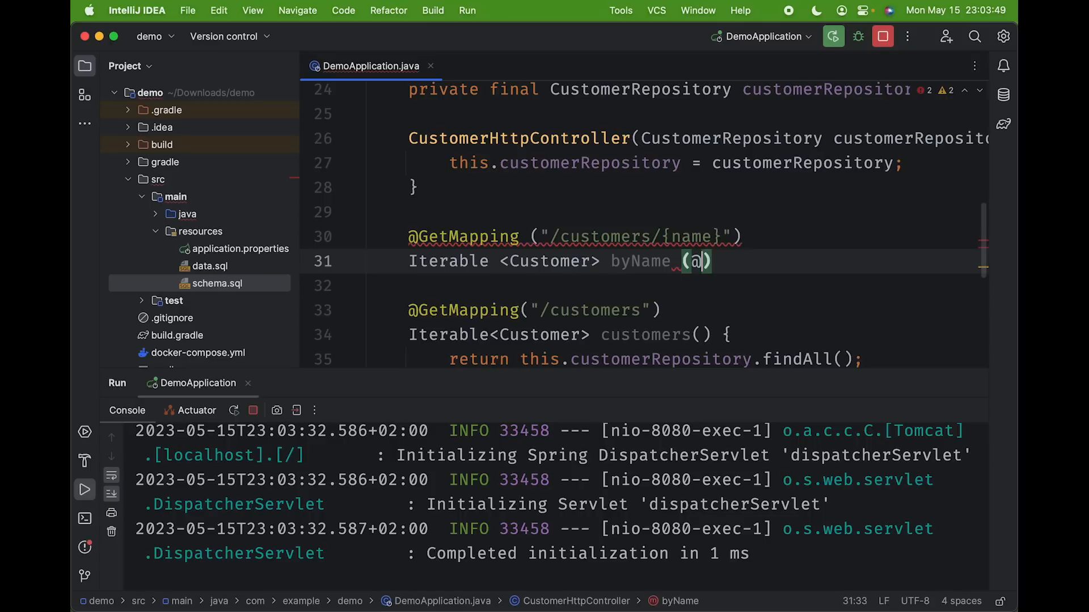
pyautogui.write('@PathVariable String name')
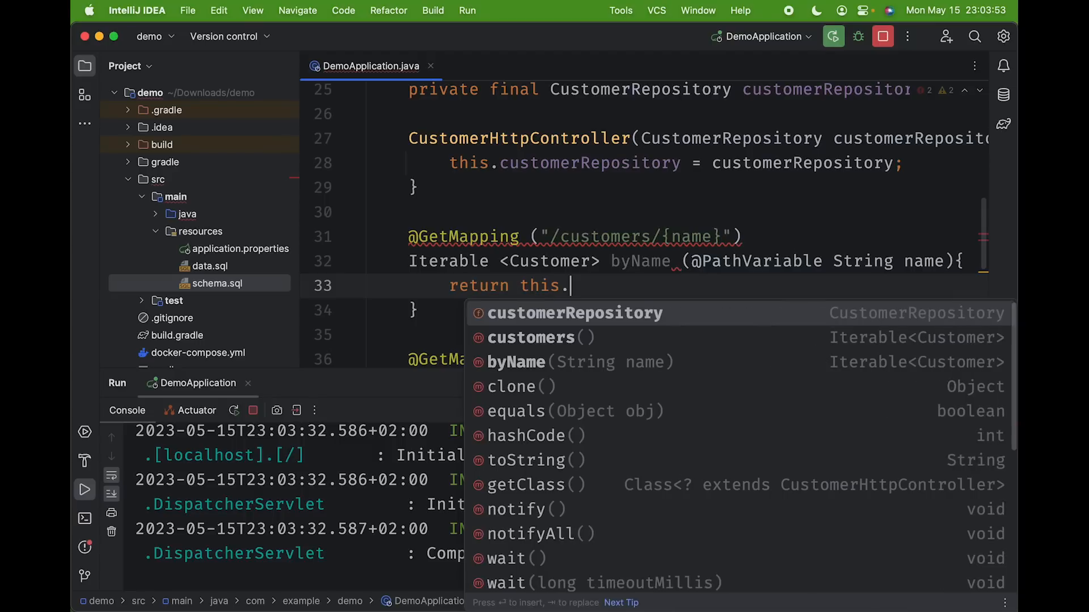
pyautogui.write('customerRepository.findBy')
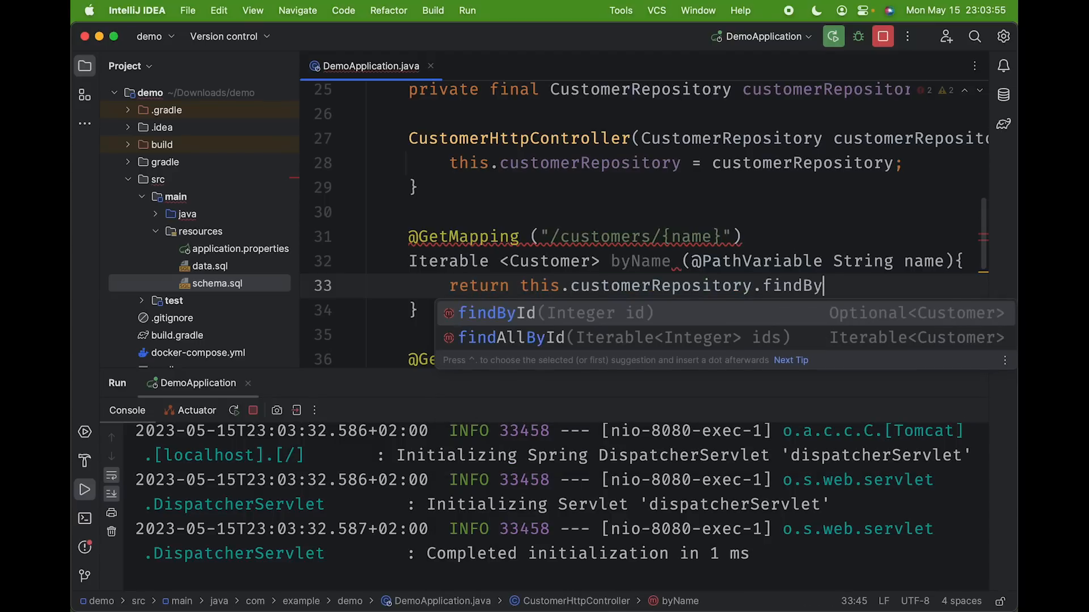
pyautogui.write('Name (name);')
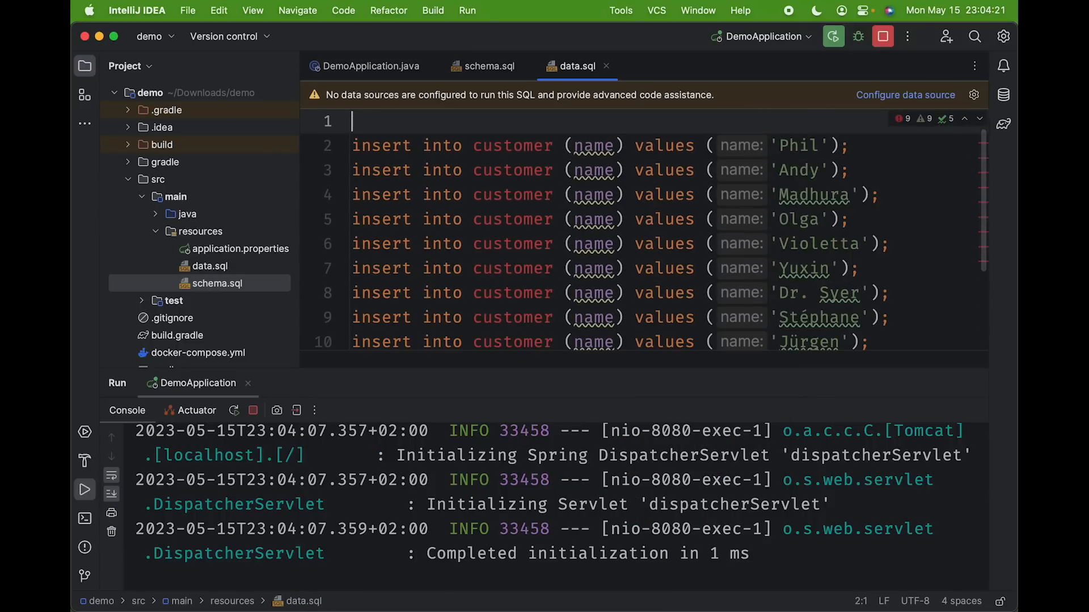
# Step: Add a 'Josh' customer insert to data.sql, then move on to other project files
pyautogui.write('delete from custom')
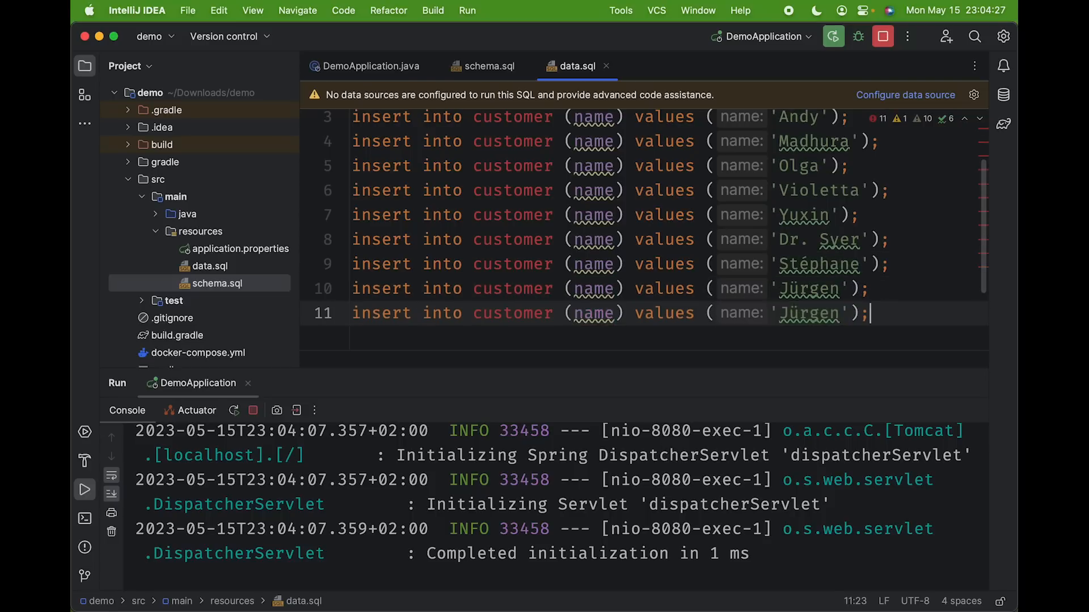
pyautogui.write('Josh')
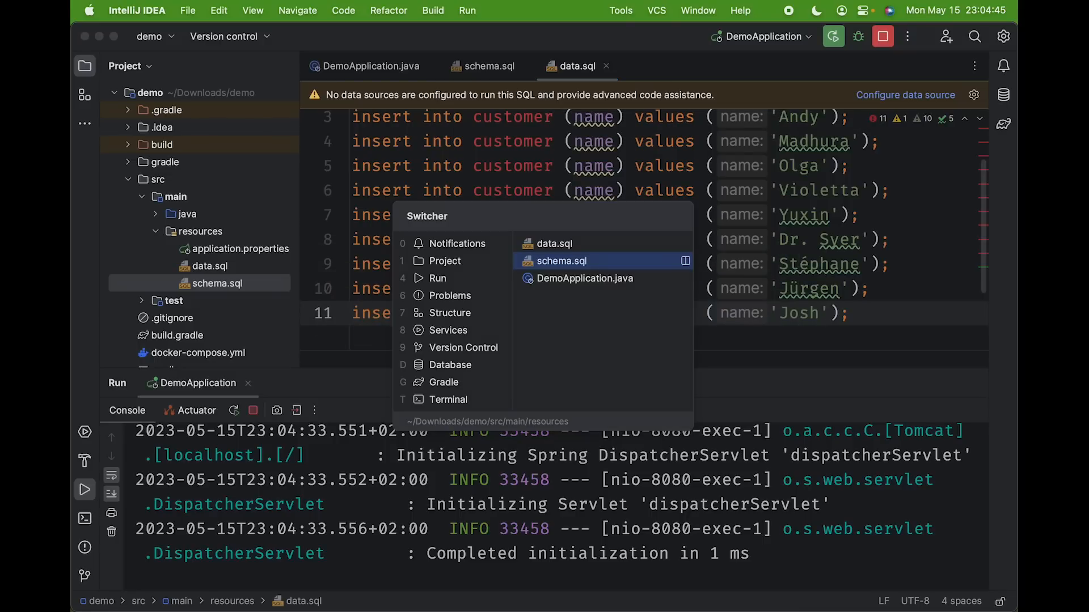
pyautogui.press('tab')
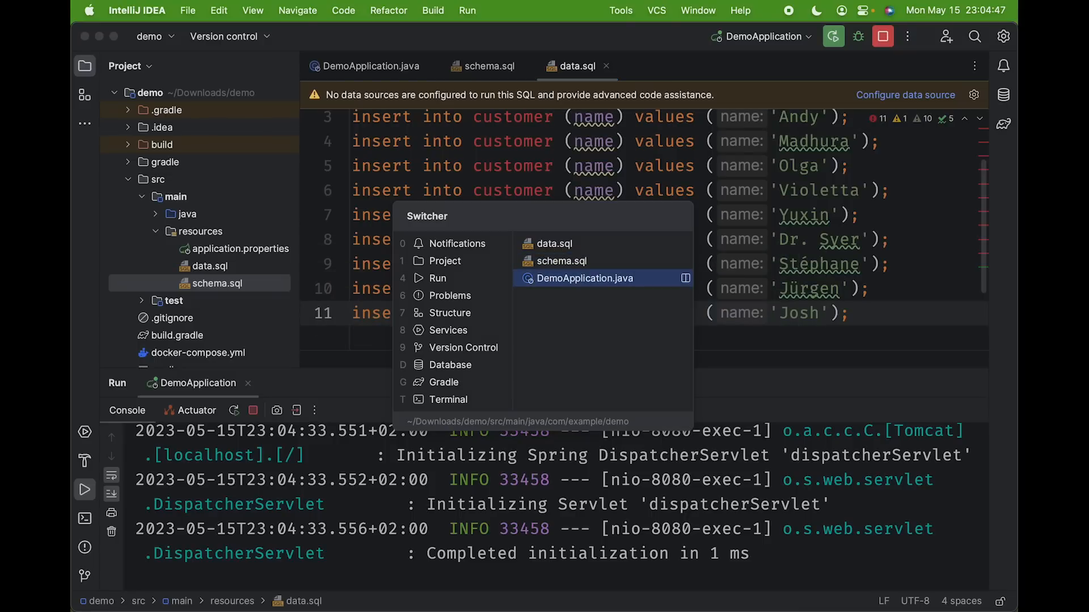
pyautogui.click(585, 278)
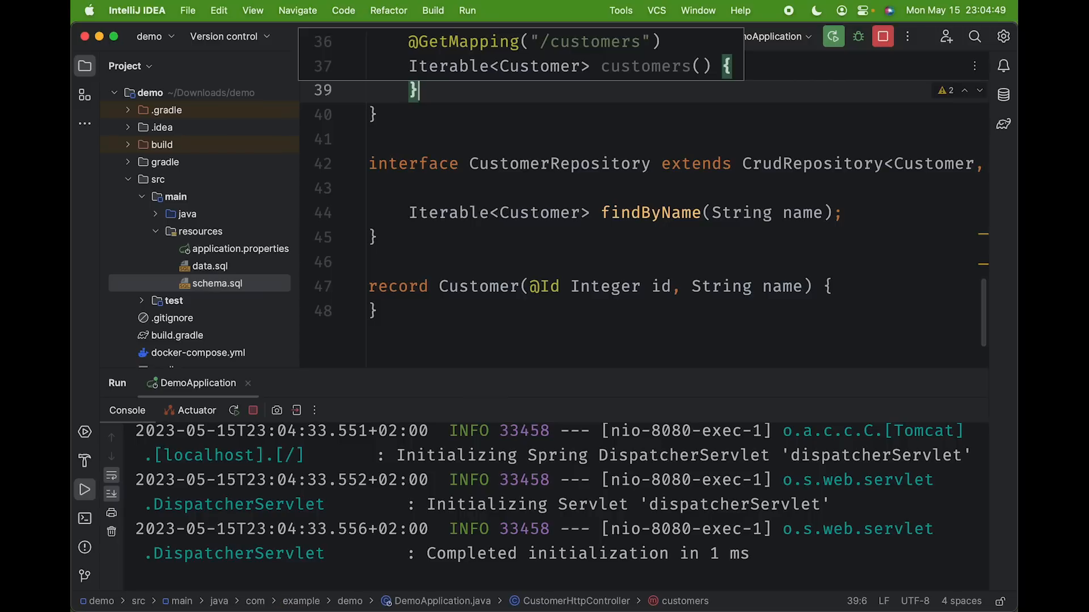
pyautogui.write('data')
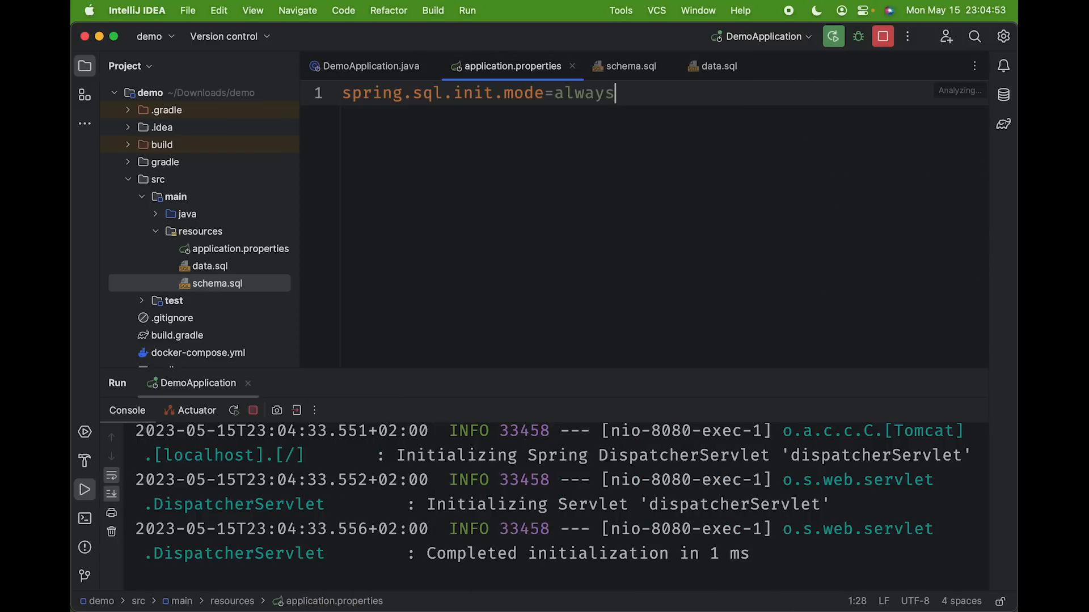
# Step: Find and open Spring Boot's ConnectionDetails interface source from the autoconfigure sources
pyautogui.write('docker')
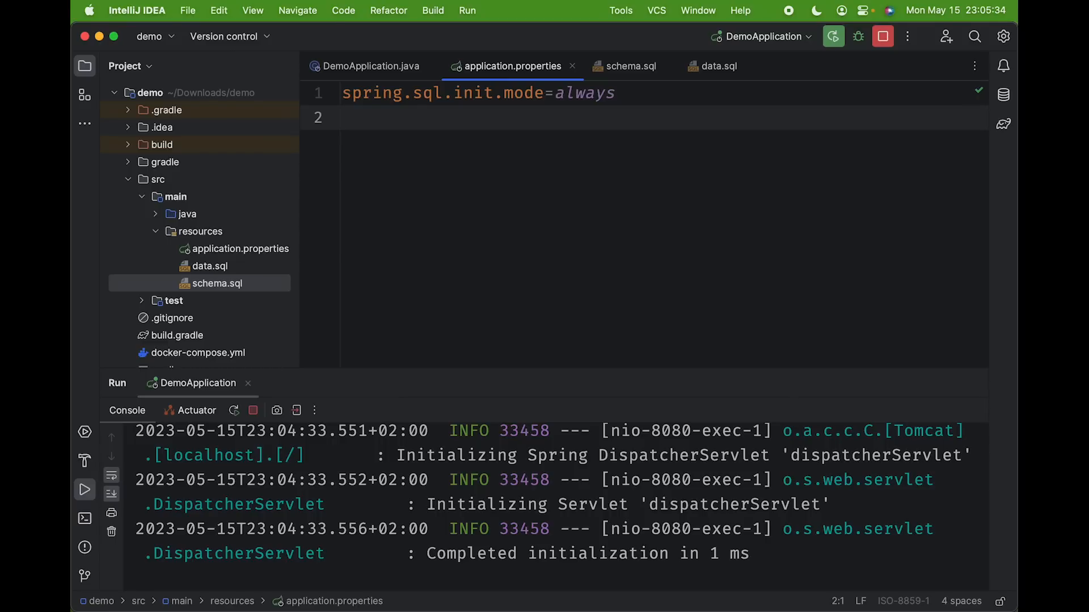
pyautogui.write('app')
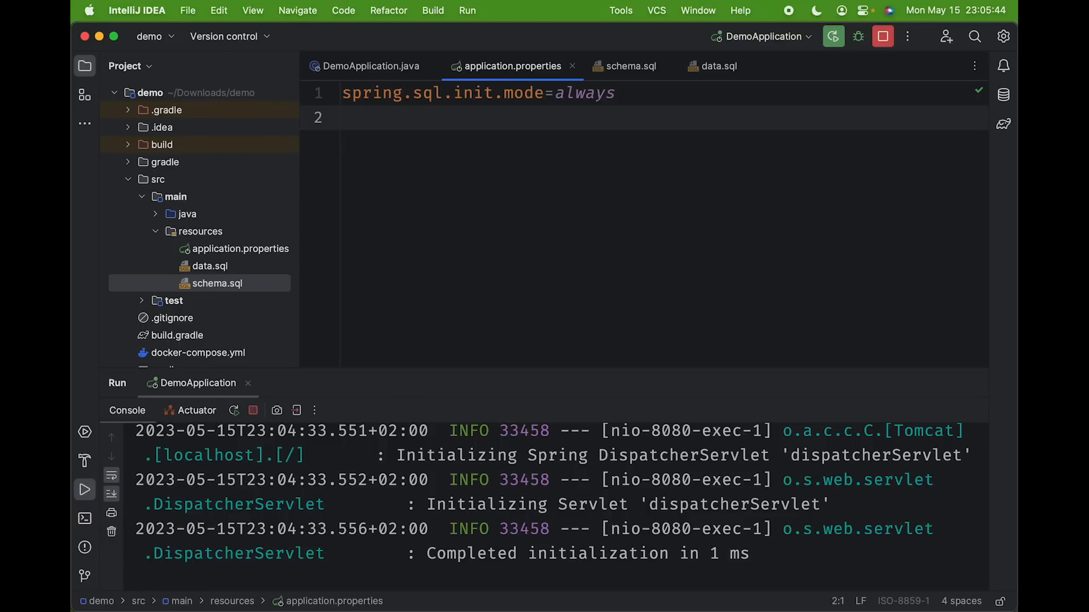
pyautogui.write('Conn')
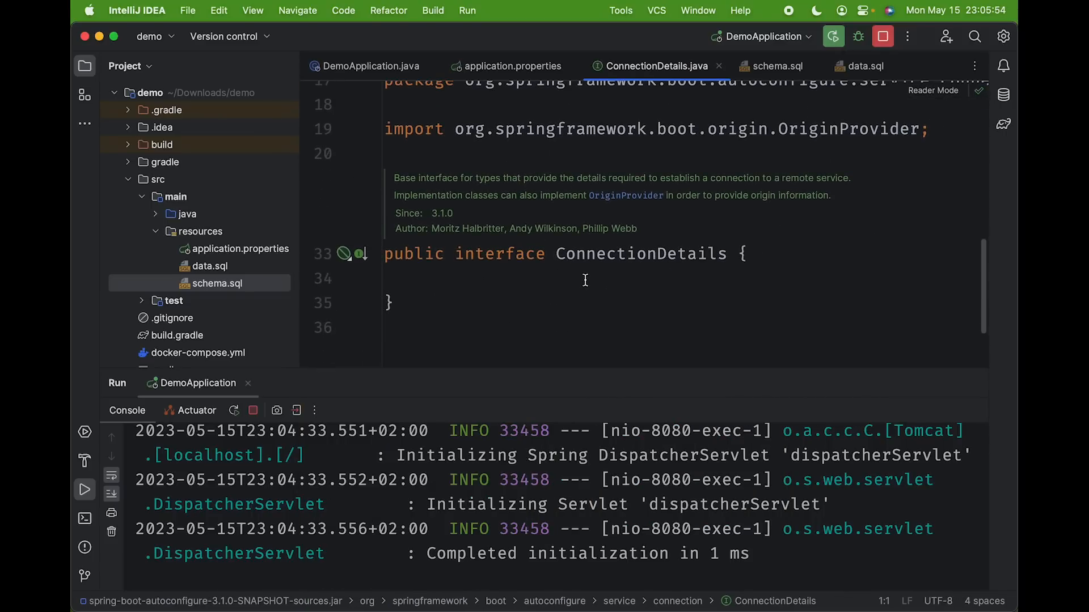
# Step: Open docker-compose.yml showing the postgres 15.2 service with port 5432
pyautogui.click(641, 253)
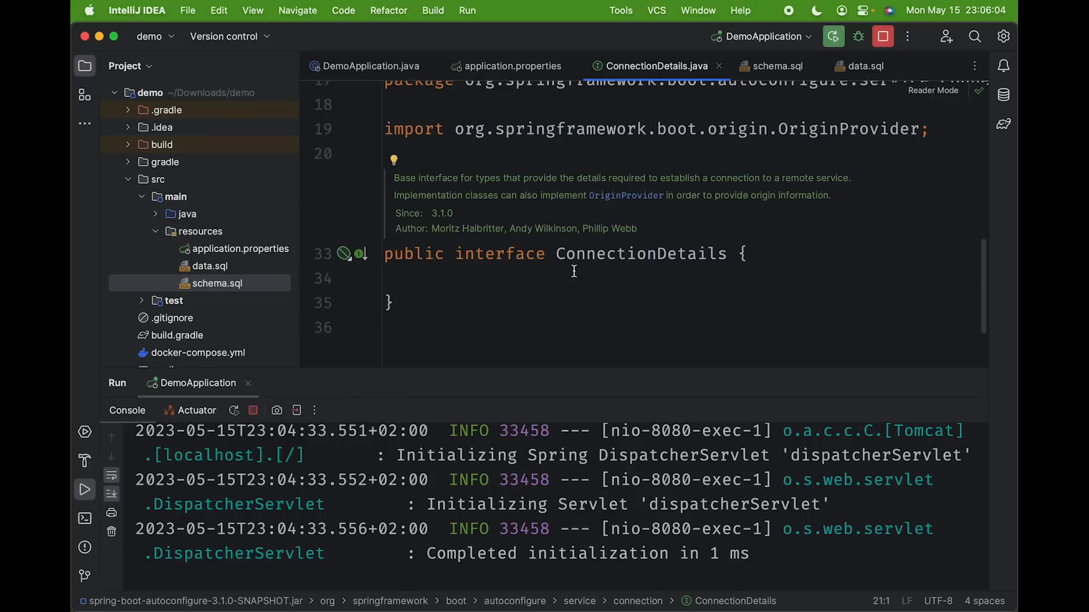
pyautogui.doubleClick(640, 254)
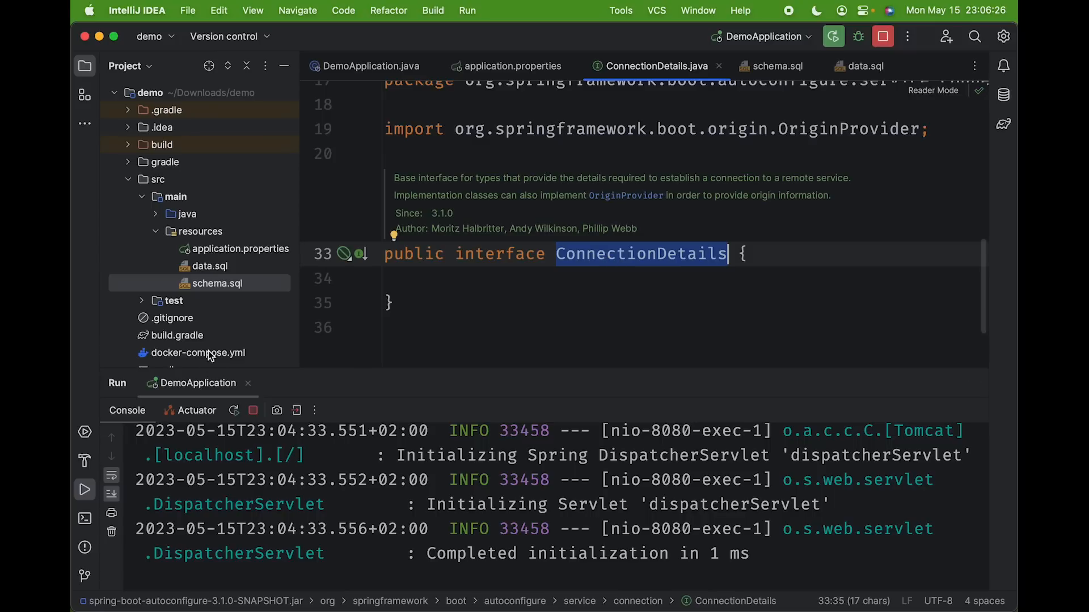
pyautogui.moveTo(219, 356)
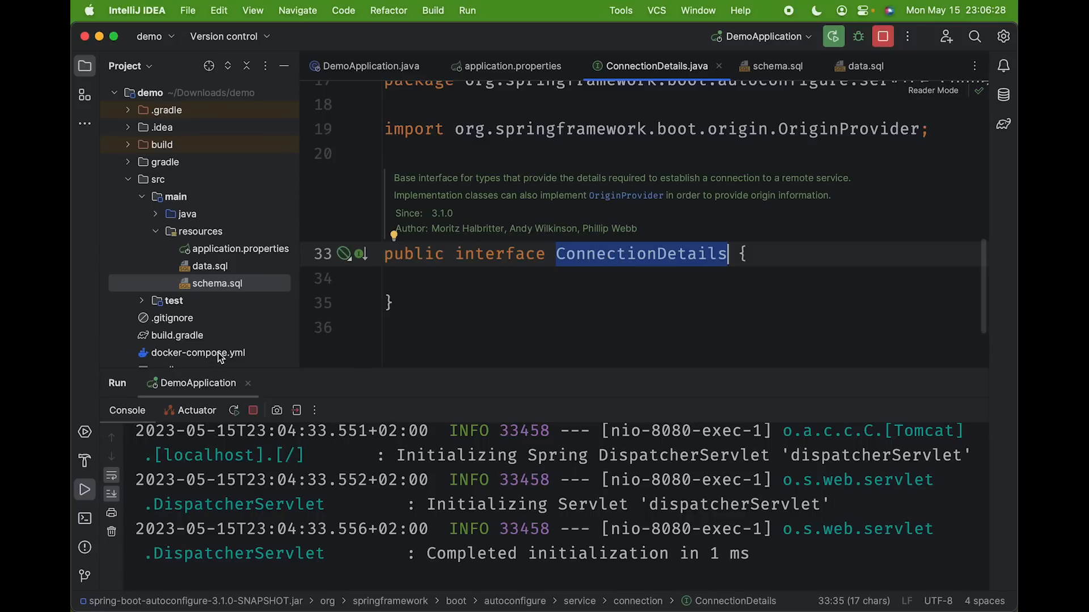
pyautogui.click(197, 353)
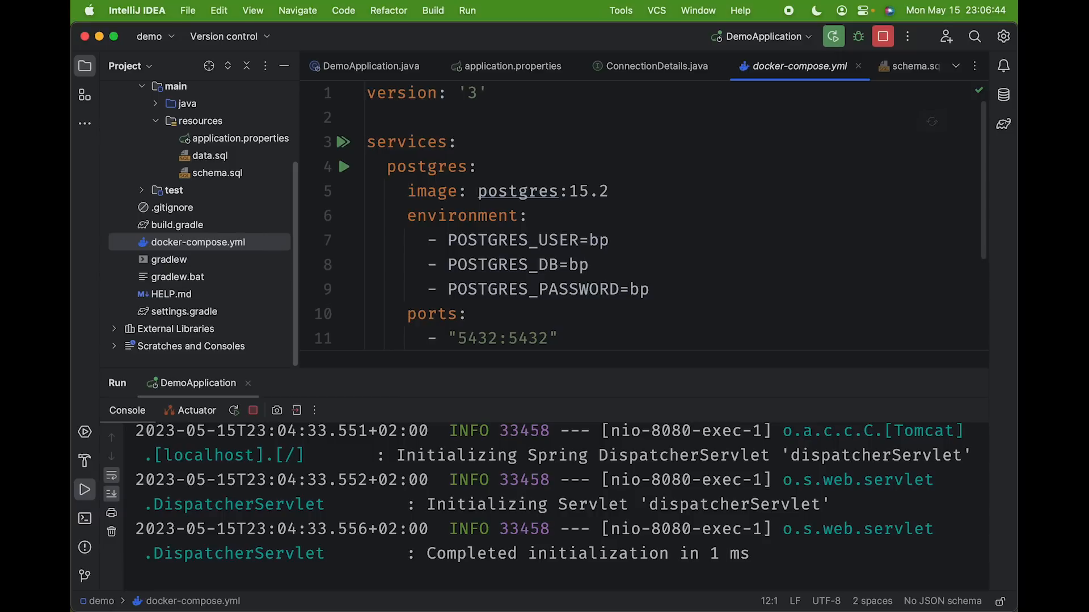
pyautogui.moveTo(456, 142)
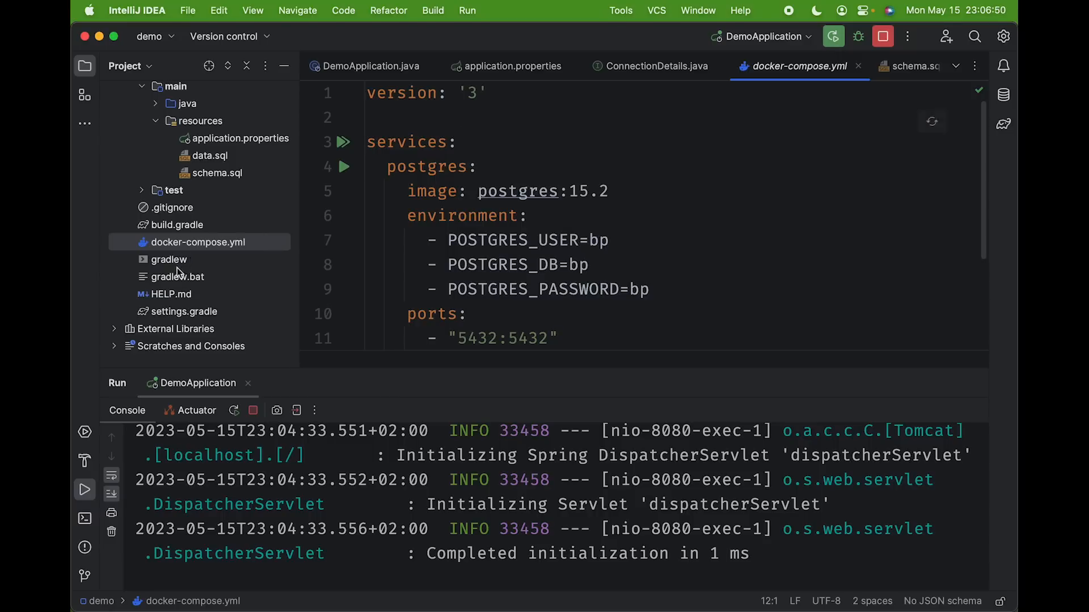
# Step: Comment out the spring-boot-docker-compose dependency in build.gradle
pyautogui.click(199, 242)
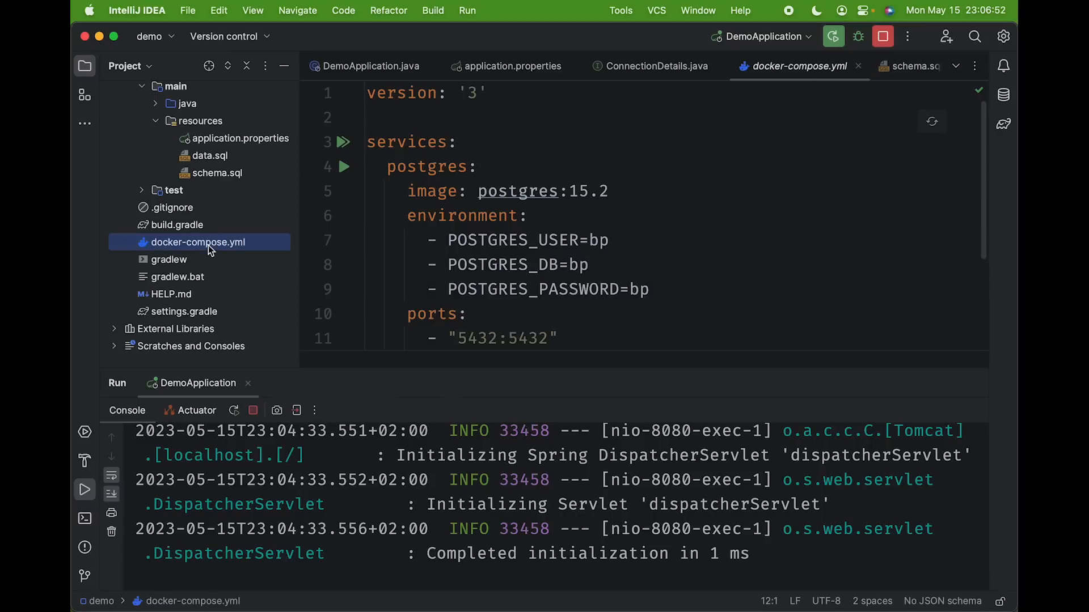
pyautogui.click(656, 66)
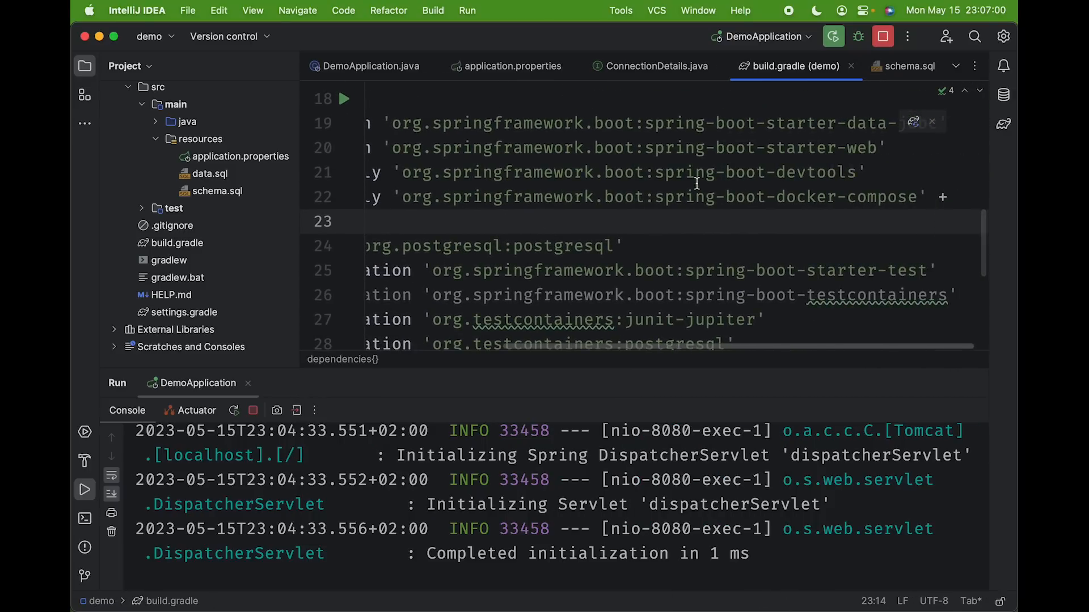
pyautogui.write("'")
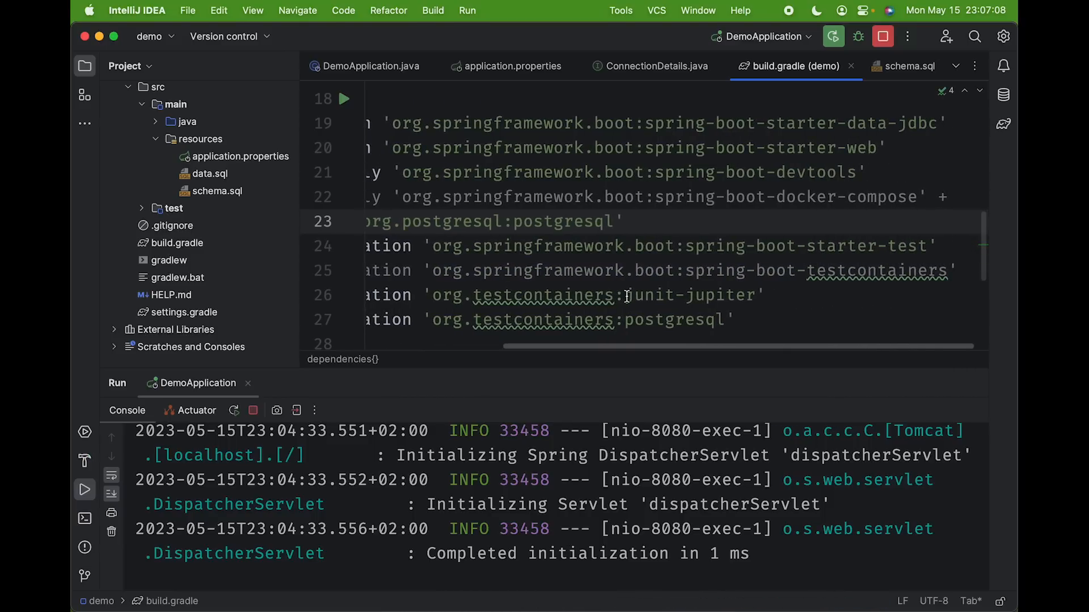
# Step: Expand the src/test folder to hold an empty TestDemoApplication class
pyautogui.click(652, 294)
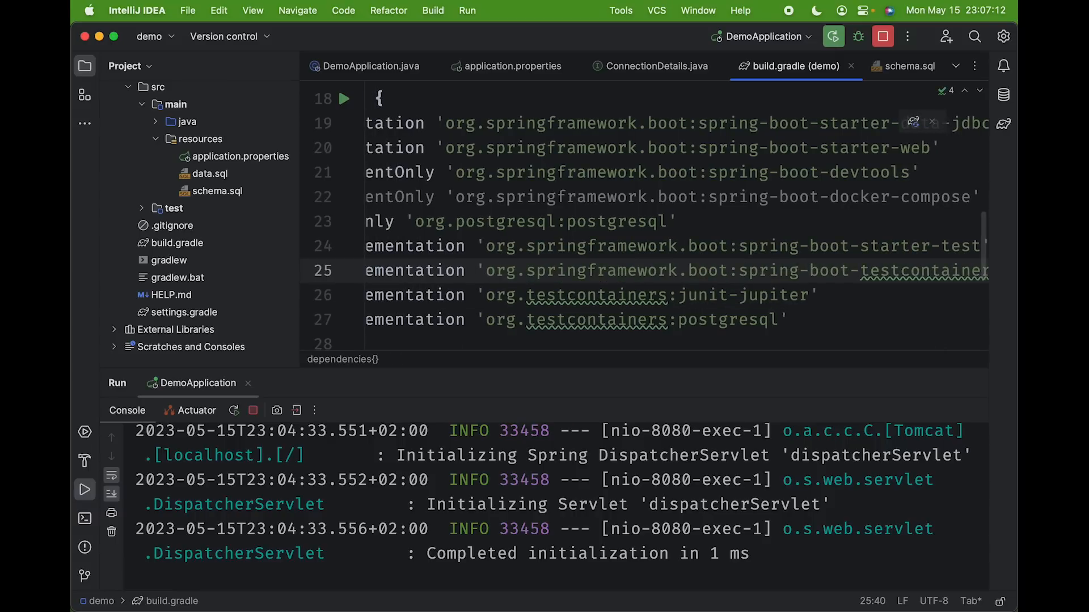
pyautogui.hscroll(-3)
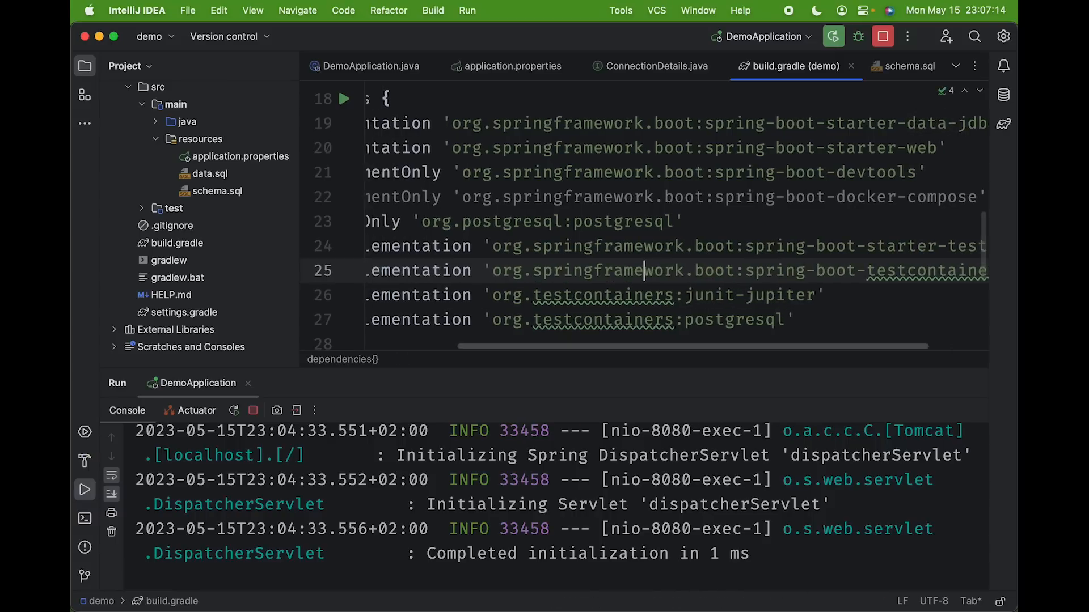
pyautogui.click(167, 207)
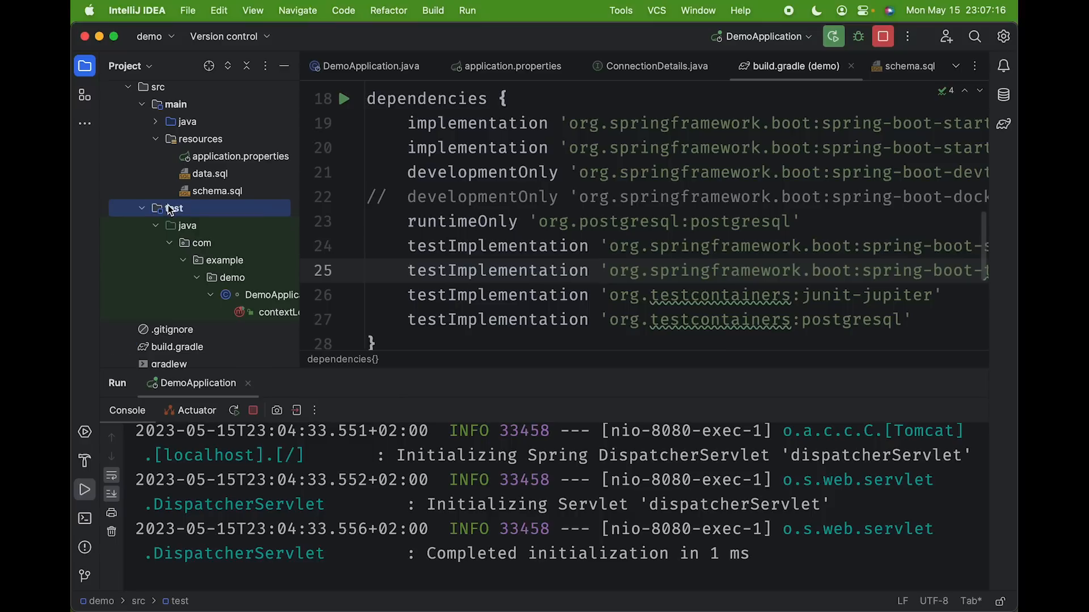
pyautogui.doubleClick(272, 295)
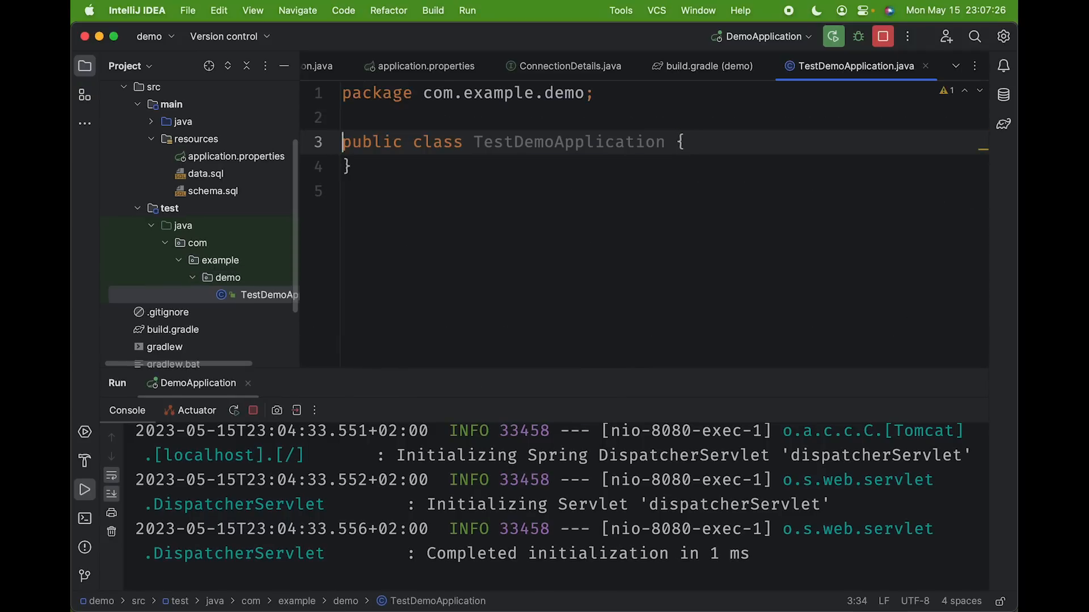
pyautogui.write('@COnfiguration')
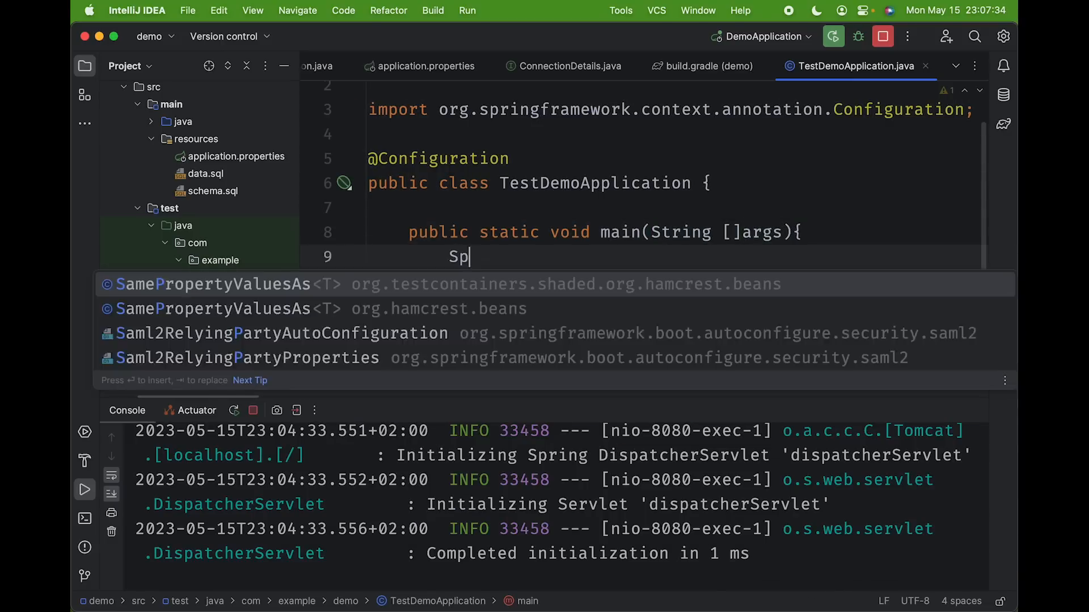
pyautogui.write('ringApplication.r')
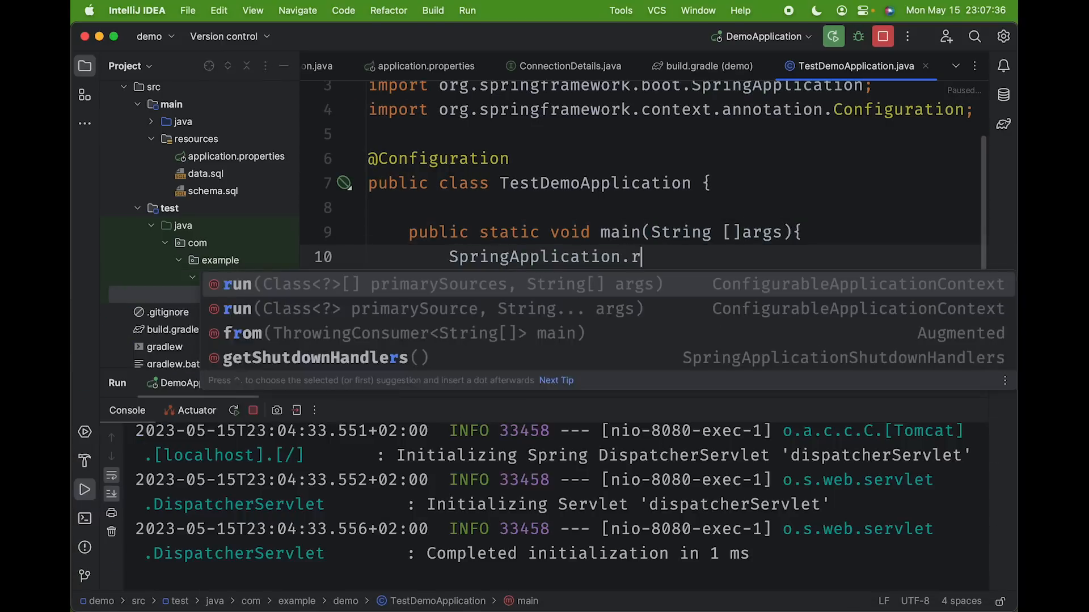
pyautogui.click(244, 333)
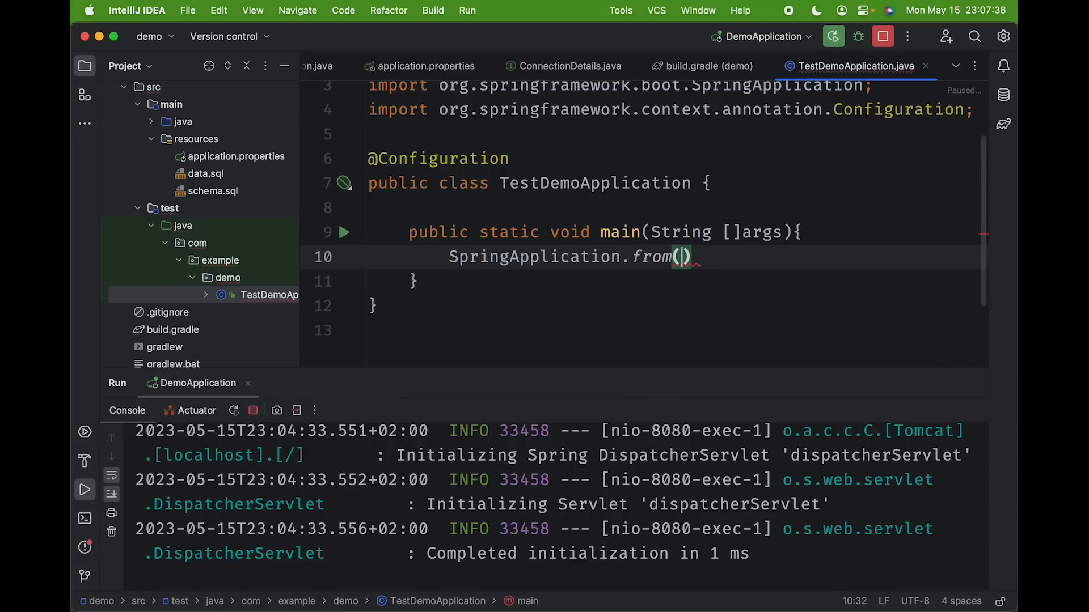
pyautogui.write('DemA')
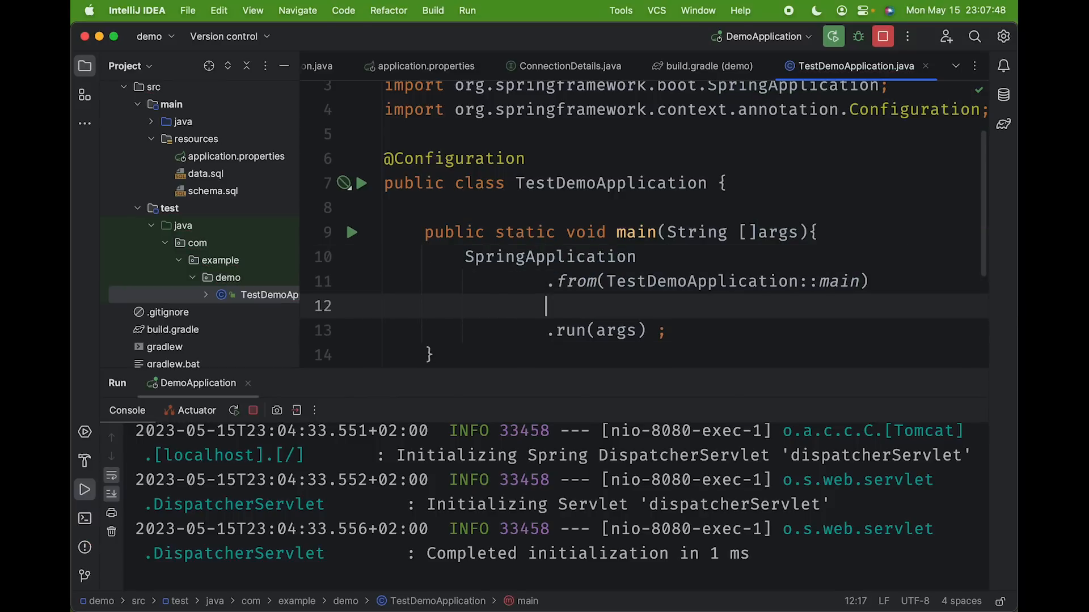
pyautogui.write('.with()')
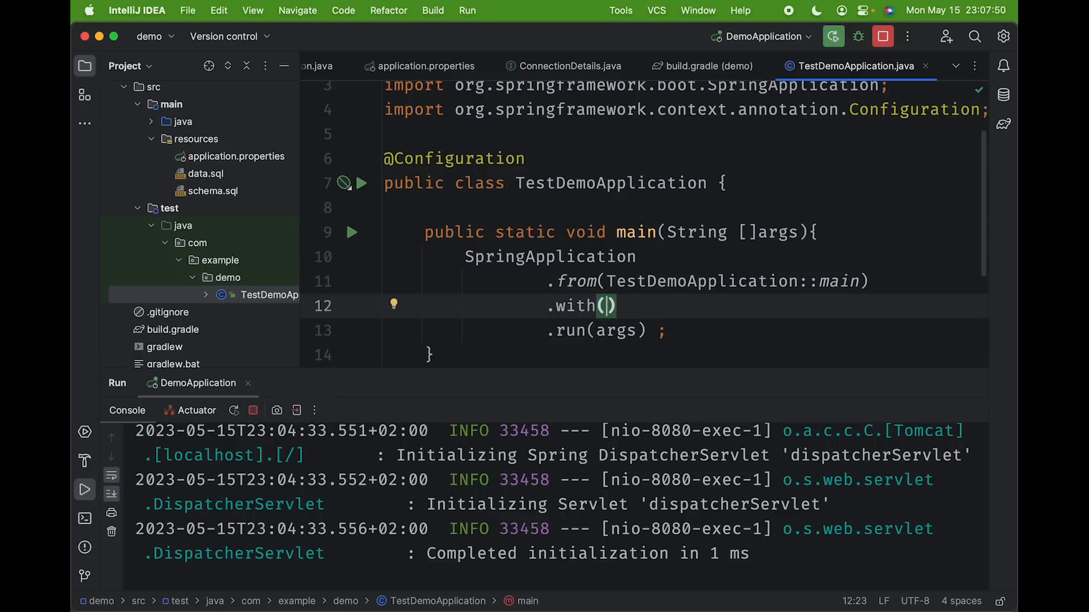
pyautogui.write('TestDemoApplication.class')
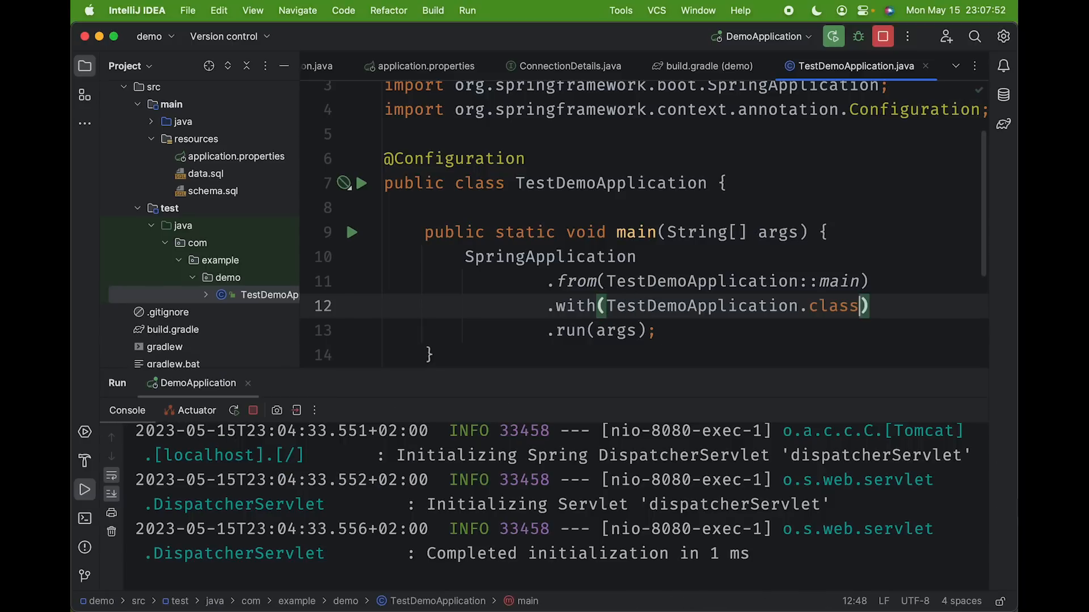
pyautogui.click(465, 281)
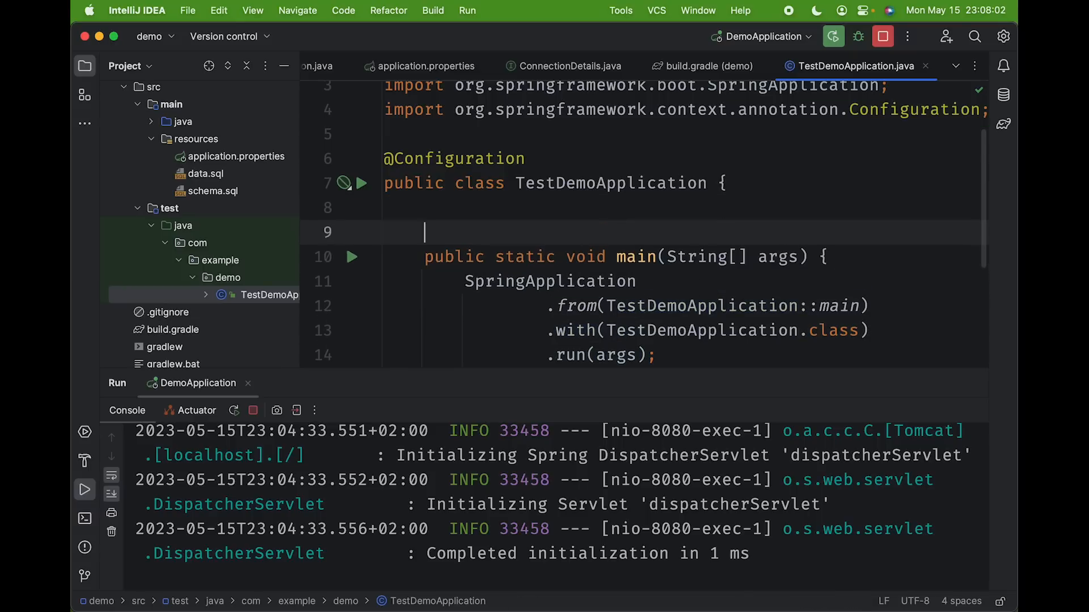
pyautogui.write('Post')
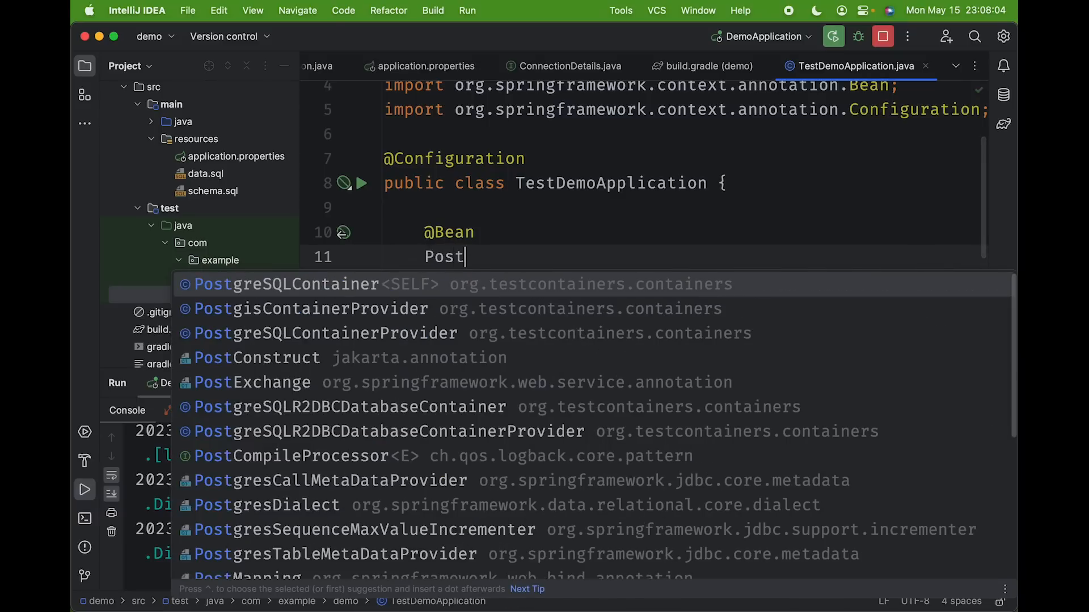
pyautogui.write('g')
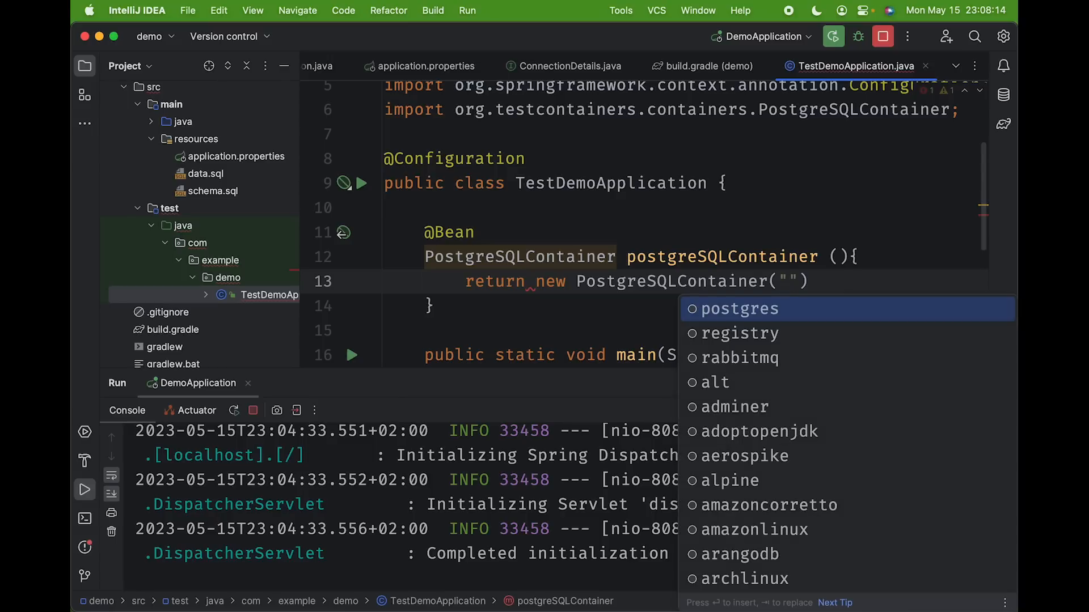
pyautogui.write('postgres')
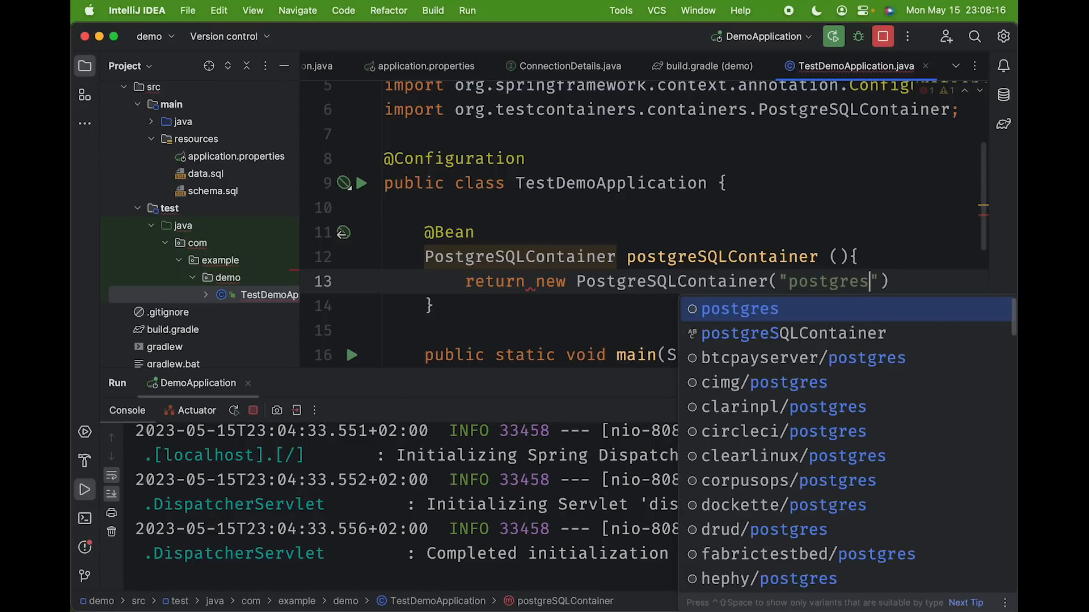
pyautogui.write(':')
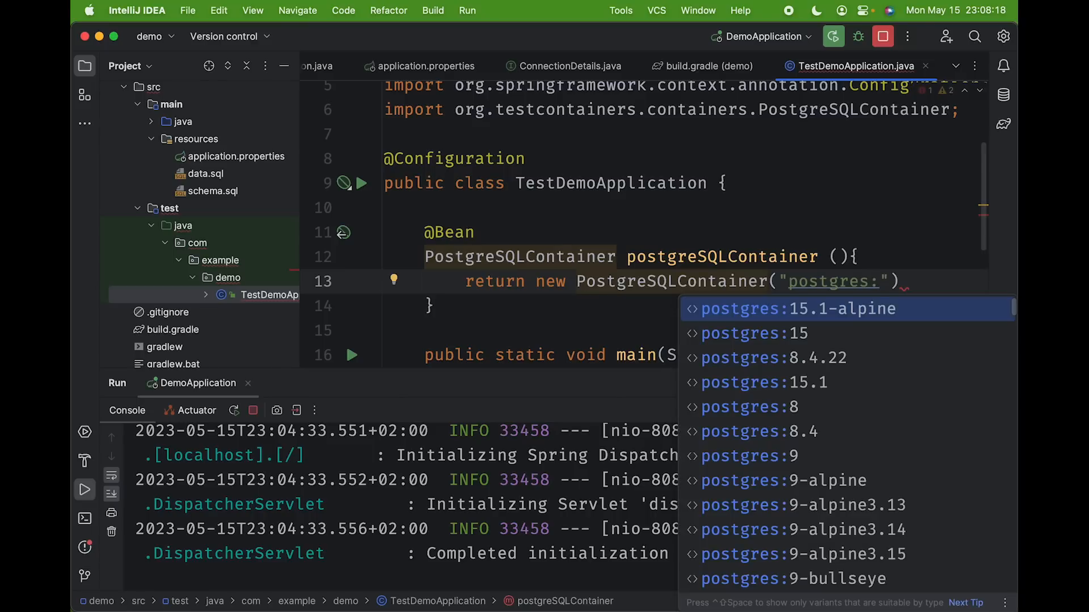
pyautogui.click(798, 308)
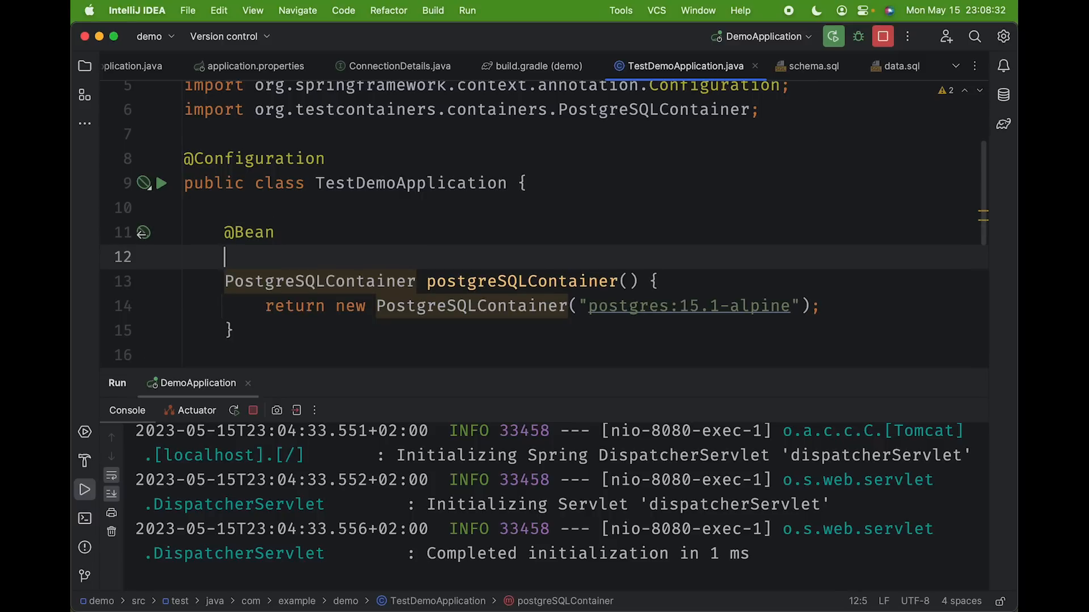
pyautogui.write('@ServiceConnection')
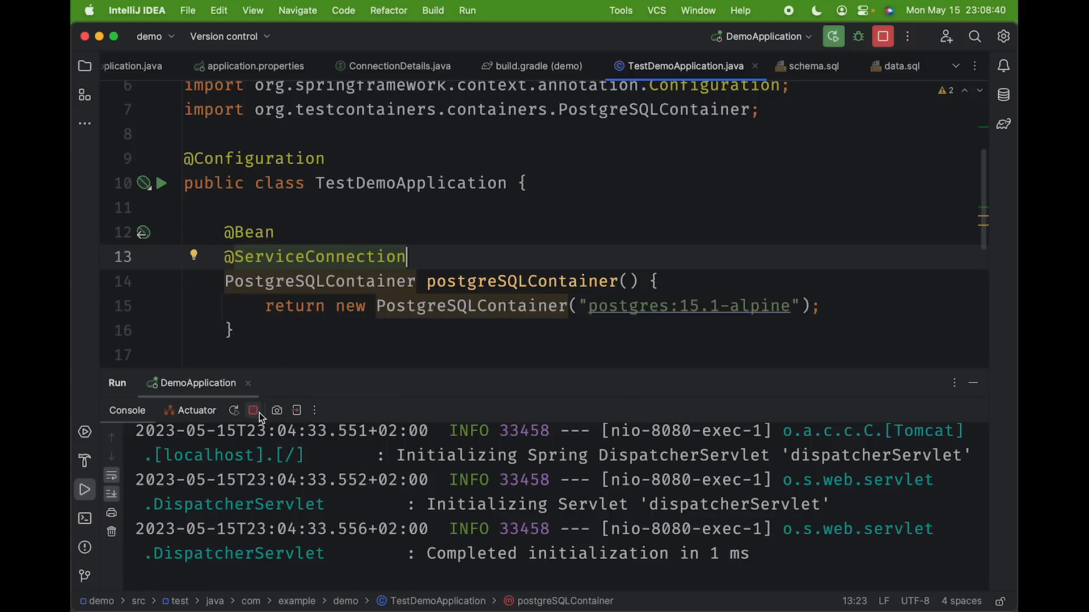
pyautogui.click(253, 410)
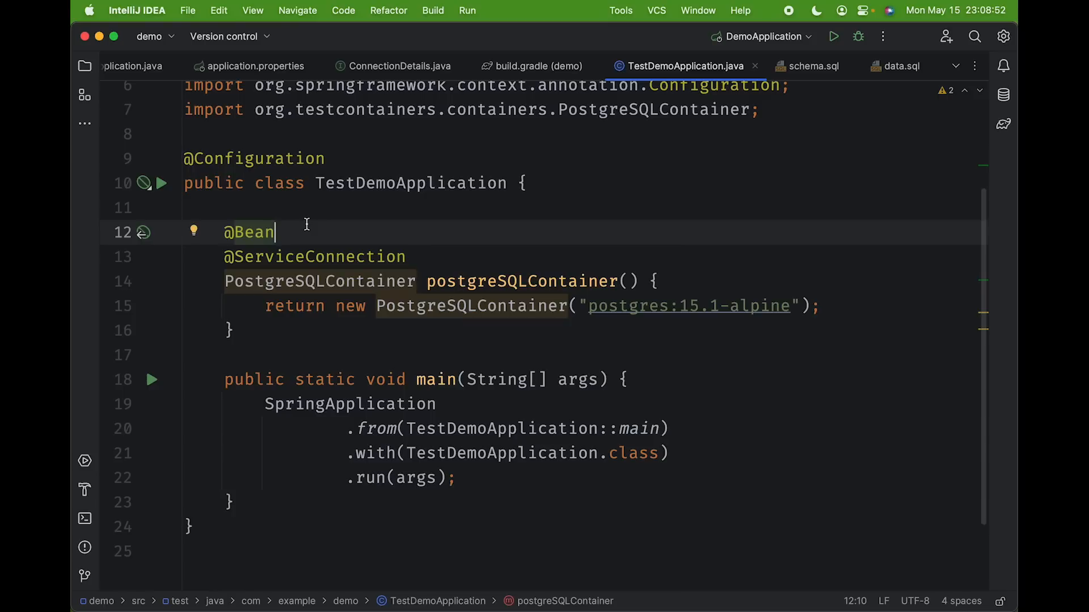
pyautogui.press('enter')
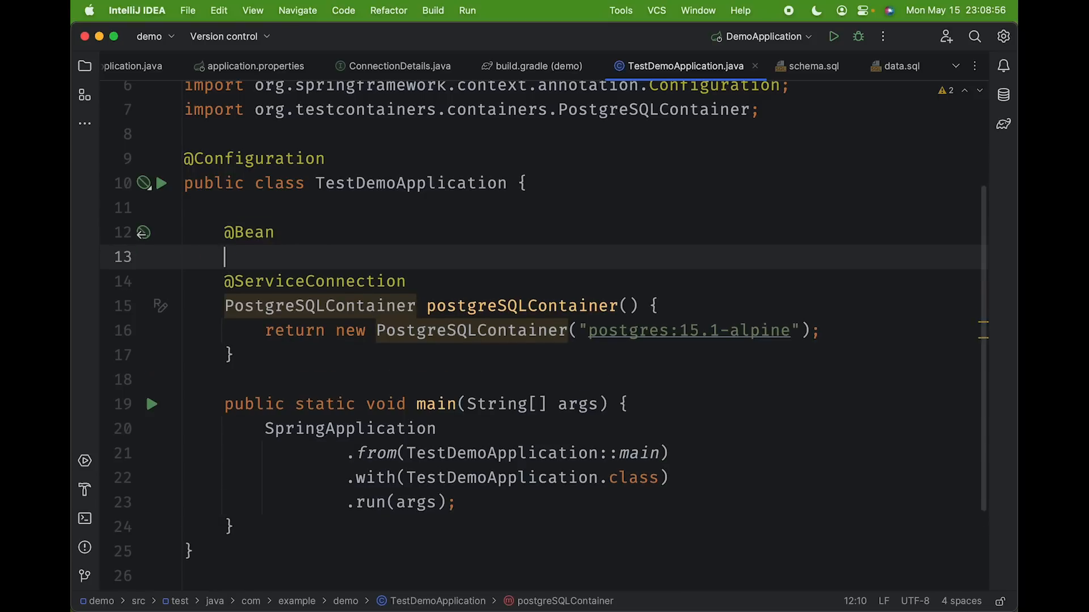
pyautogui.write('RestartScope')
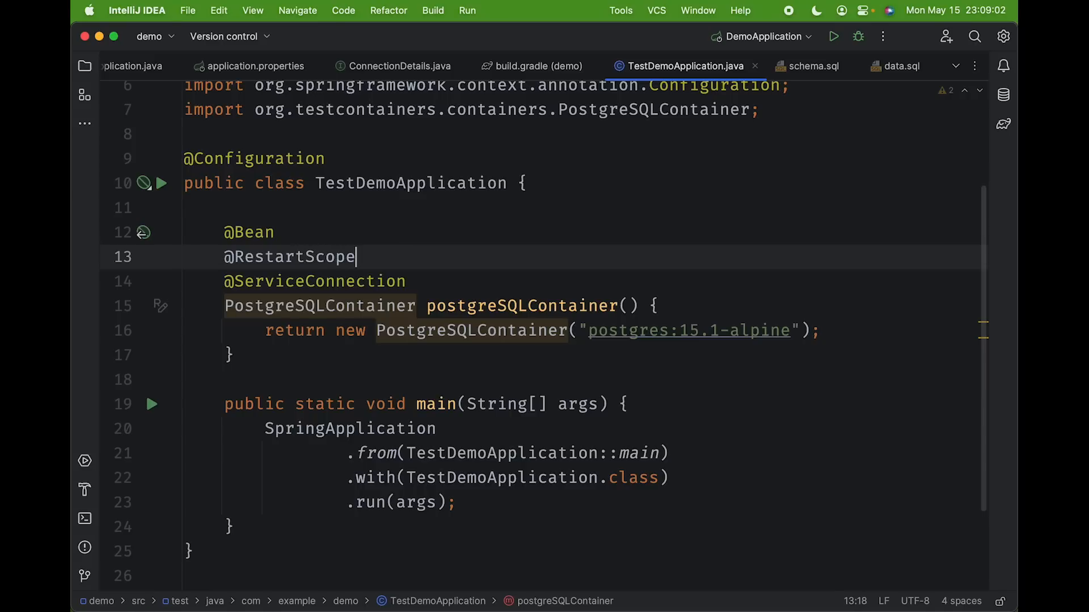
pyautogui.write('bui')
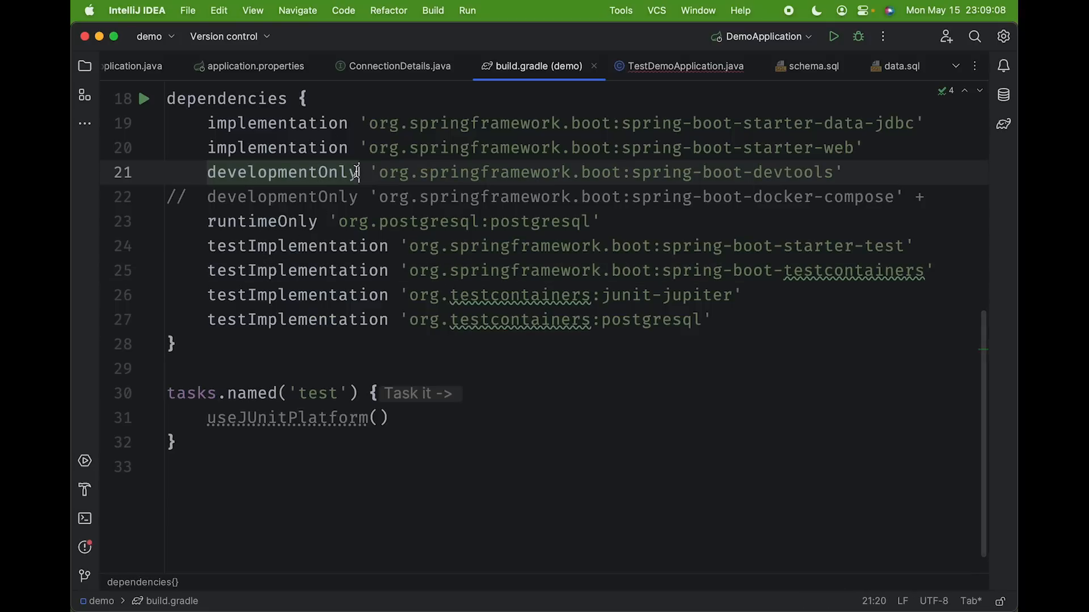
pyautogui.write('testi')
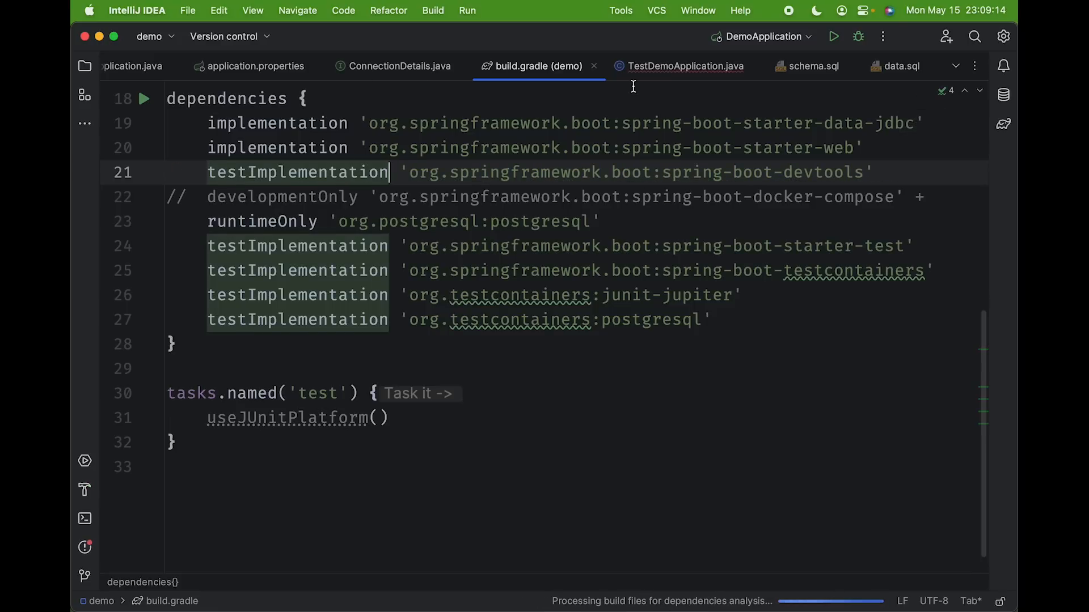
pyautogui.click(686, 66)
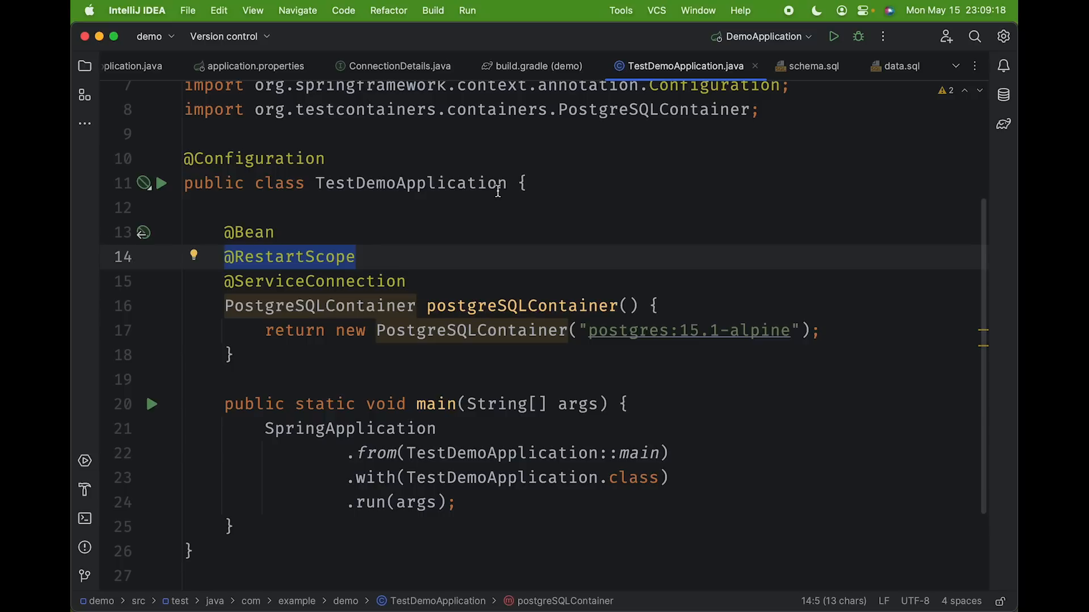
pyautogui.doubleClick(522, 306)
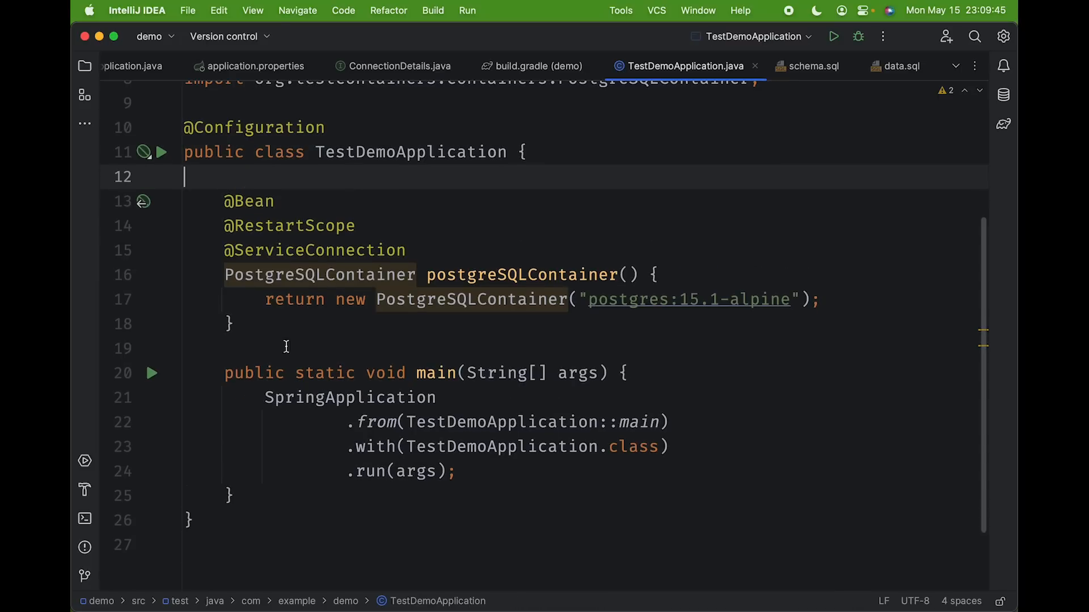
pyautogui.moveTo(470, 414)
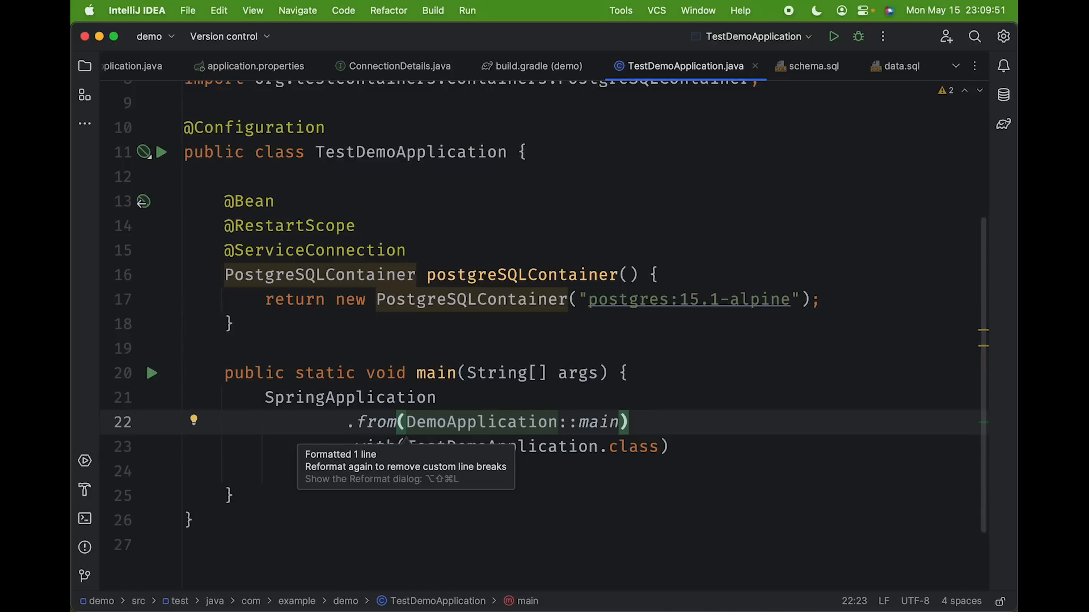
# Step: Run TestDemoApplication.main() until Tomcat starts on port 8080, then return to DemoApplication.java
pyautogui.rightClick(486, 347)
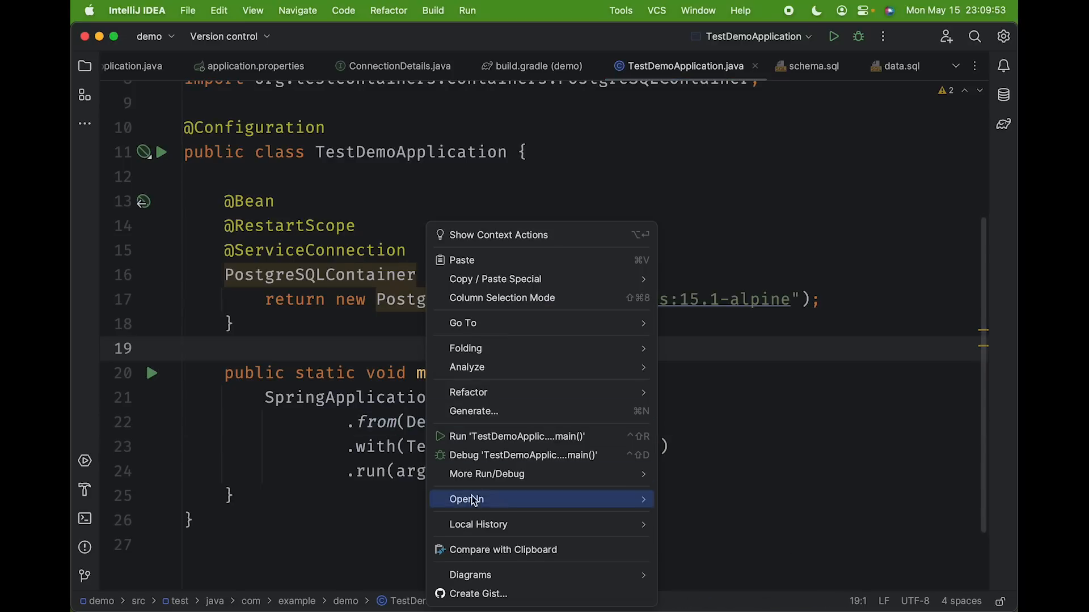
pyautogui.click(516, 436)
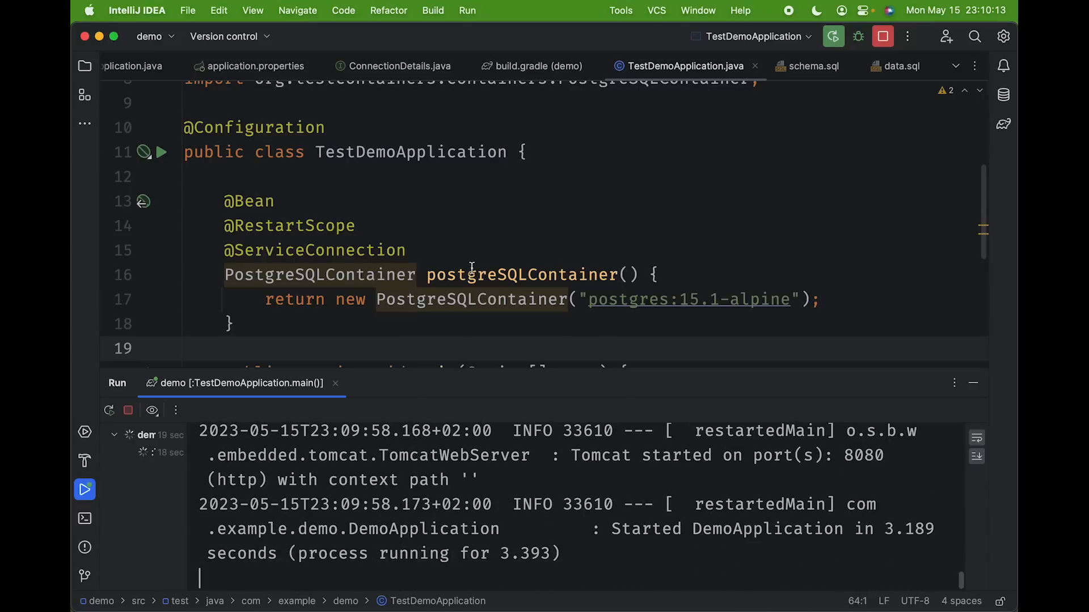
pyautogui.scroll(-3)
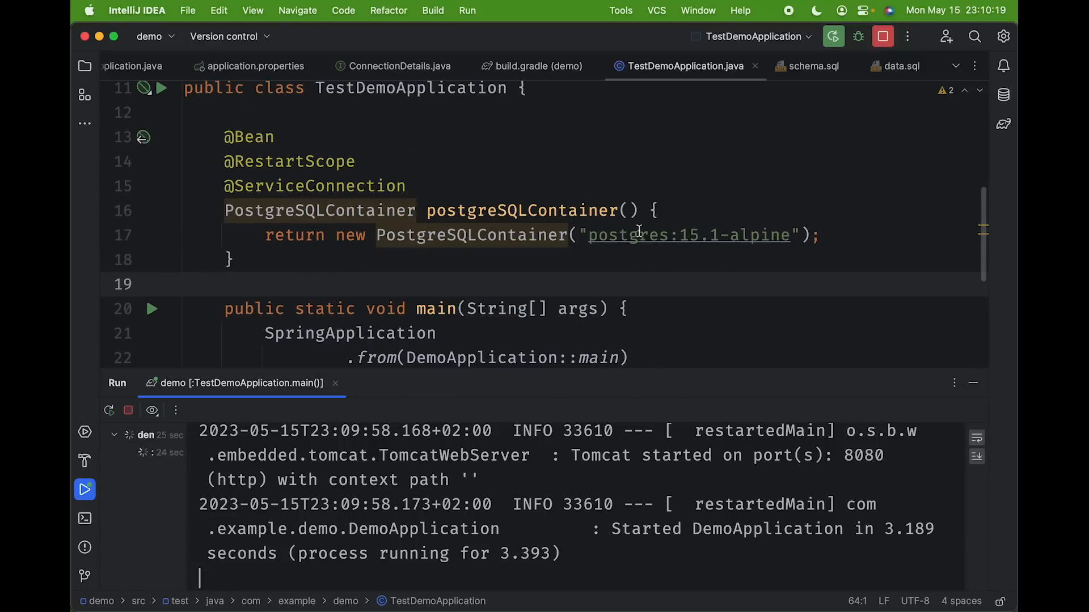
pyautogui.click(701, 235)
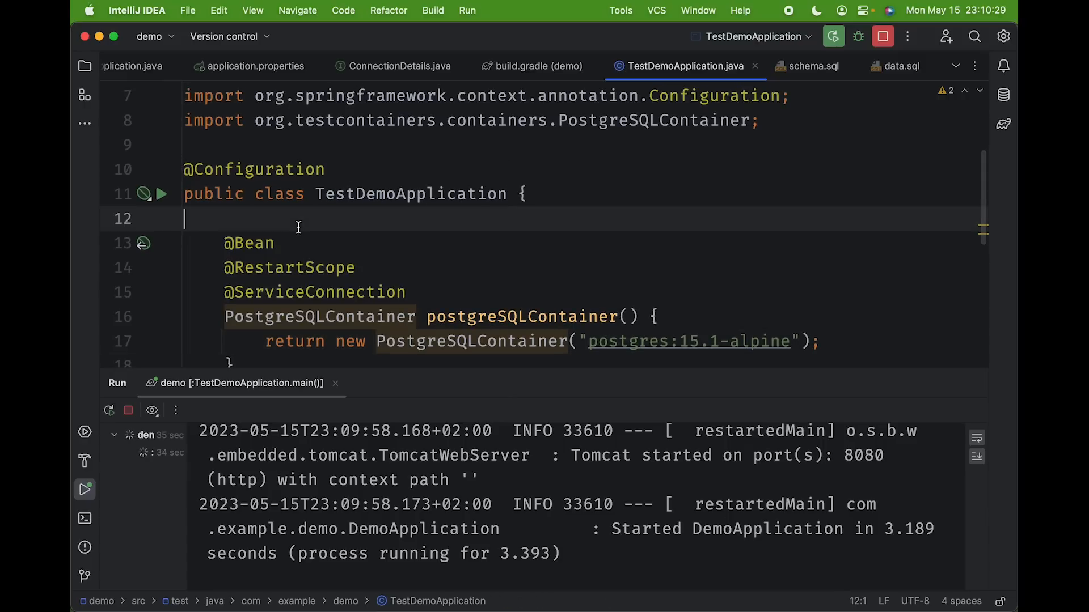
pyautogui.write('bui')
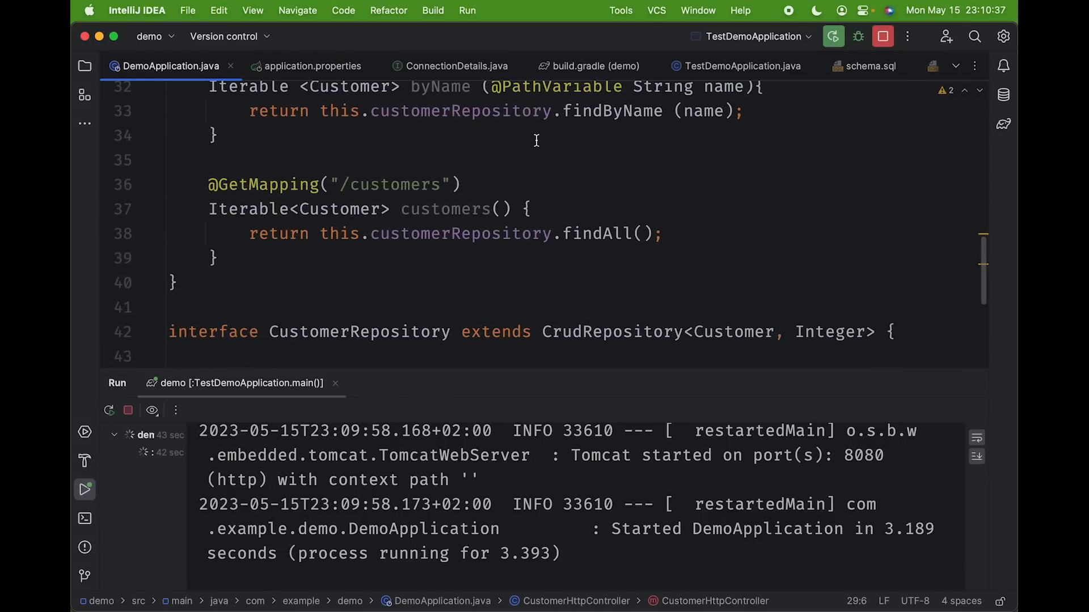
# Step: Print "getting a record by name" with the name in byName, reformat, and check reloaded logs
pyautogui.write('sout')
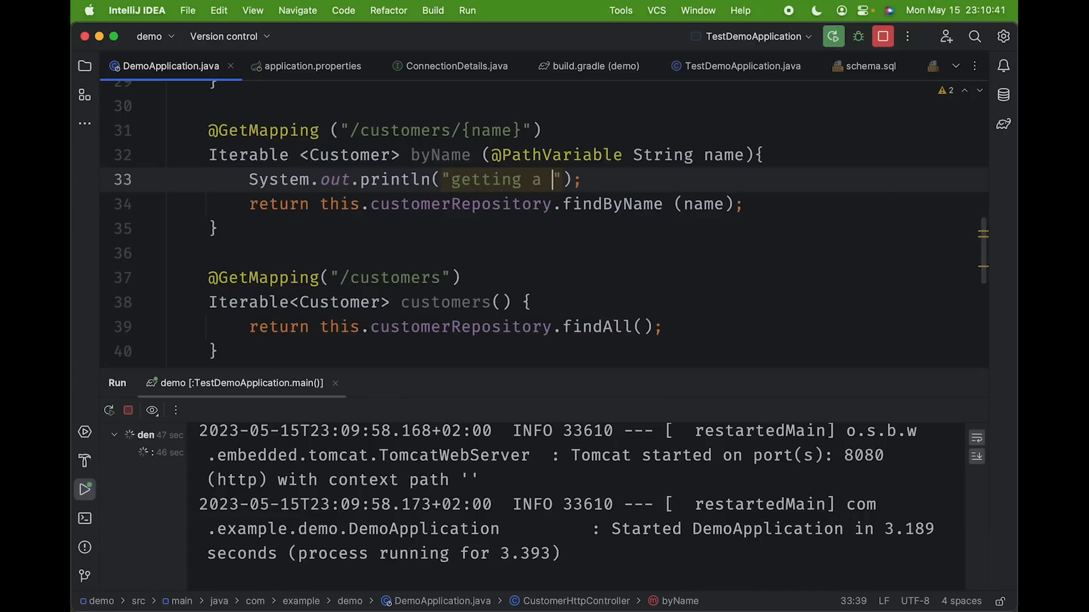
pyautogui.write('record by name: [')
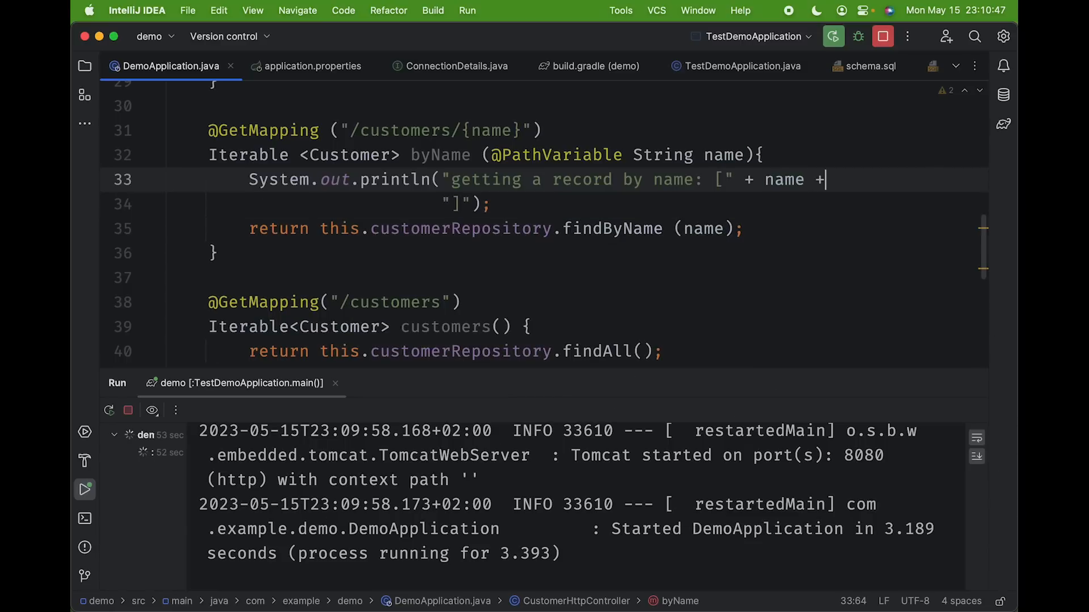
pyautogui.press('cmd+alt+l')
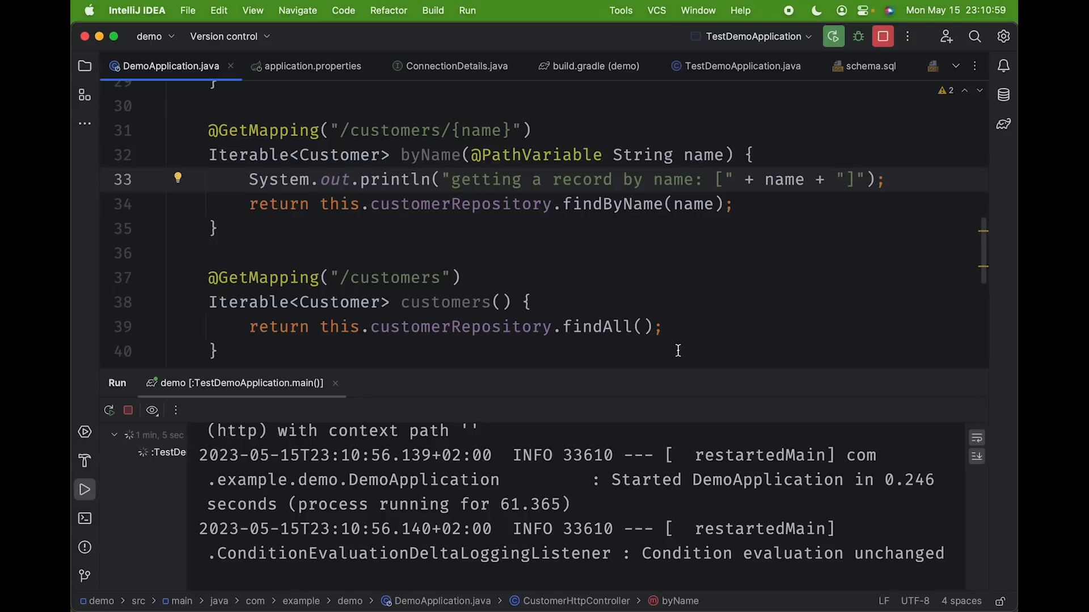
pyautogui.doubleClick(913, 479)
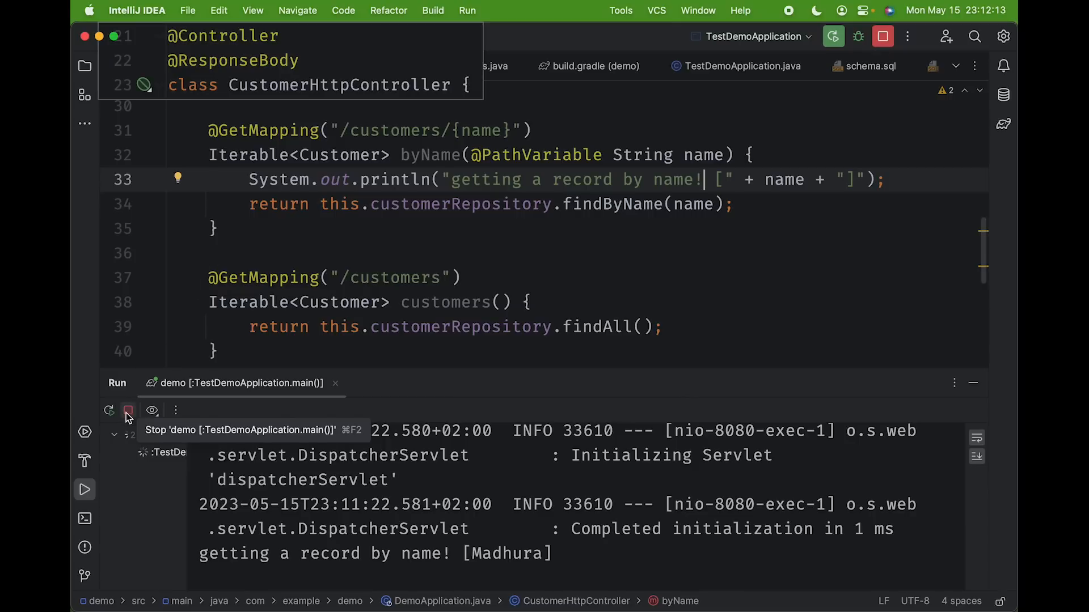
# Step: Stop the test app, build the native image with ./gradlew nativeCompile, and run ./build/native/nativeCompile/demo
pyautogui.click(128, 410)
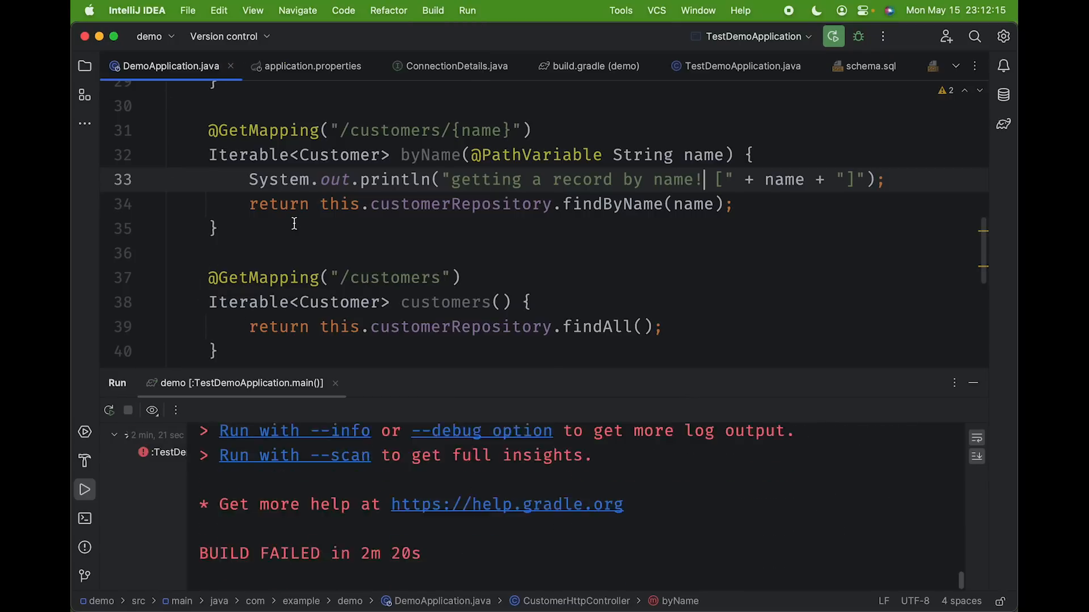
pyautogui.write('ter')
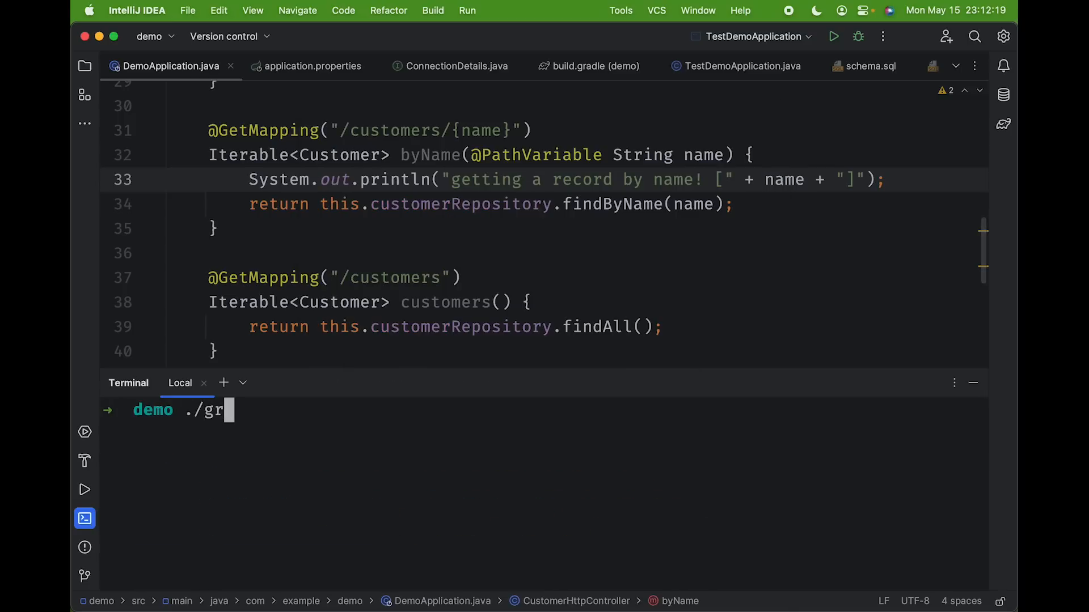
pyautogui.write('adlew native')
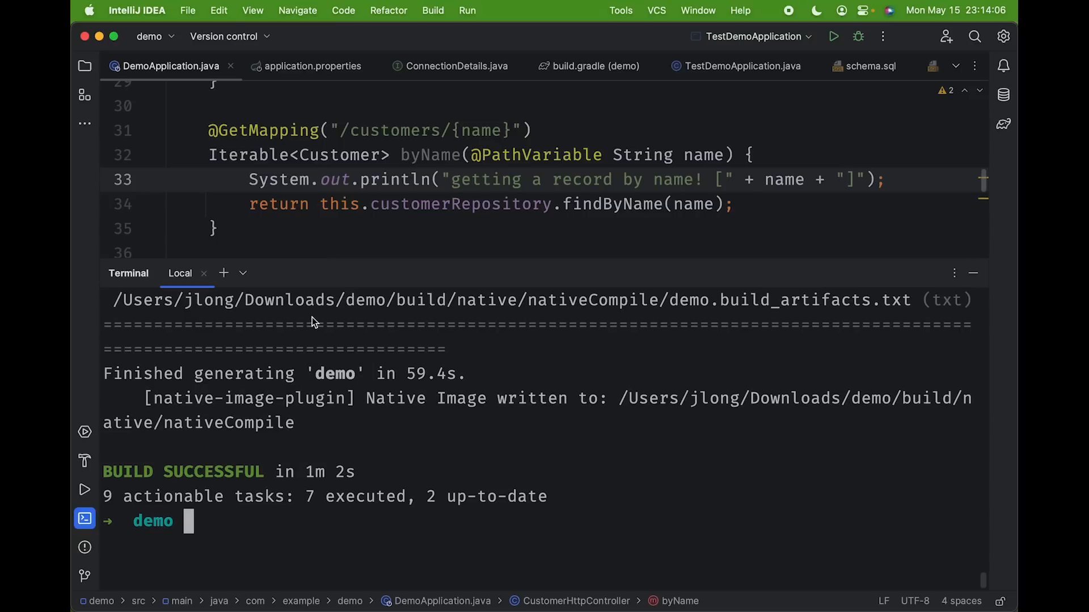
pyautogui.write('./build/n')
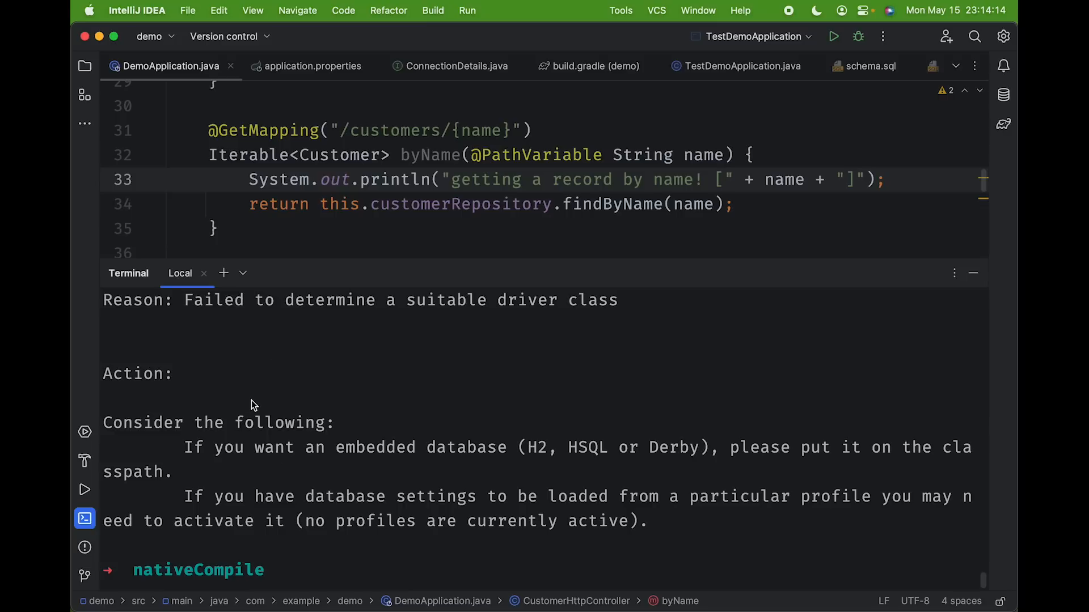
# Step: Show ~/Desktop/talk/run.sh, move into ~/Desktop/talk, and start Postgres with docker compose up
pyautogui.write('c')
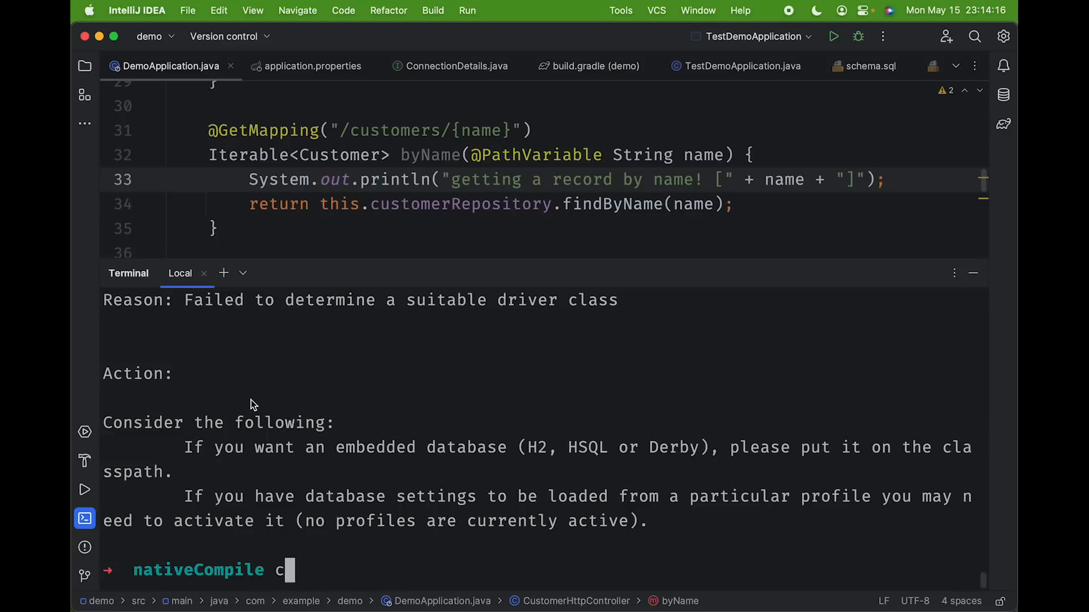
pyautogui.write('at ~/Desktop/talk/')
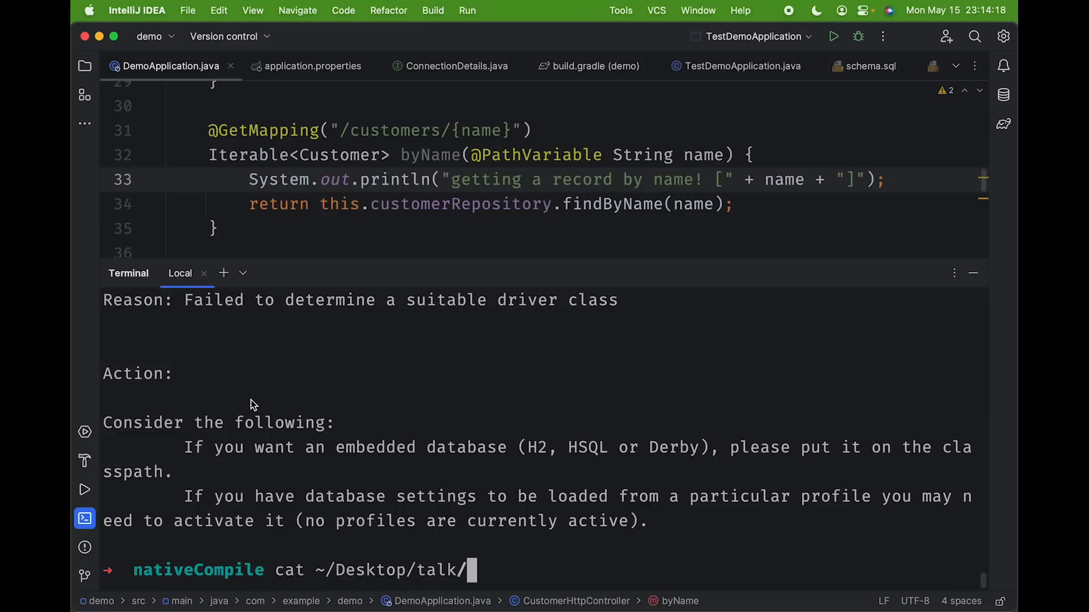
pyautogui.write('run.sh')
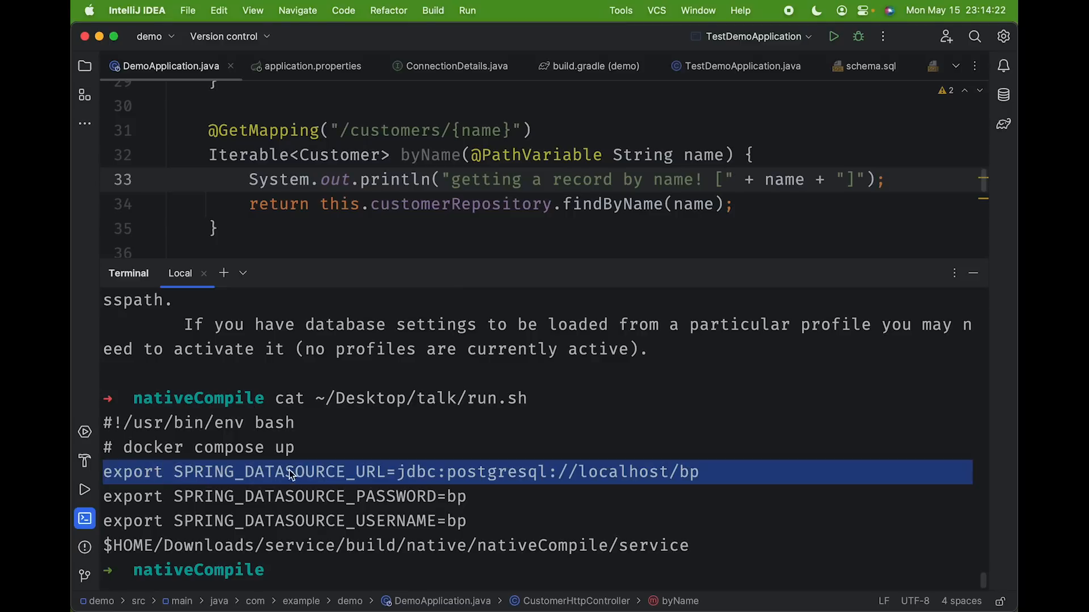
pyautogui.moveTo(633, 474)
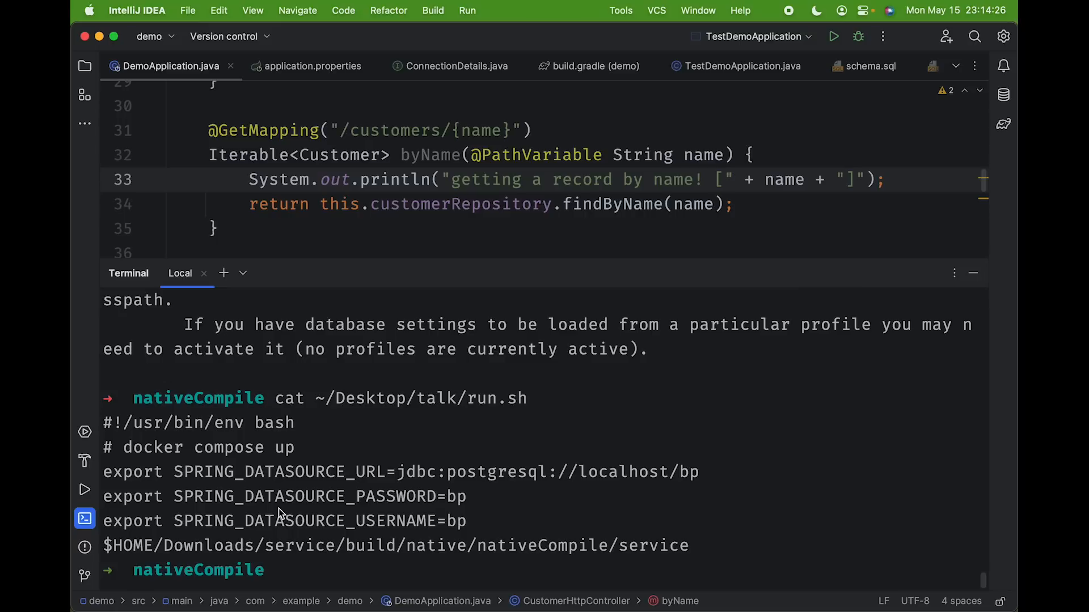
pyautogui.write('cd ~/Desktop')
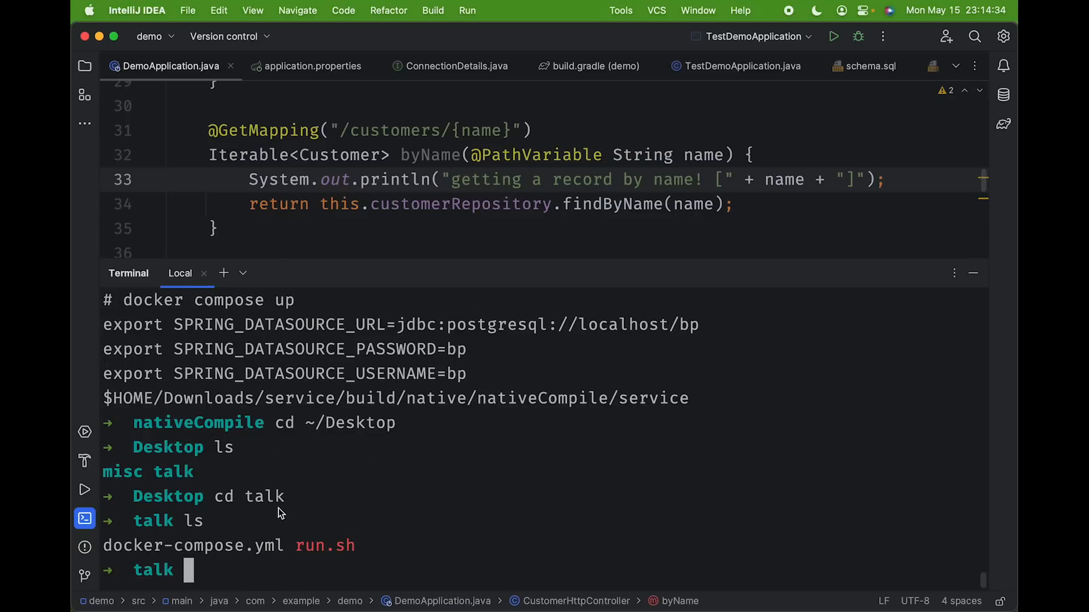
pyautogui.write('docker')
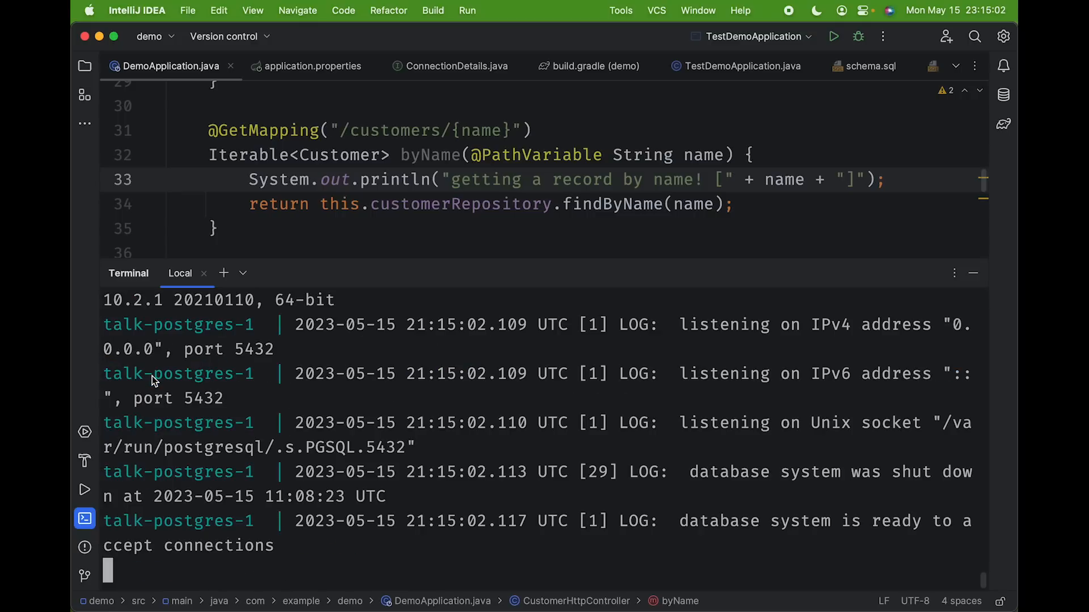
# Step: Open a second Local terminal tab and run run.sh to start the native app on port 8080
pyautogui.click(293, 273)
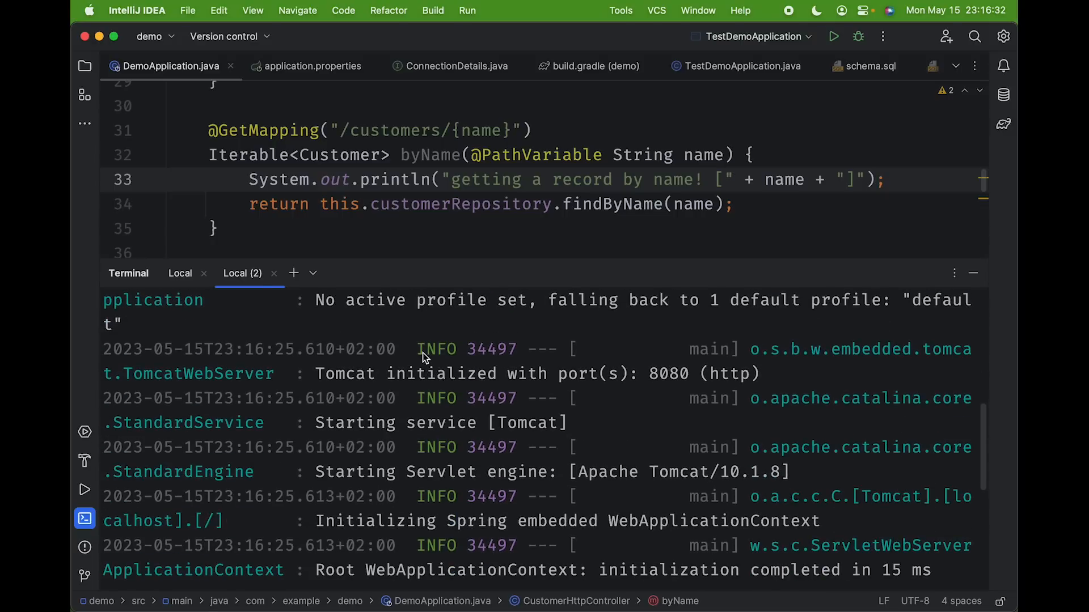
pyautogui.moveTo(437, 204)
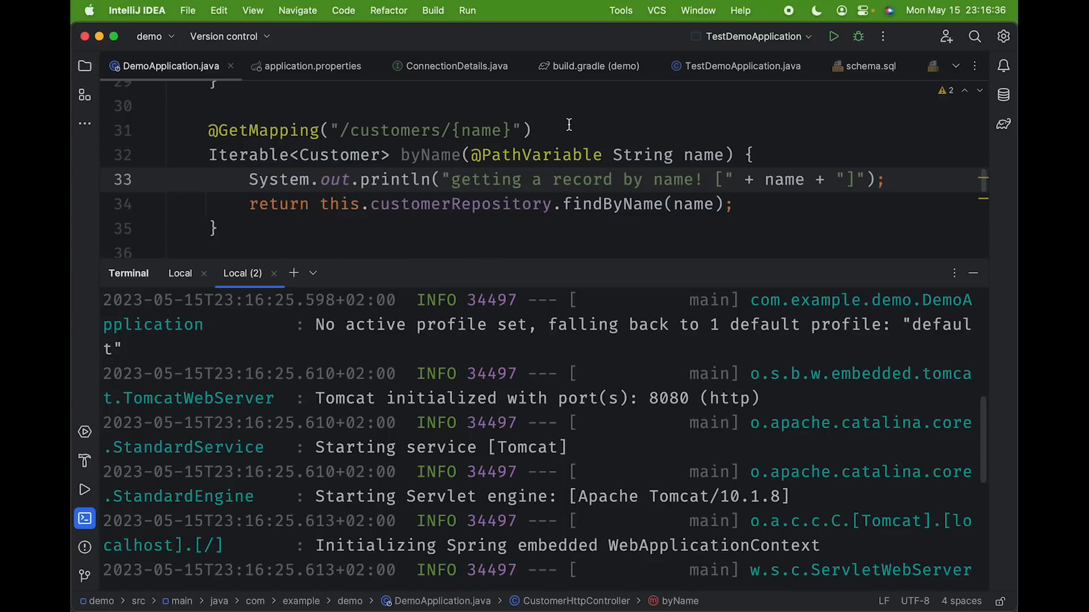
pyautogui.moveTo(452, 402)
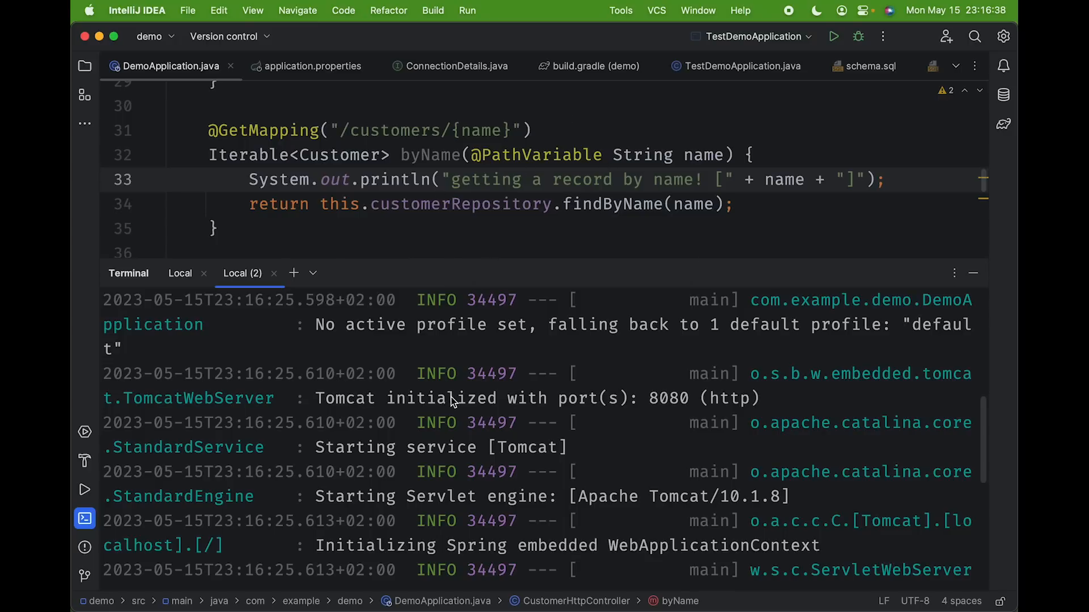